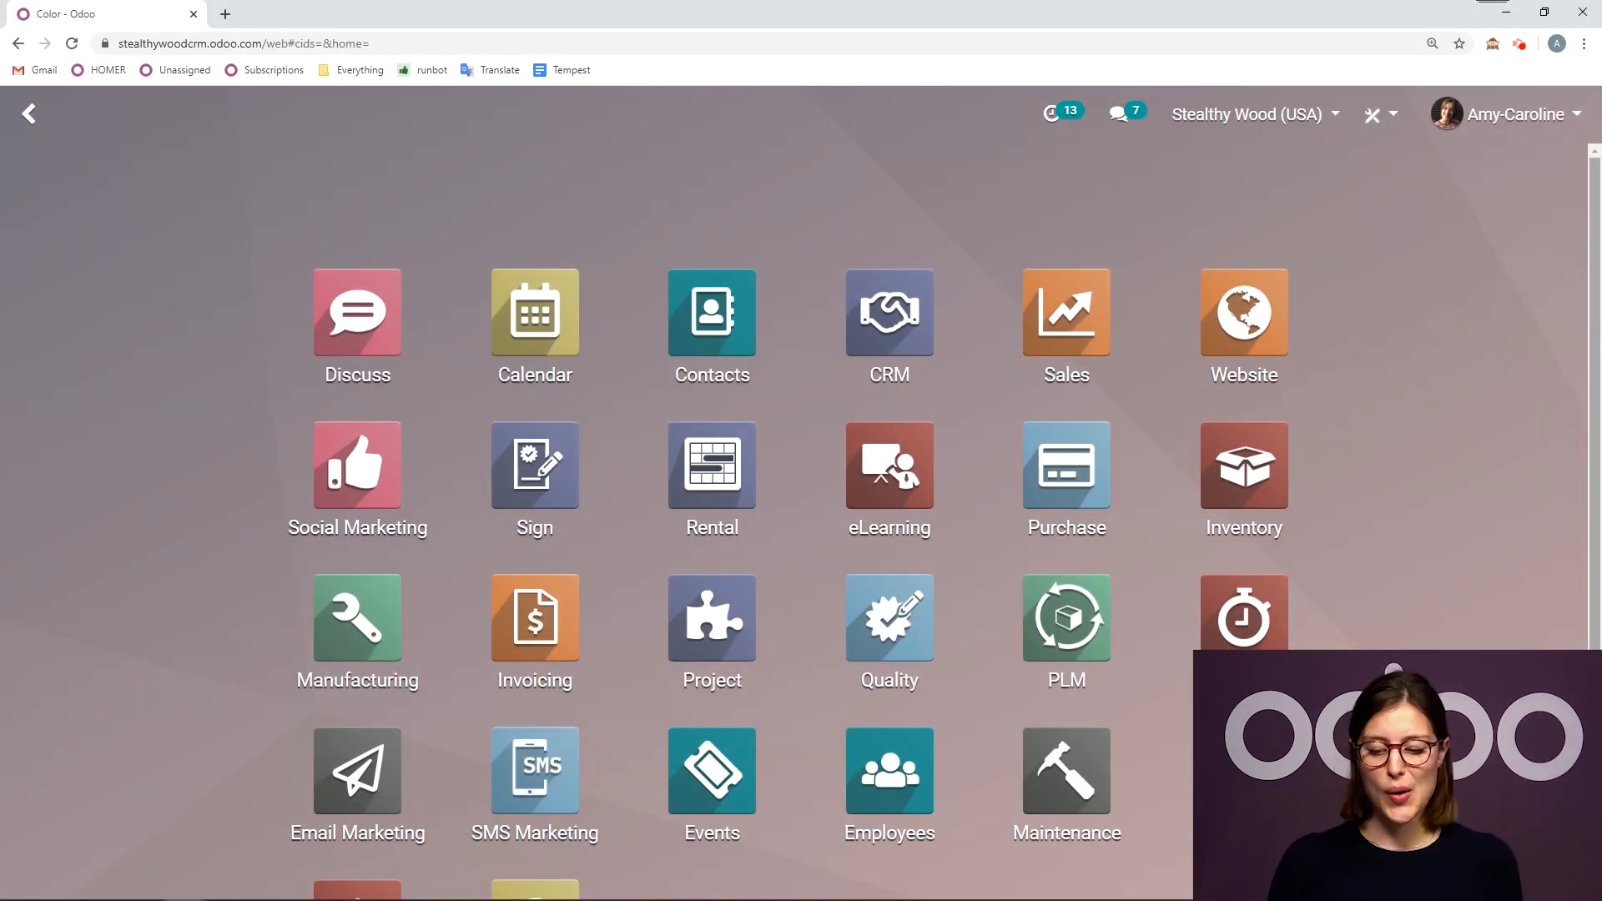
Step: Reach the Sales settings, where Variants and Product Configurator are already enabled
{"action": "left_click", "coordinate": [1064, 312]}
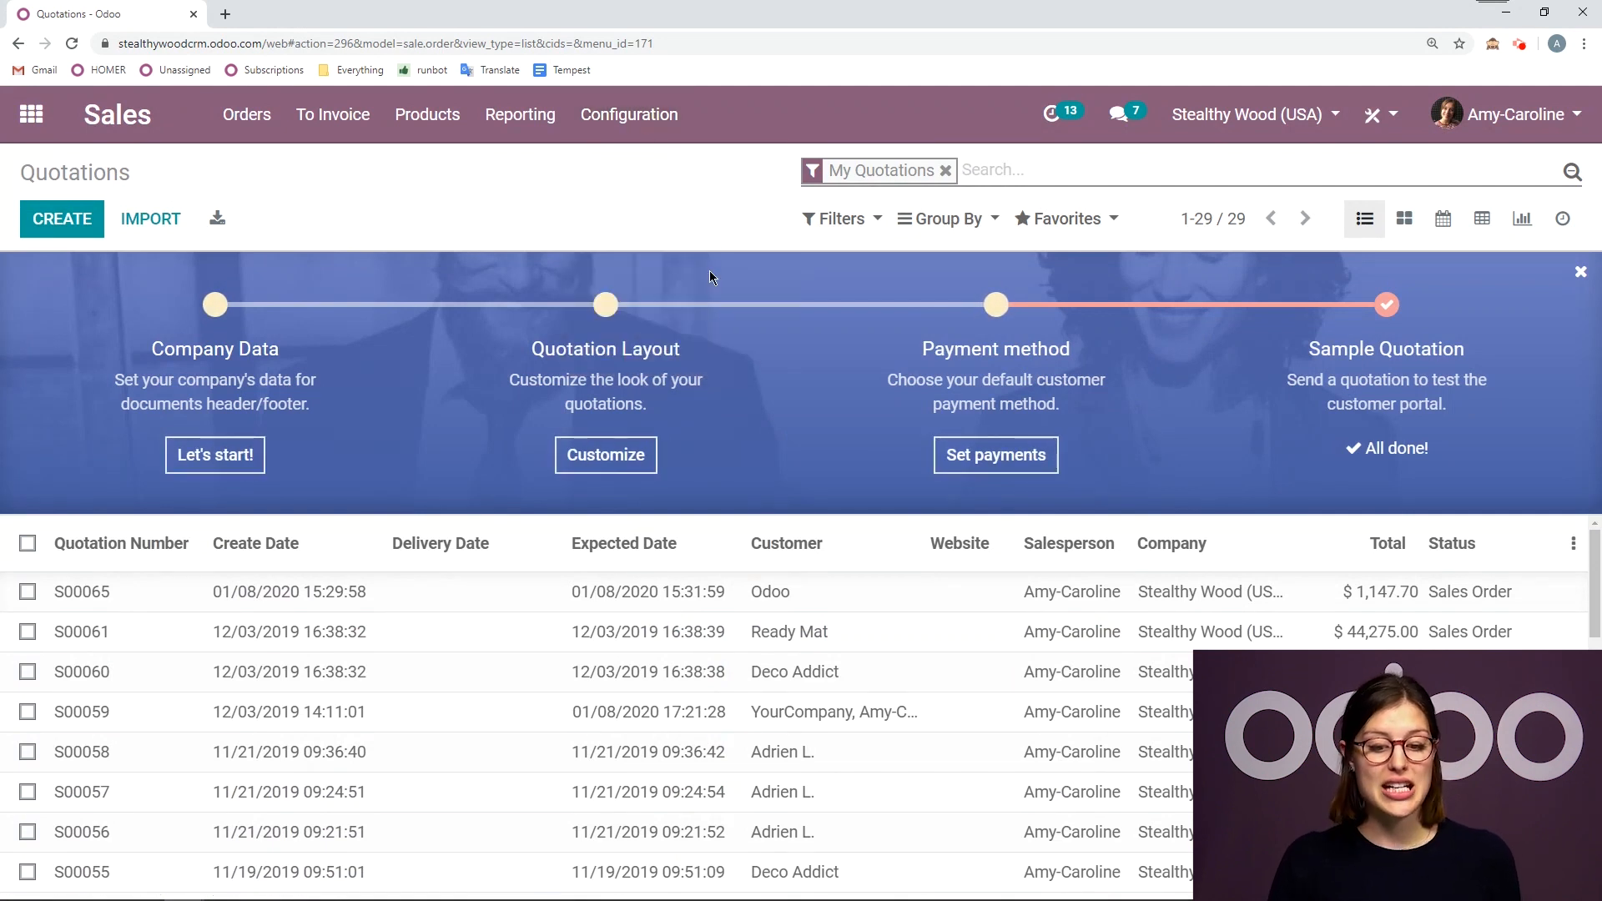
{"action": "left_click", "coordinate": [629, 113]}
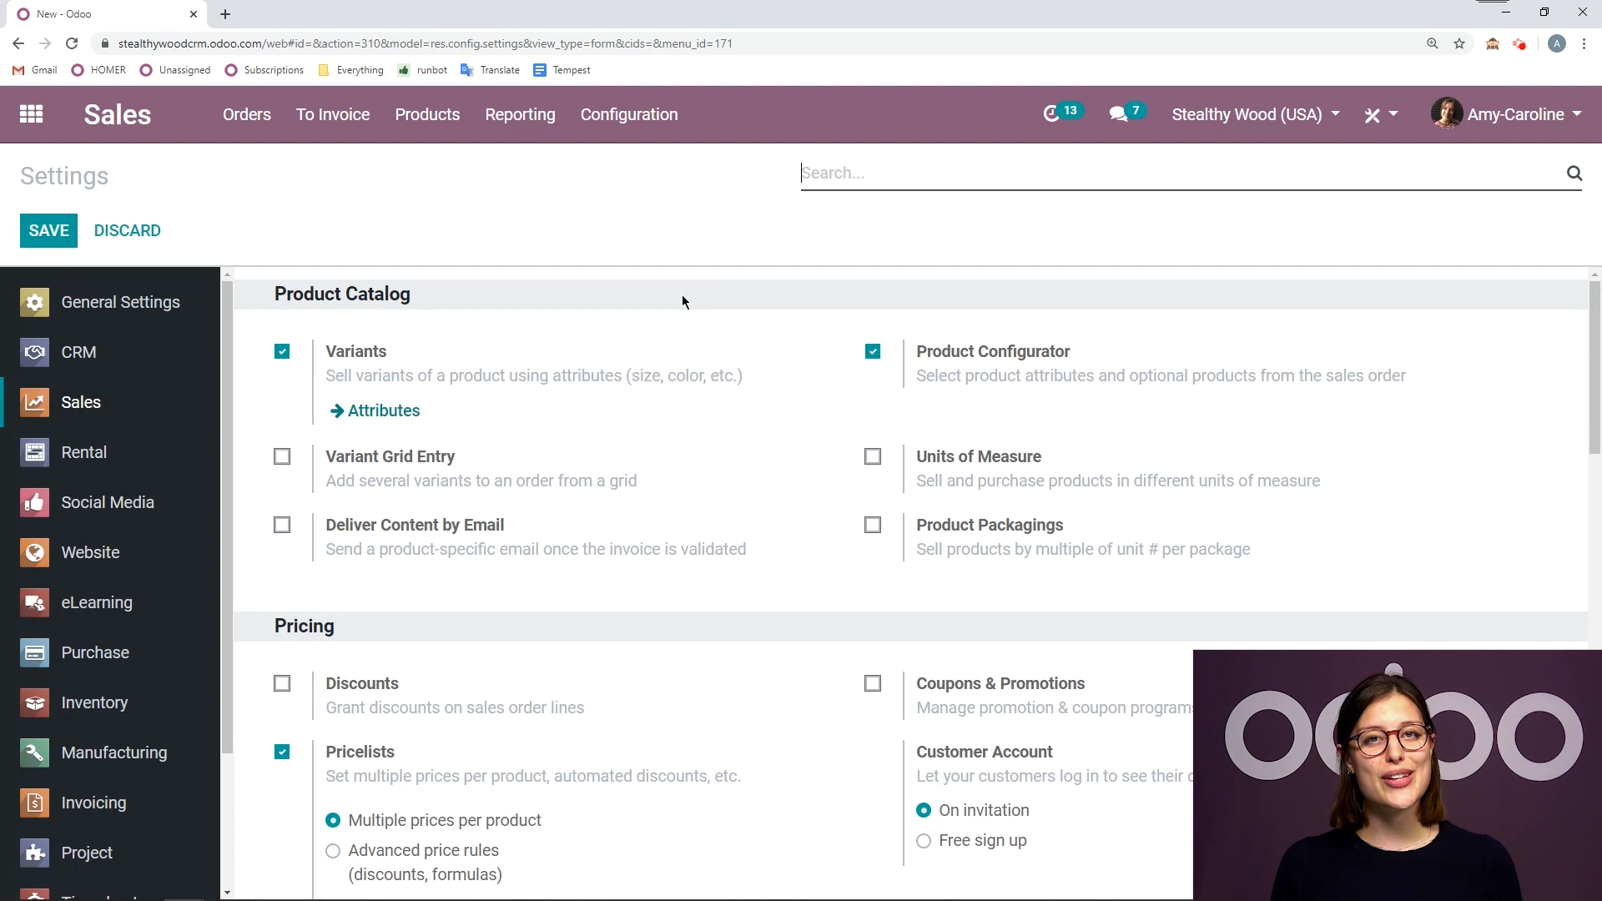
{"action": "mouse_move", "coordinate": [494, 433]}
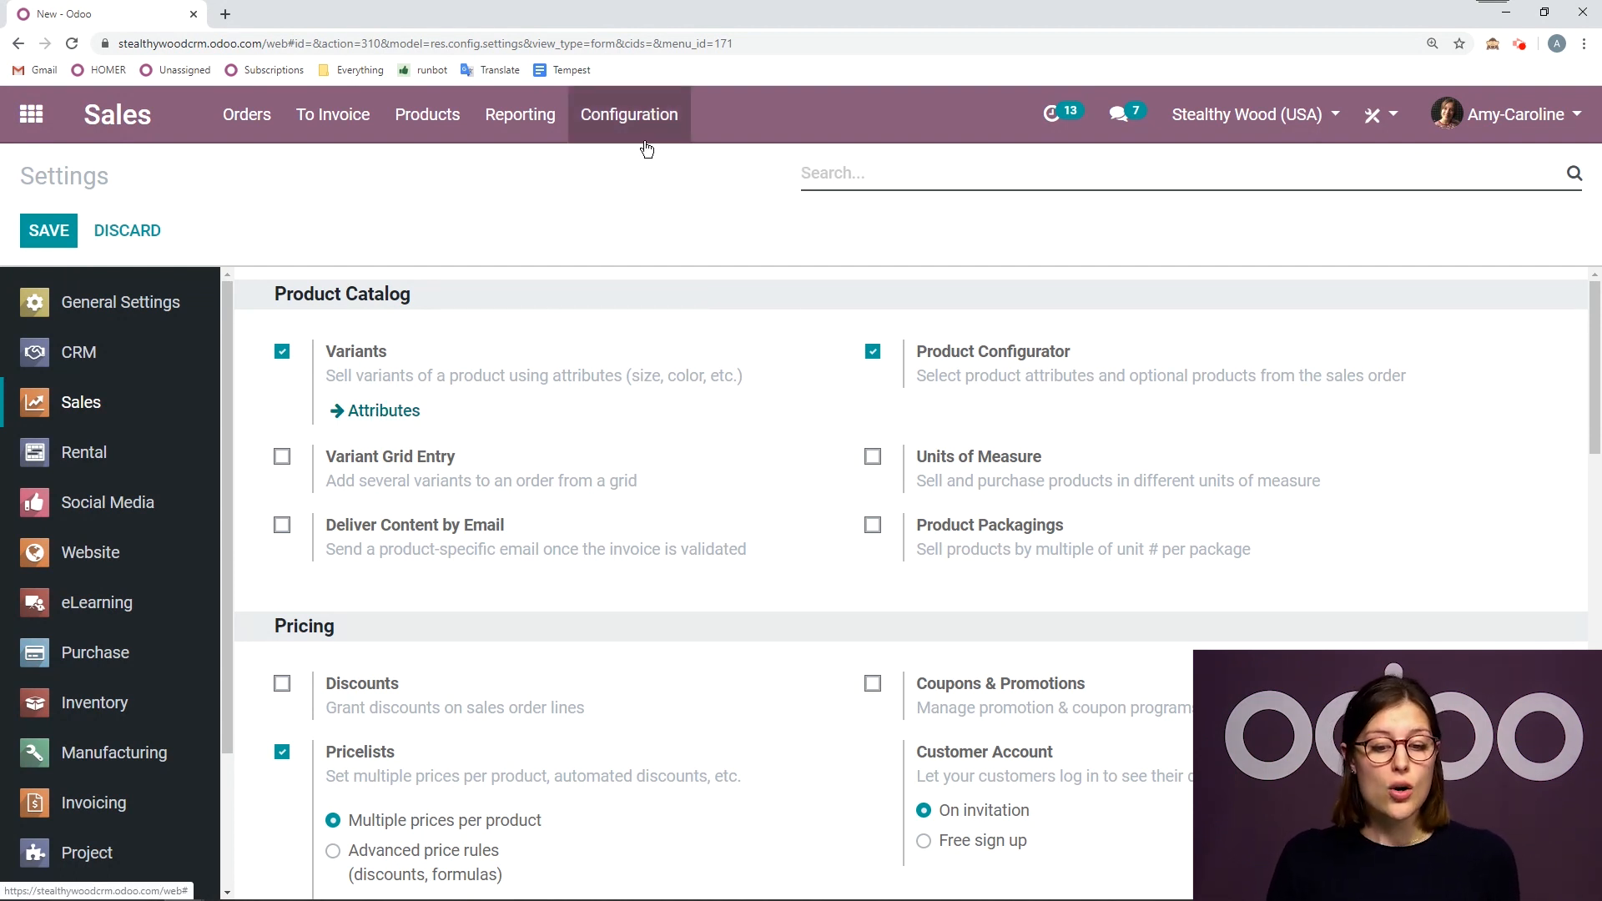
Step: Show the Sales attributes list with Legs, Size, Color, Gender and Duration
{"action": "left_click", "coordinate": [380, 411]}
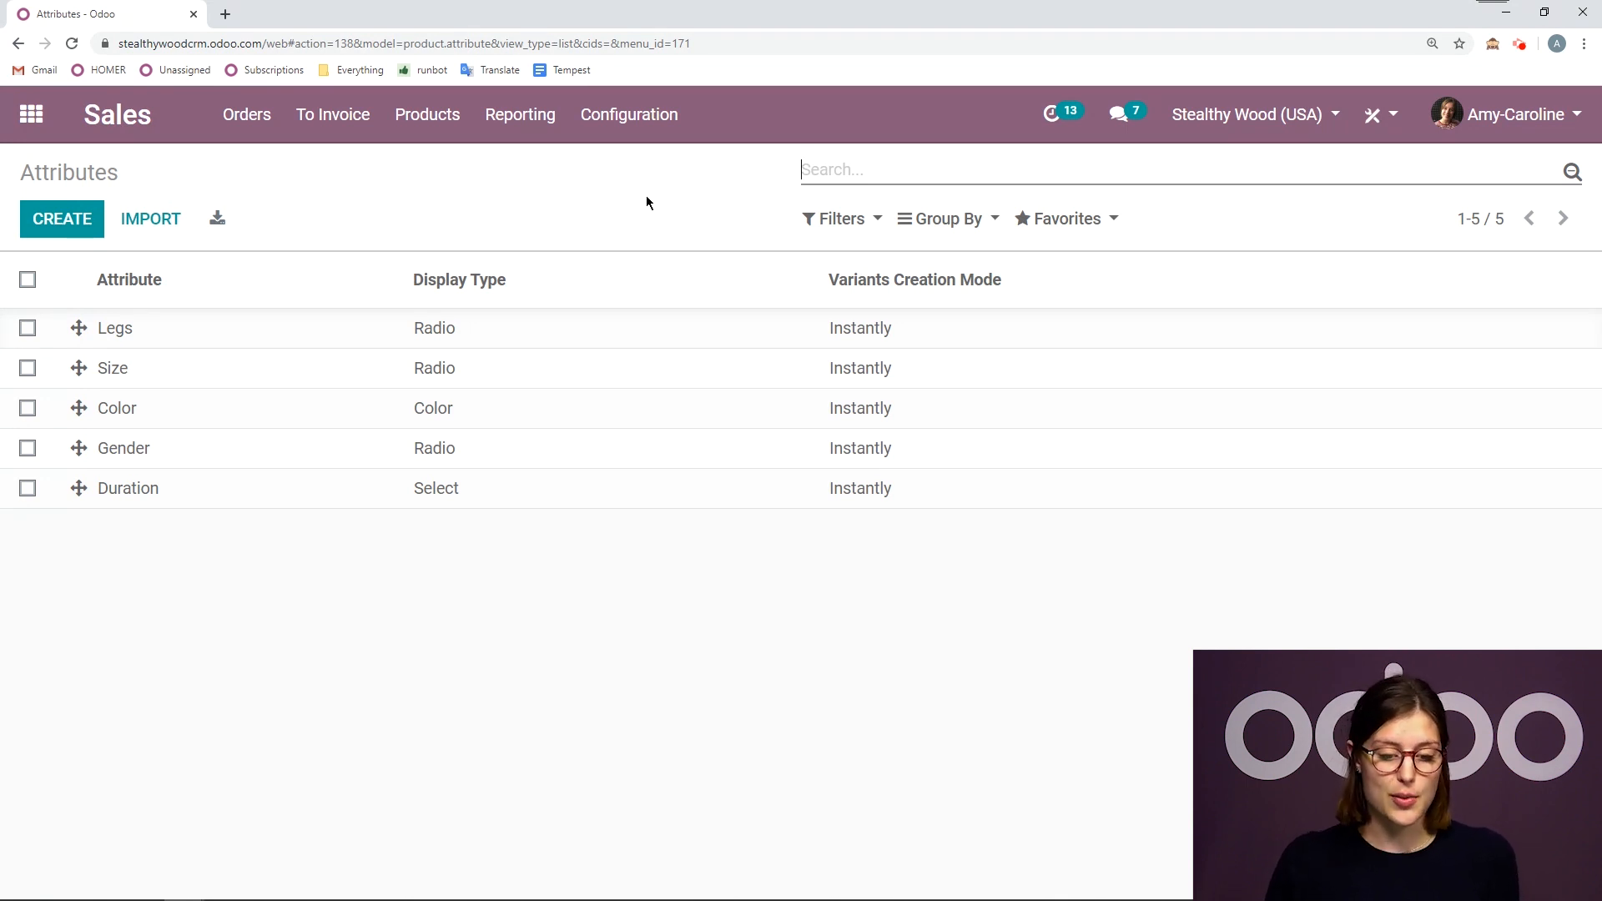
{"action": "mouse_move", "coordinate": [545, 601]}
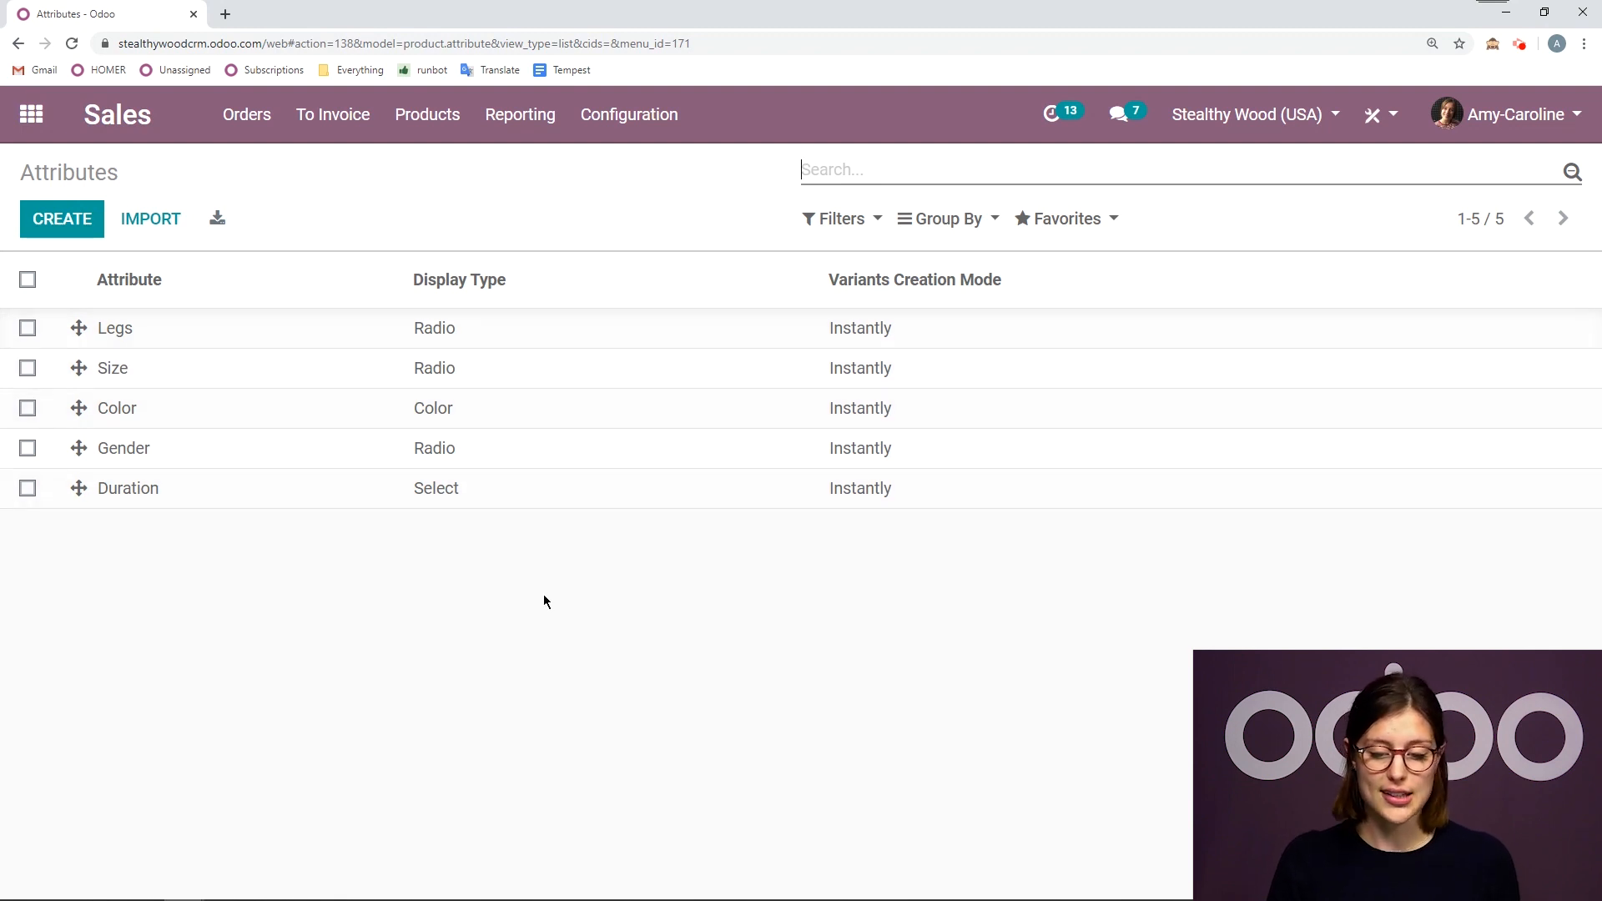
{"action": "mouse_move", "coordinate": [886, 658]}
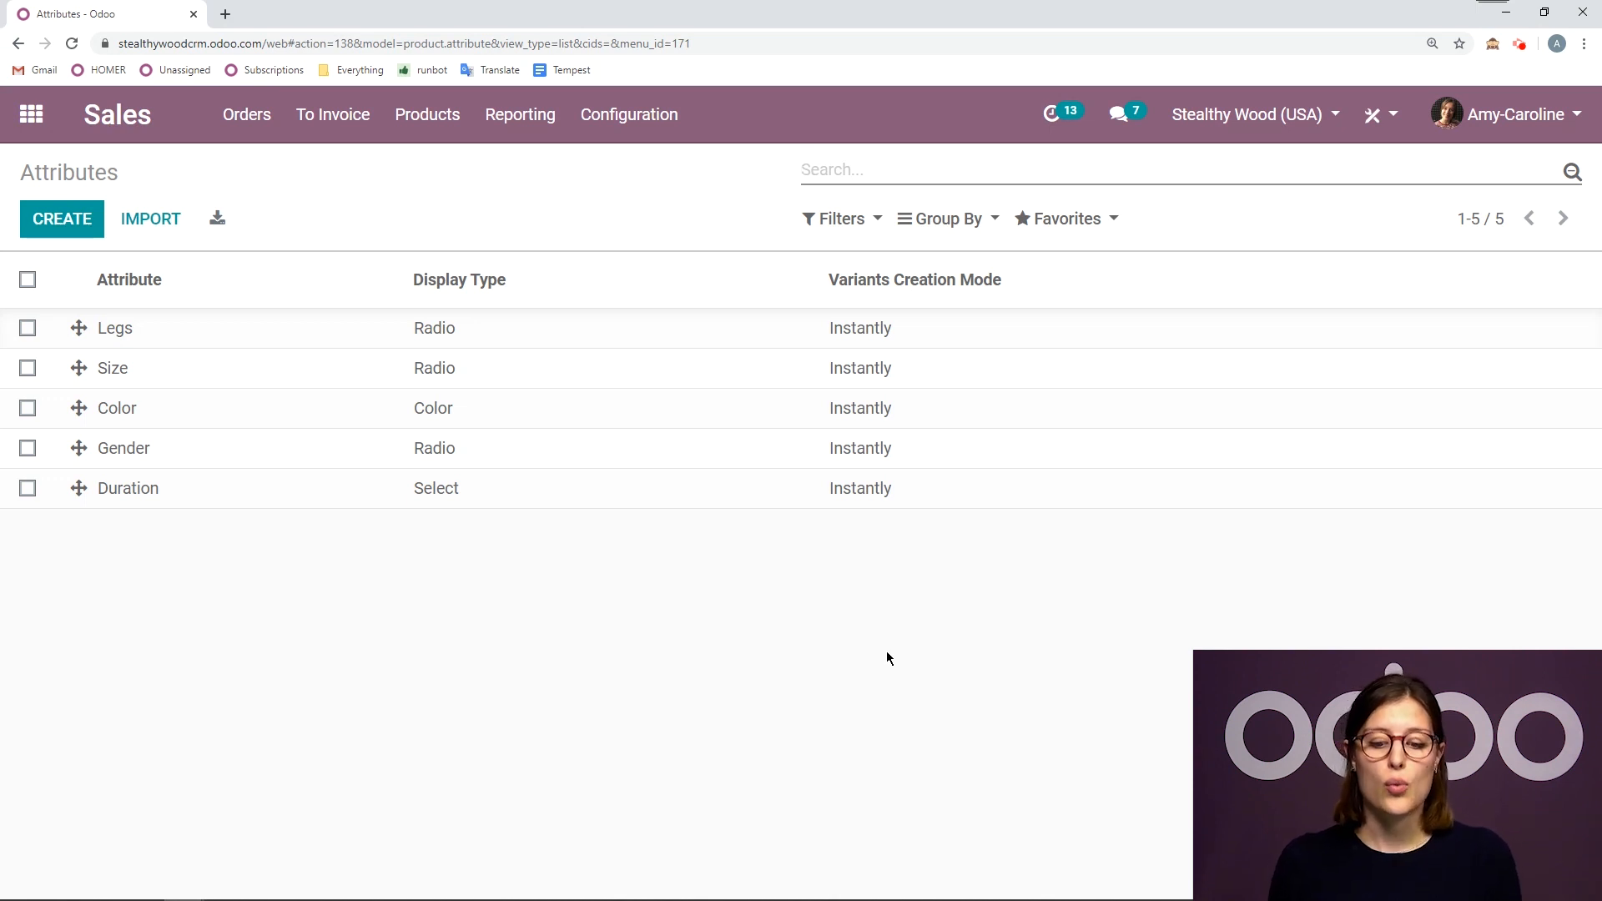
{"action": "mouse_move", "coordinate": [935, 596]}
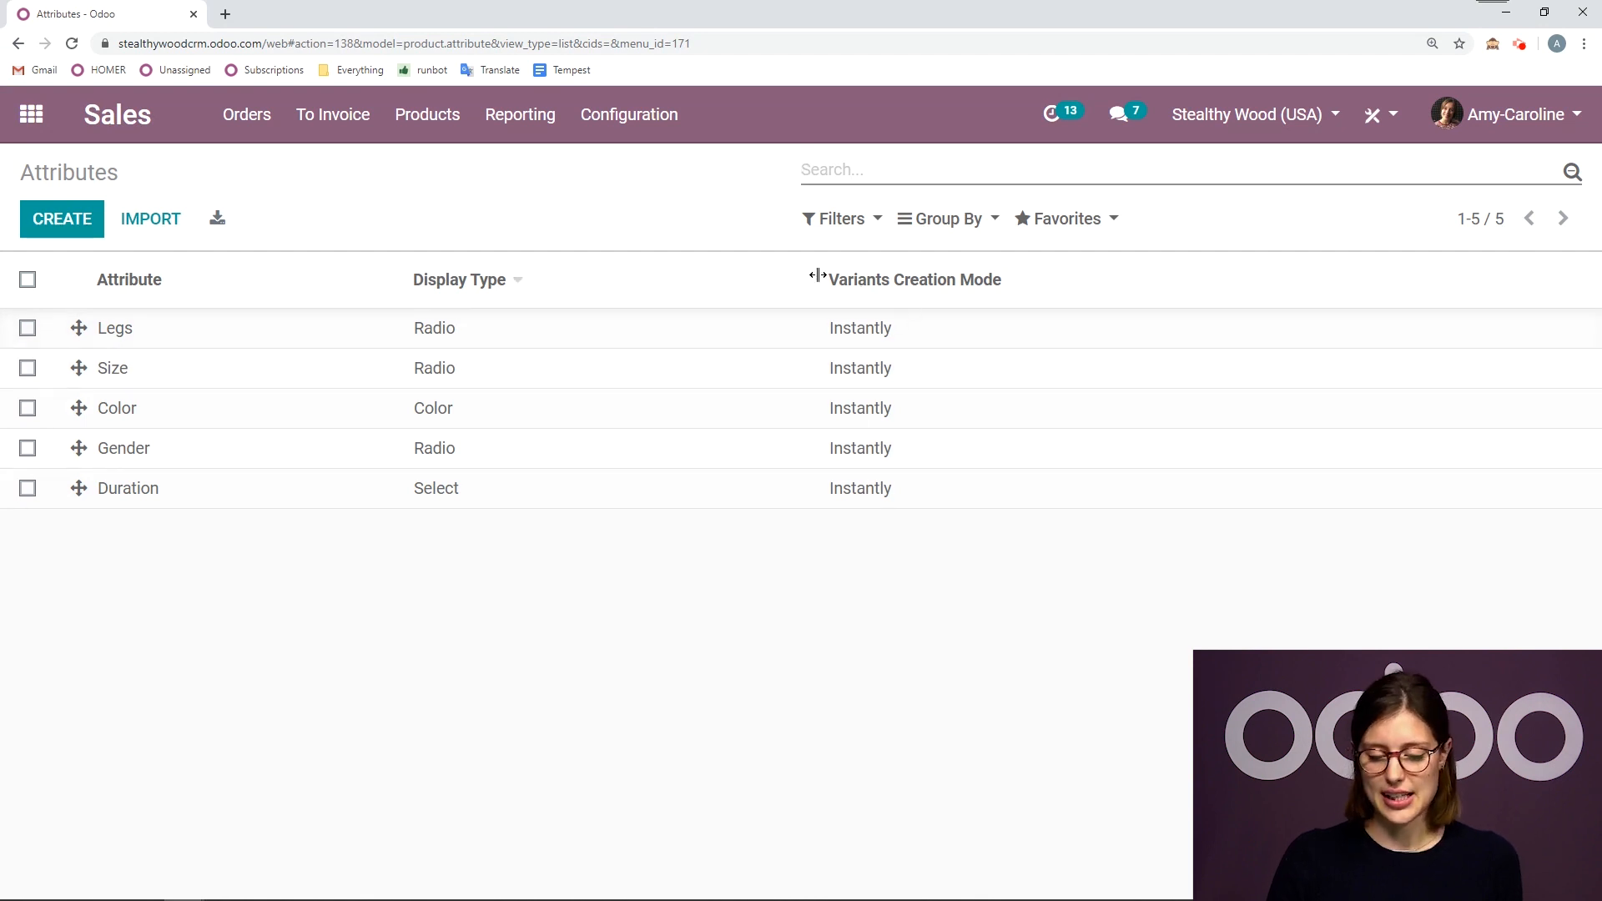
{"action": "mouse_move", "coordinate": [835, 685]}
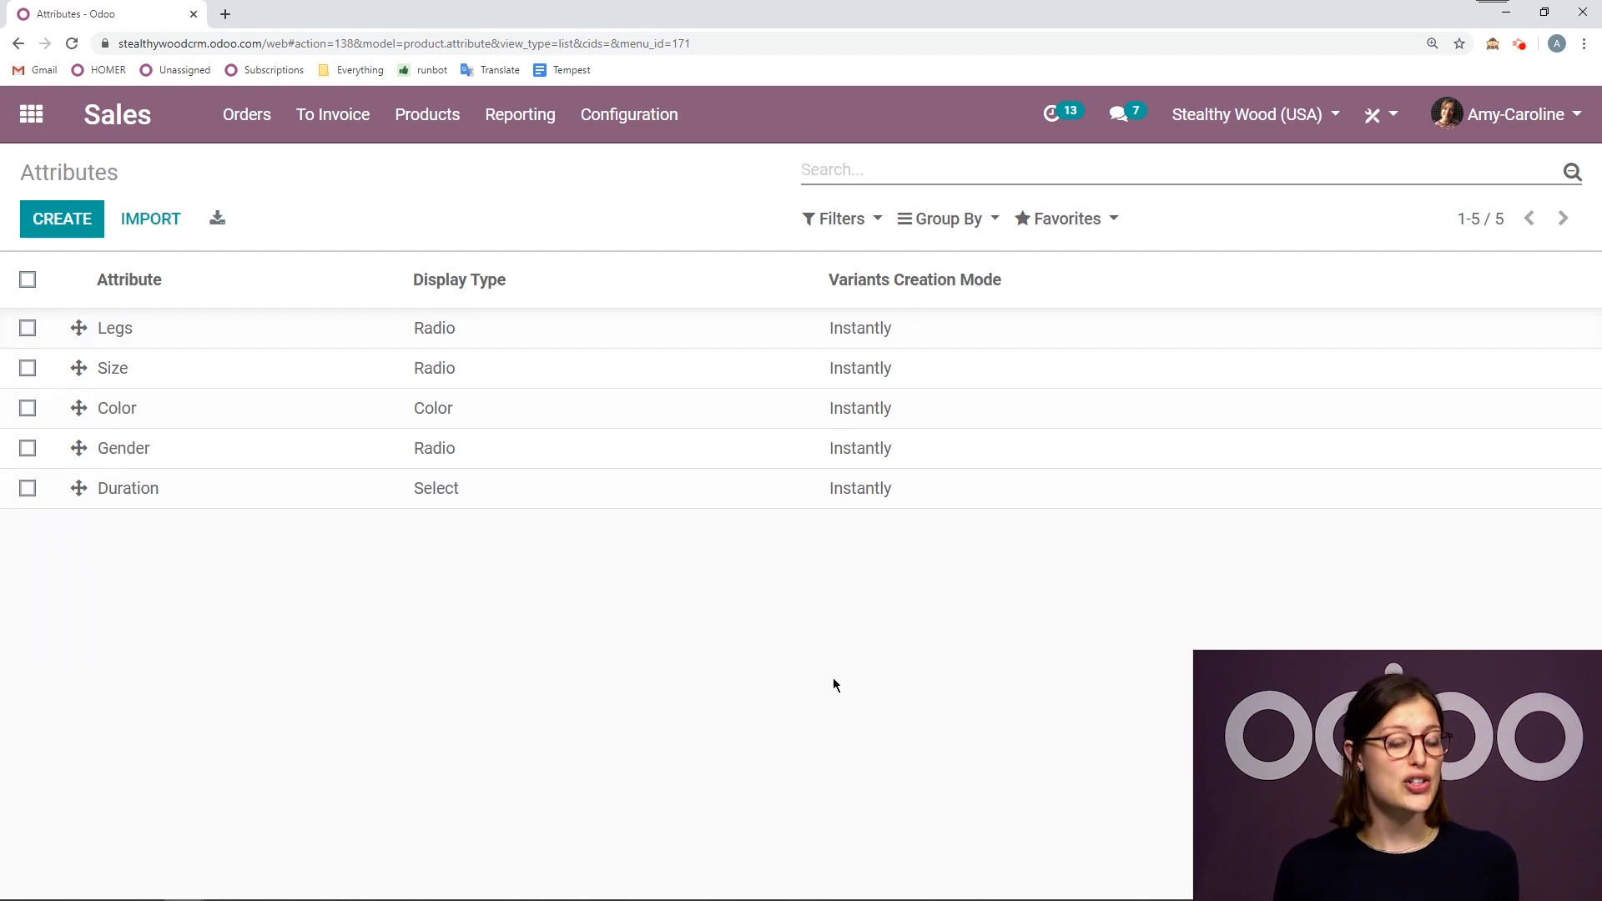
Step: Start a blank attribute form defaulting to Radio display and Instantly variant creation
{"action": "left_click", "coordinate": [62, 218]}
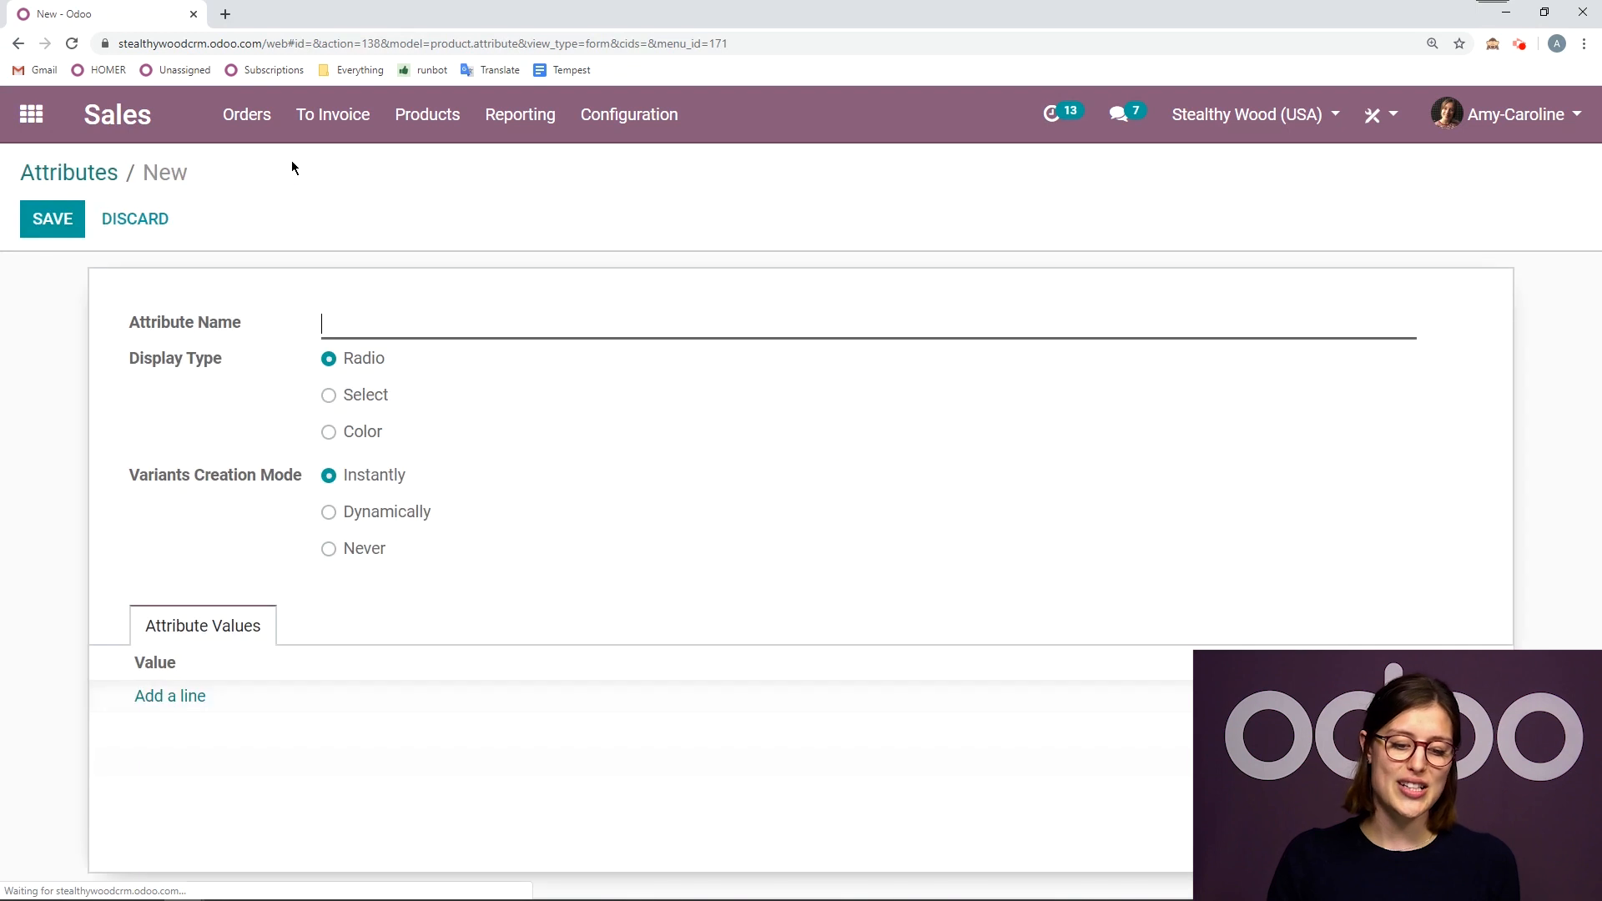
{"action": "mouse_move", "coordinate": [344, 235]}
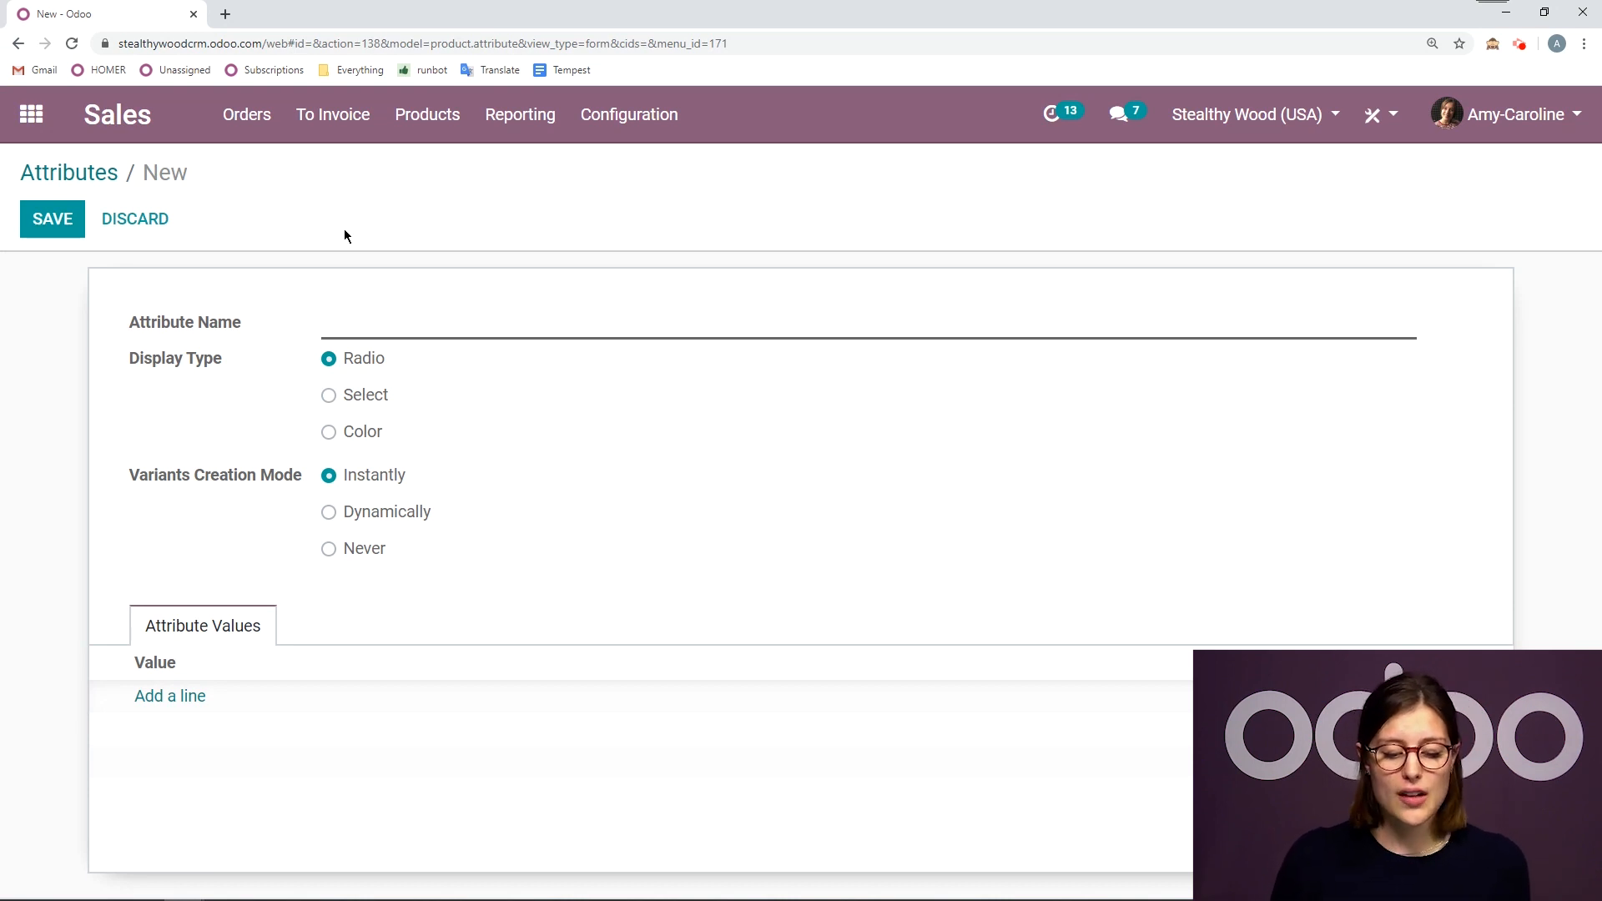
{"action": "mouse_move", "coordinate": [290, 350]}
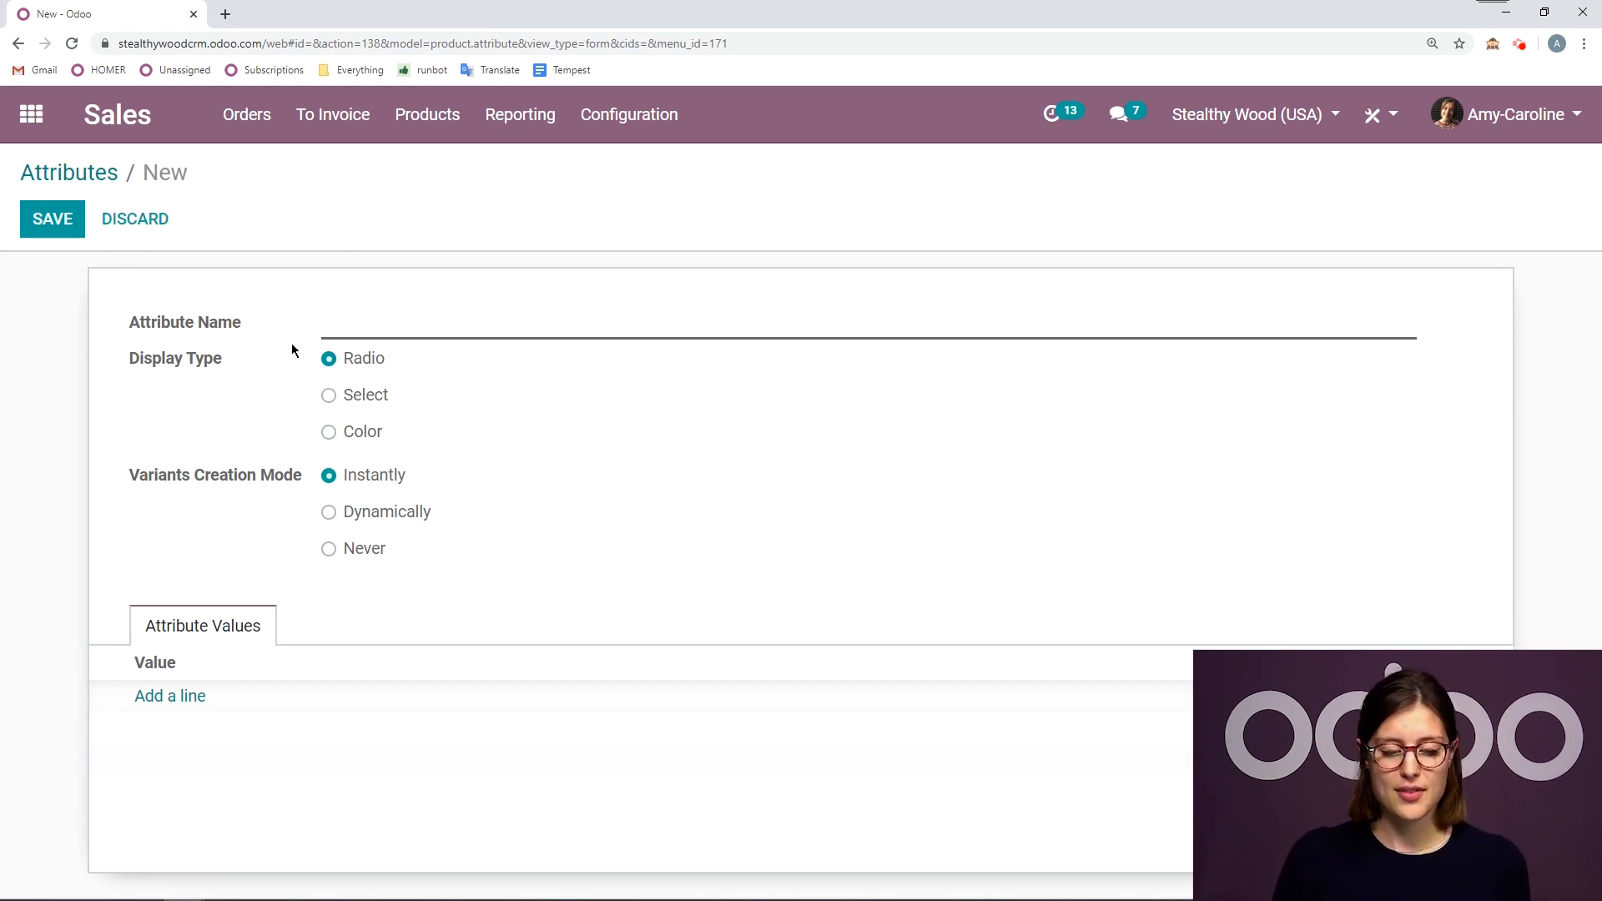
Step: Discard the blank form and edit the existing Color attribute with its seven values
{"action": "left_click", "coordinate": [133, 219]}
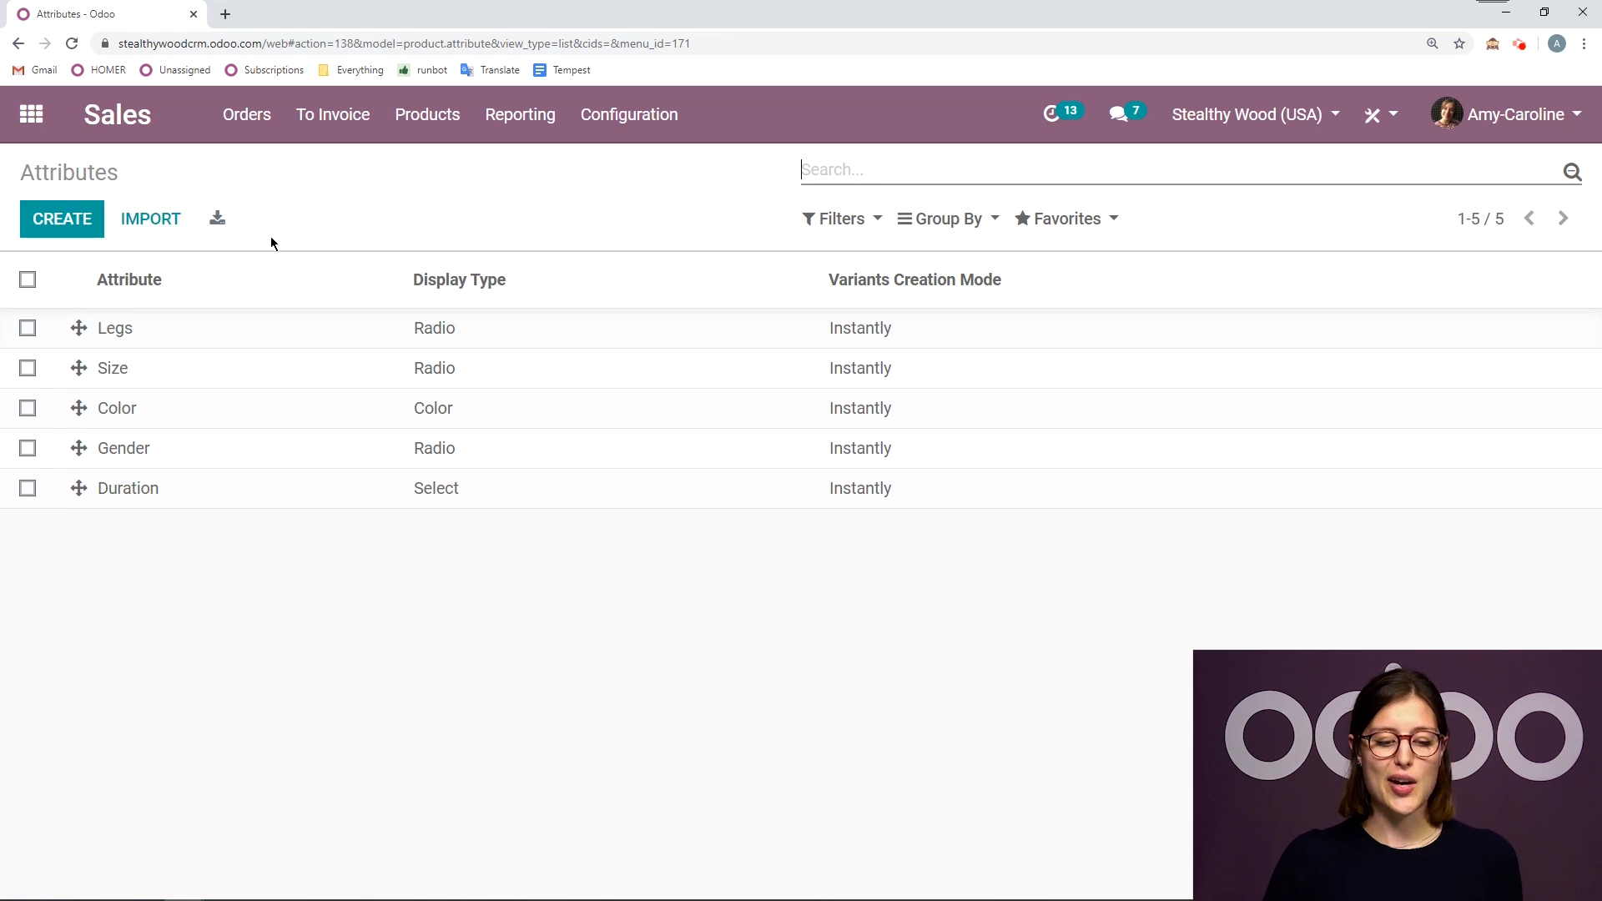
{"action": "mouse_move", "coordinate": [297, 239]}
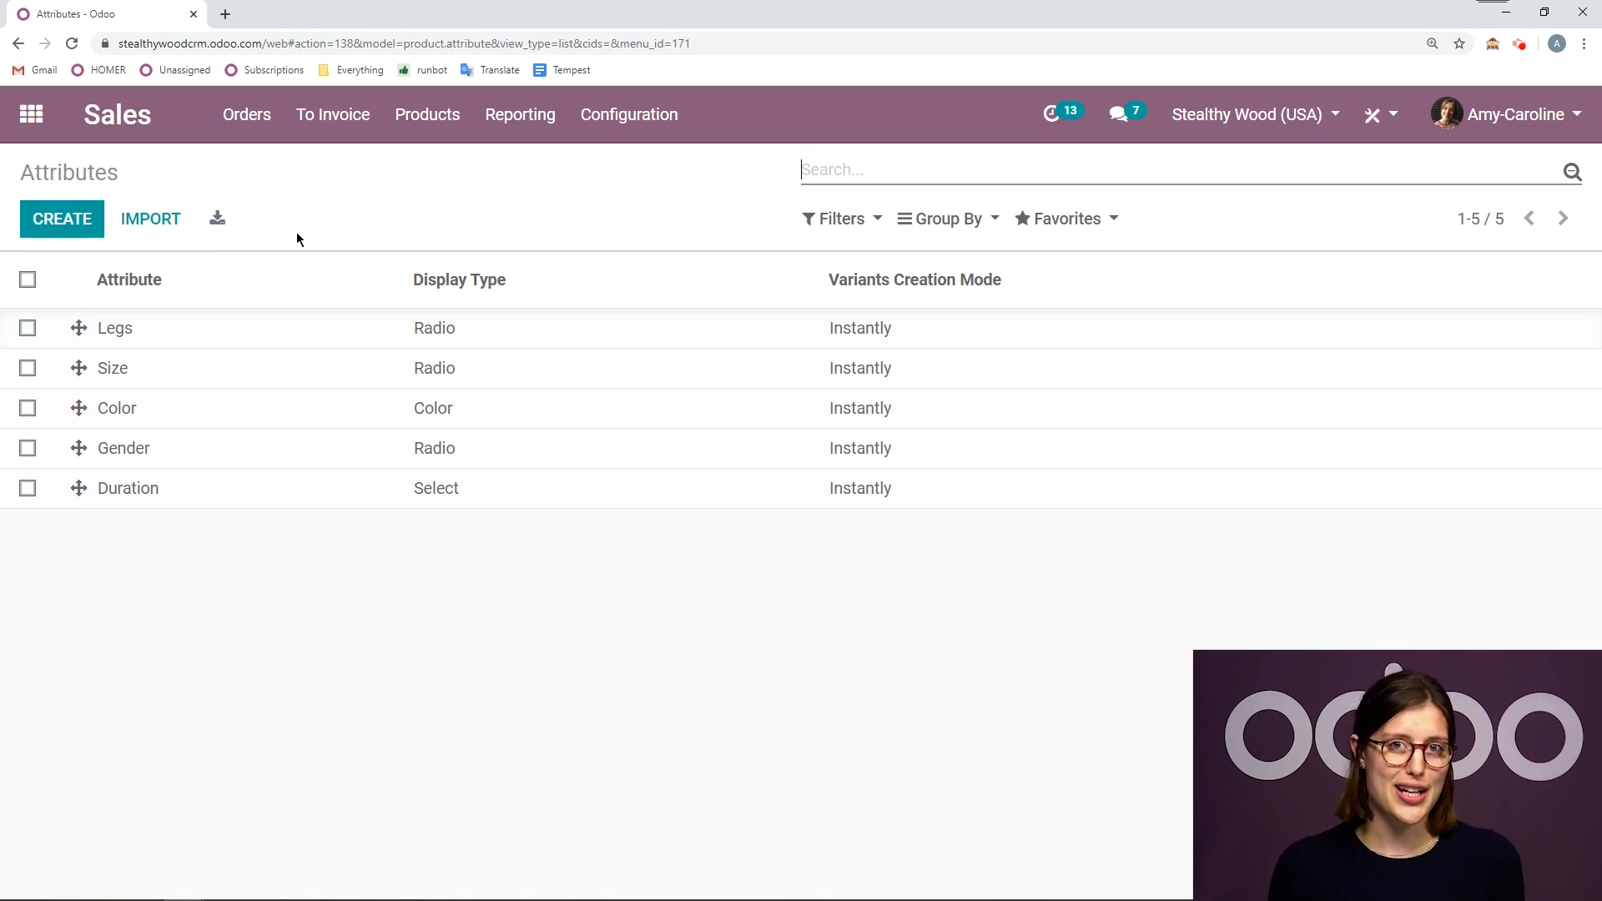
{"action": "mouse_move", "coordinate": [193, 355]}
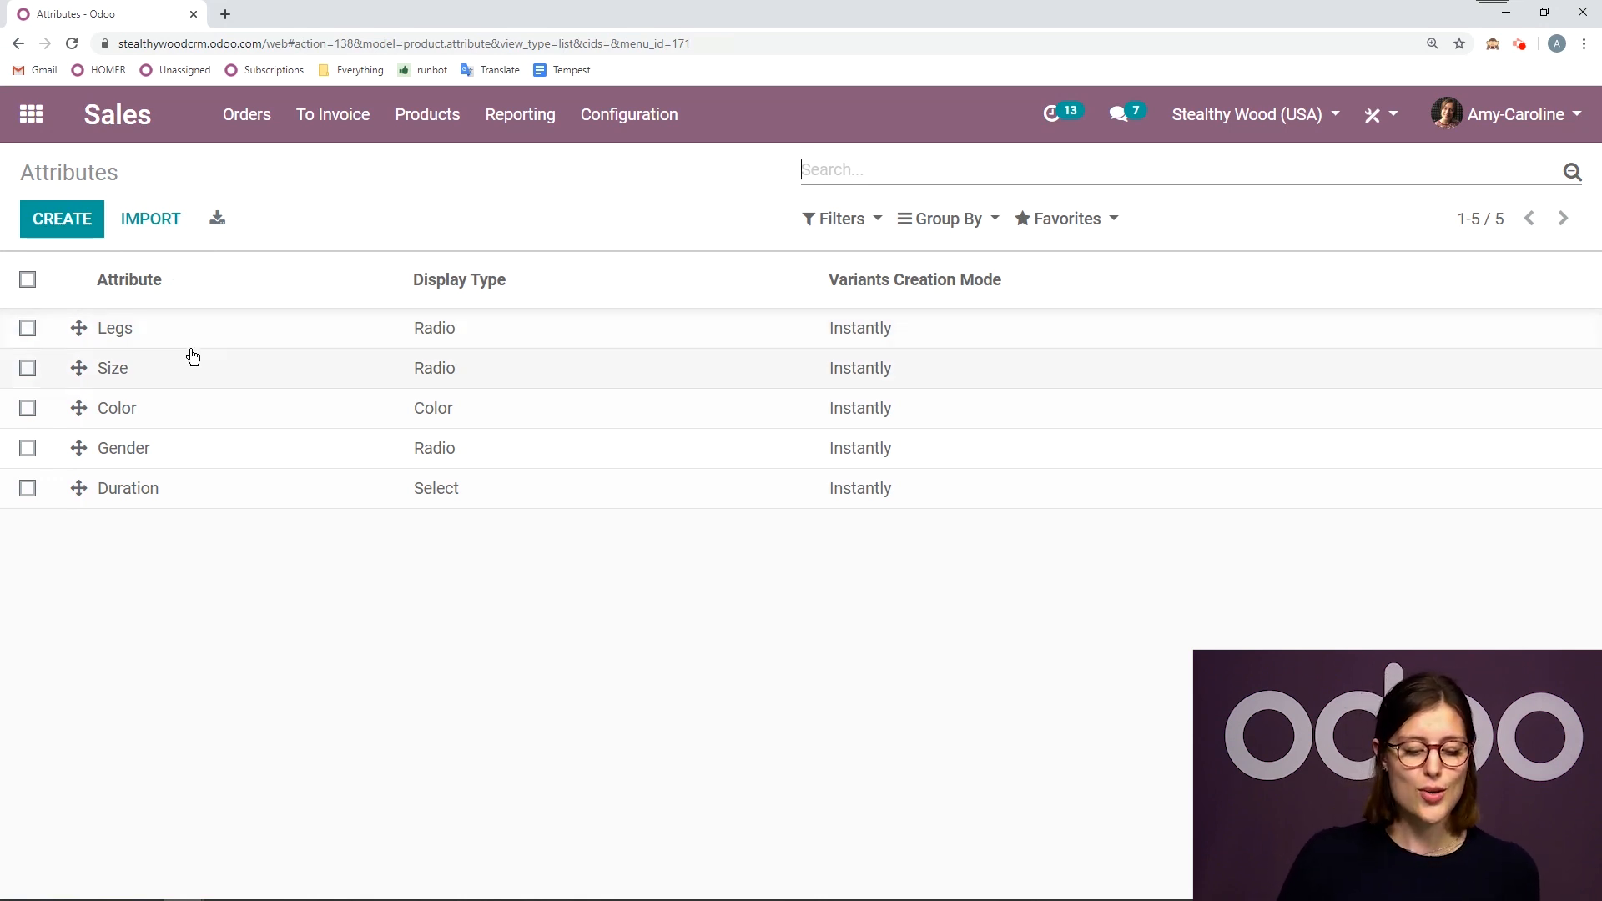
{"action": "left_click", "coordinate": [116, 407]}
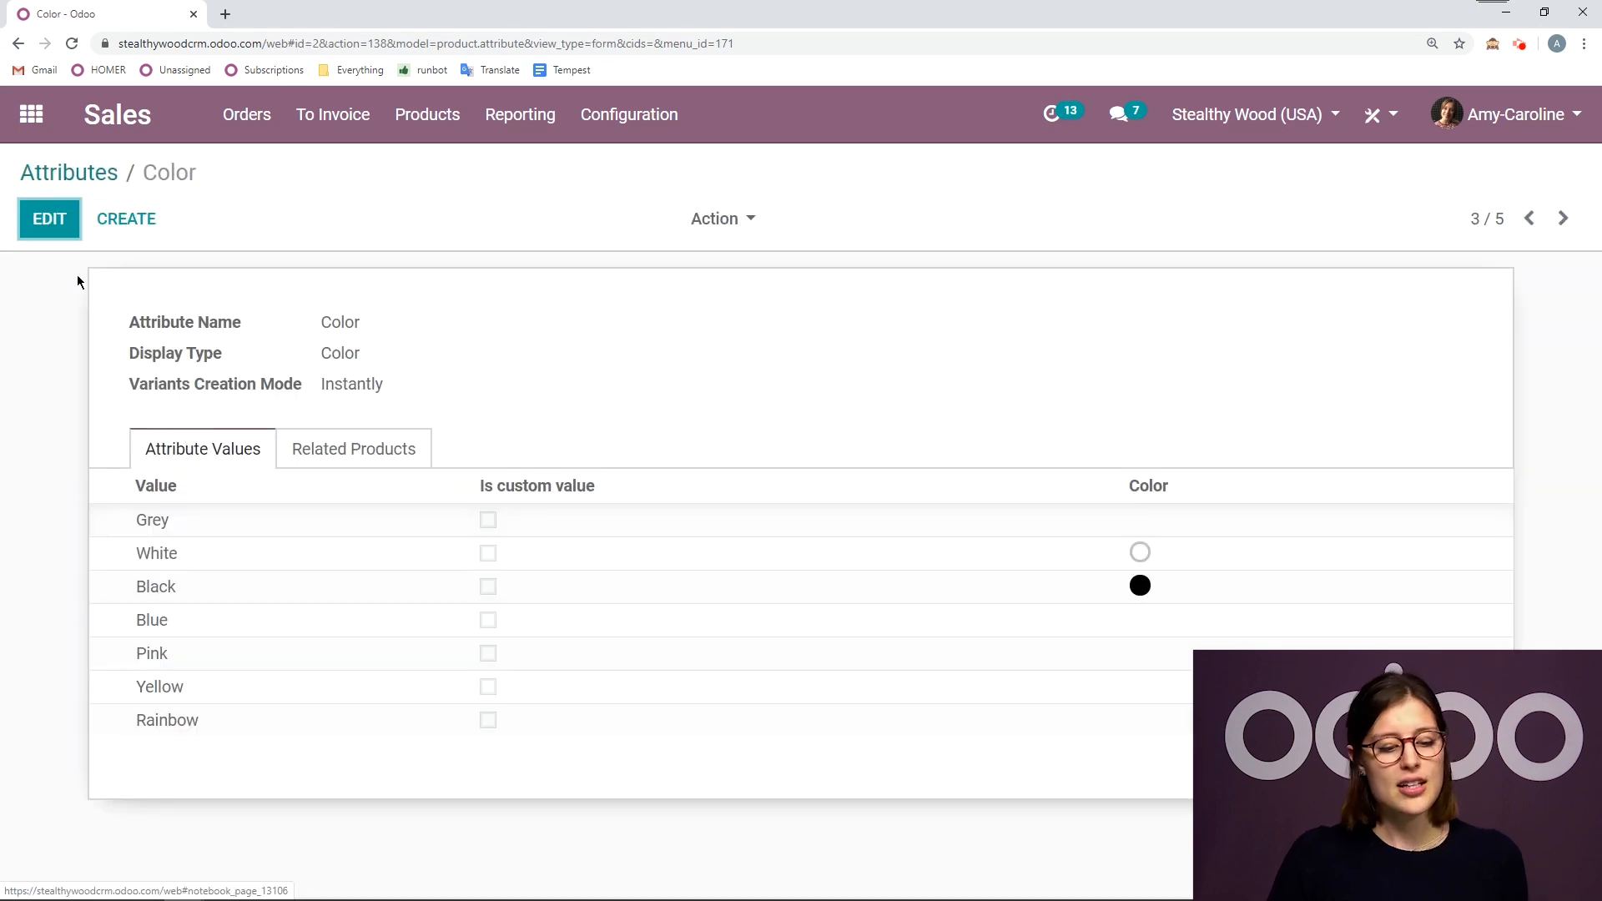
{"action": "left_click", "coordinate": [49, 217]}
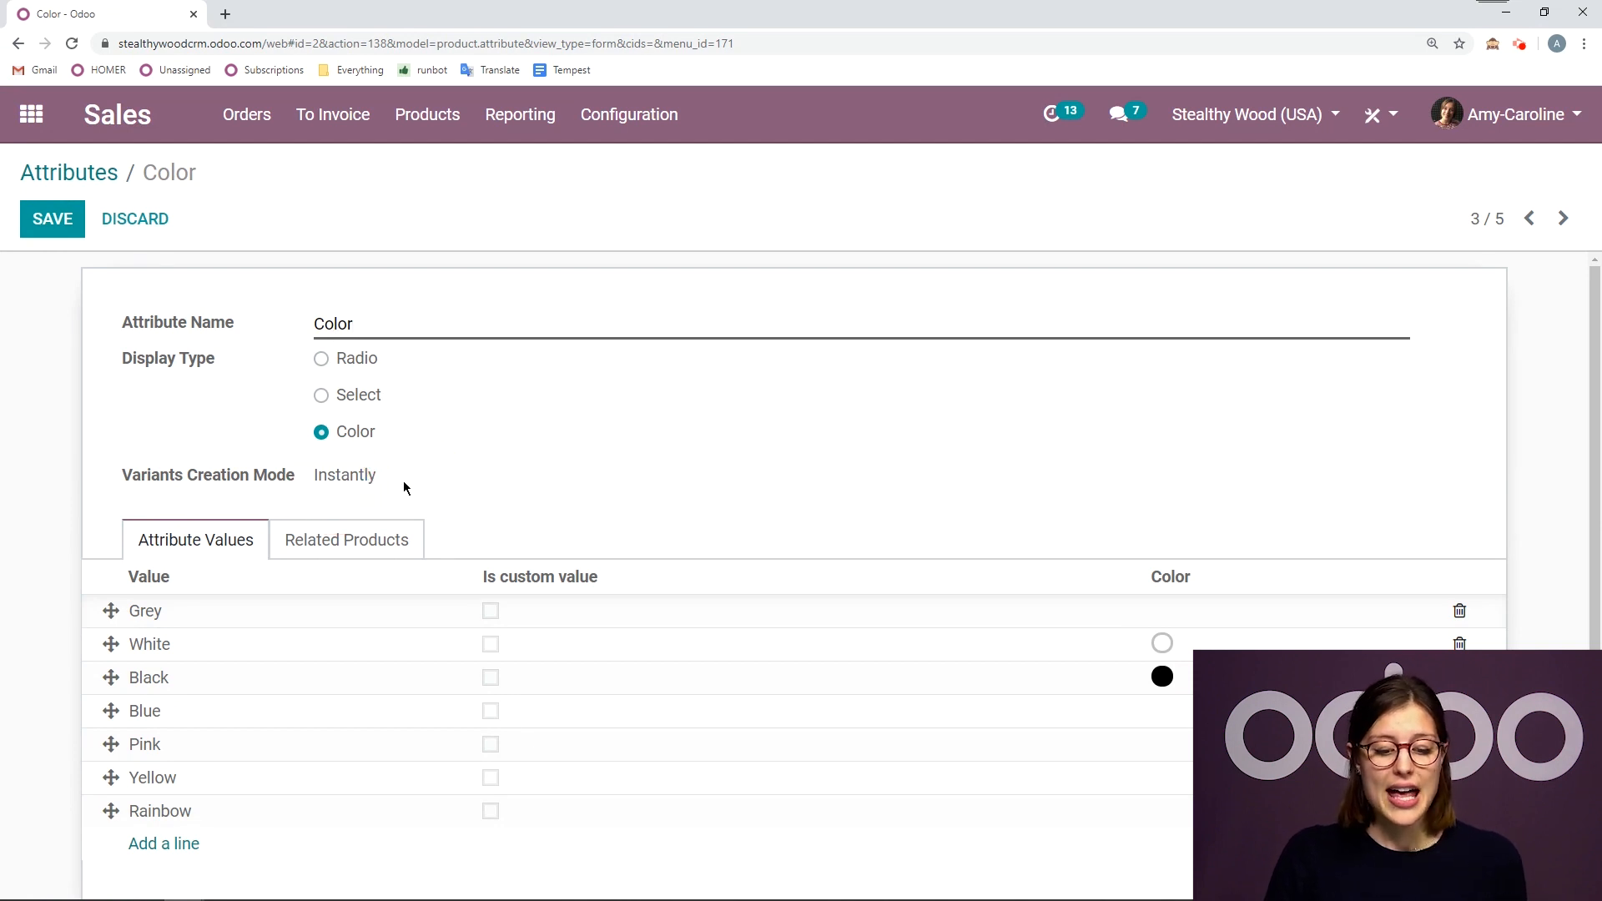
{"action": "mouse_move", "coordinate": [87, 457]}
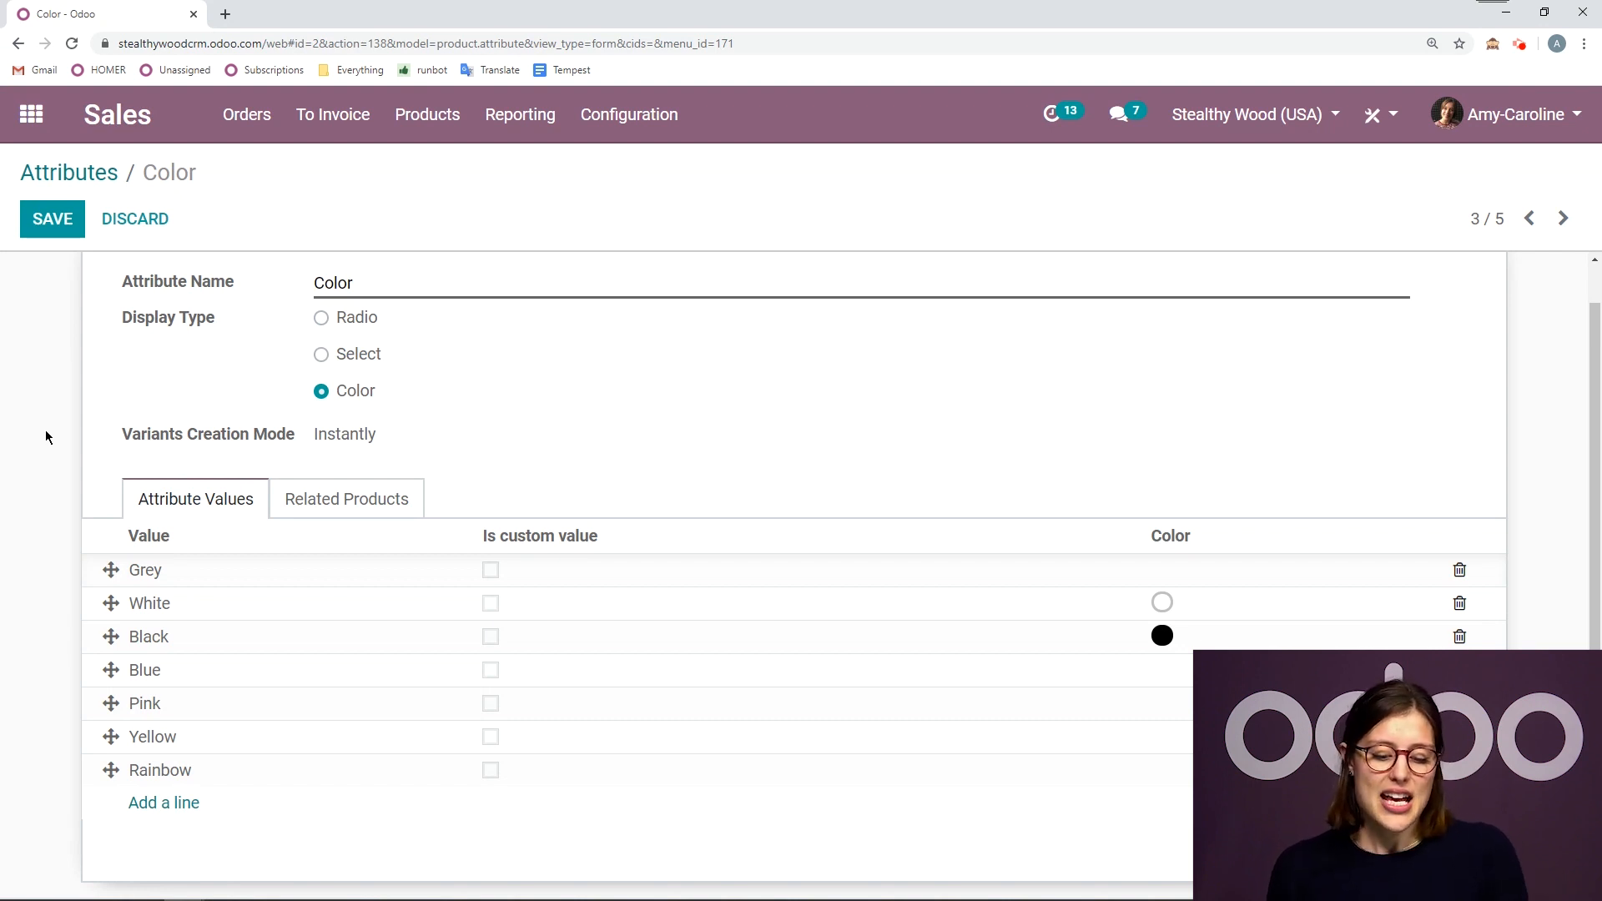
{"action": "mouse_move", "coordinate": [881, 364]}
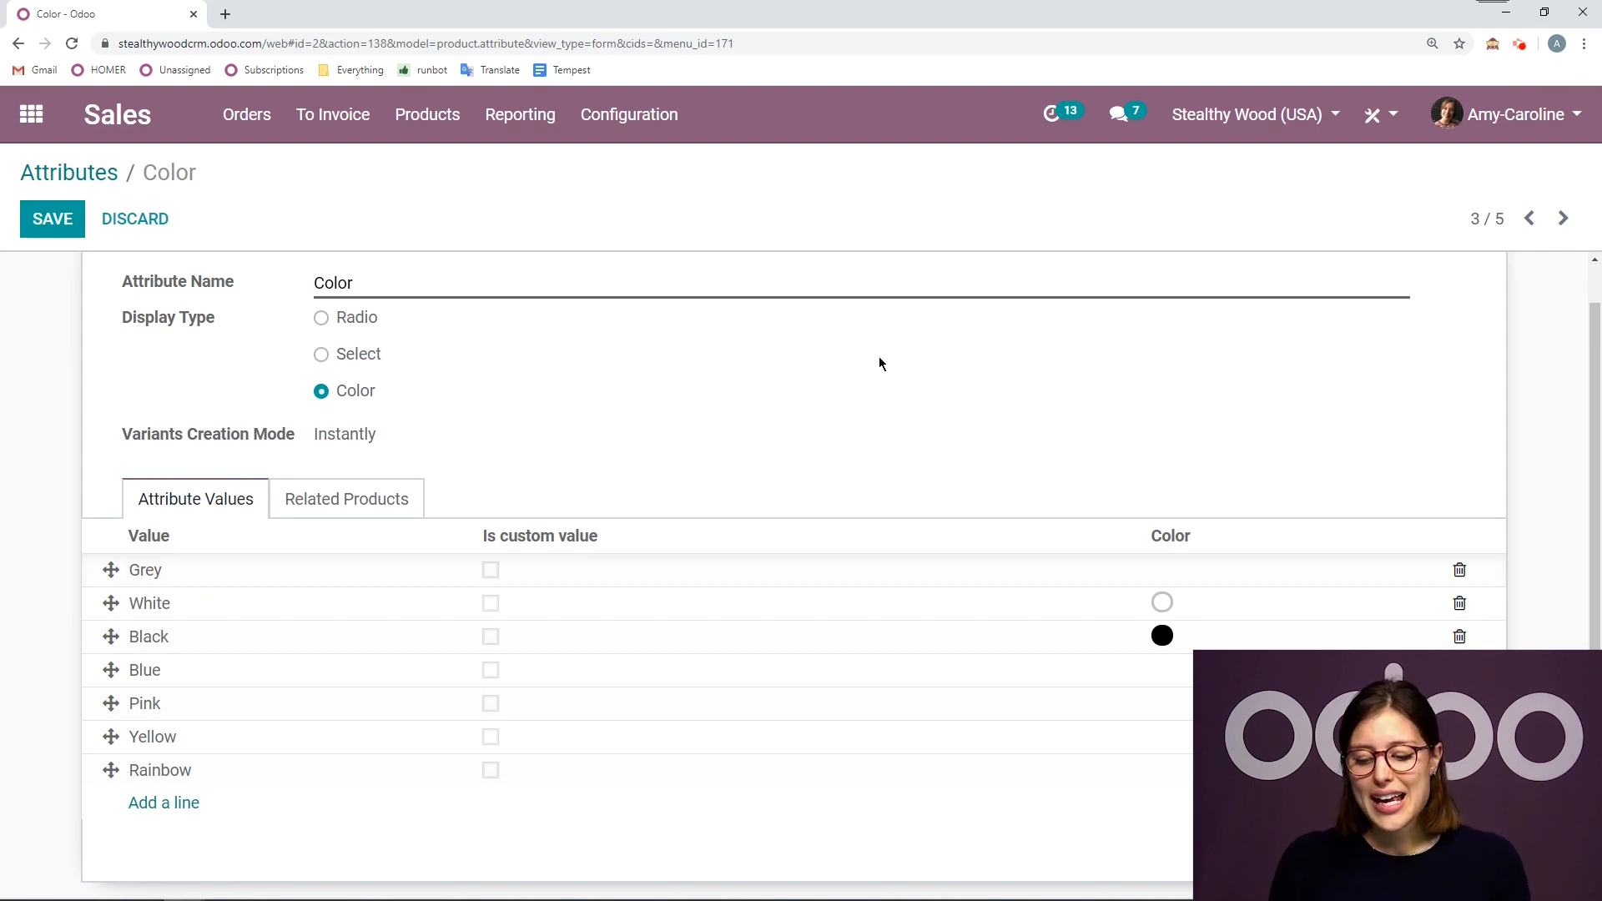
{"action": "mouse_move", "coordinate": [1238, 463]}
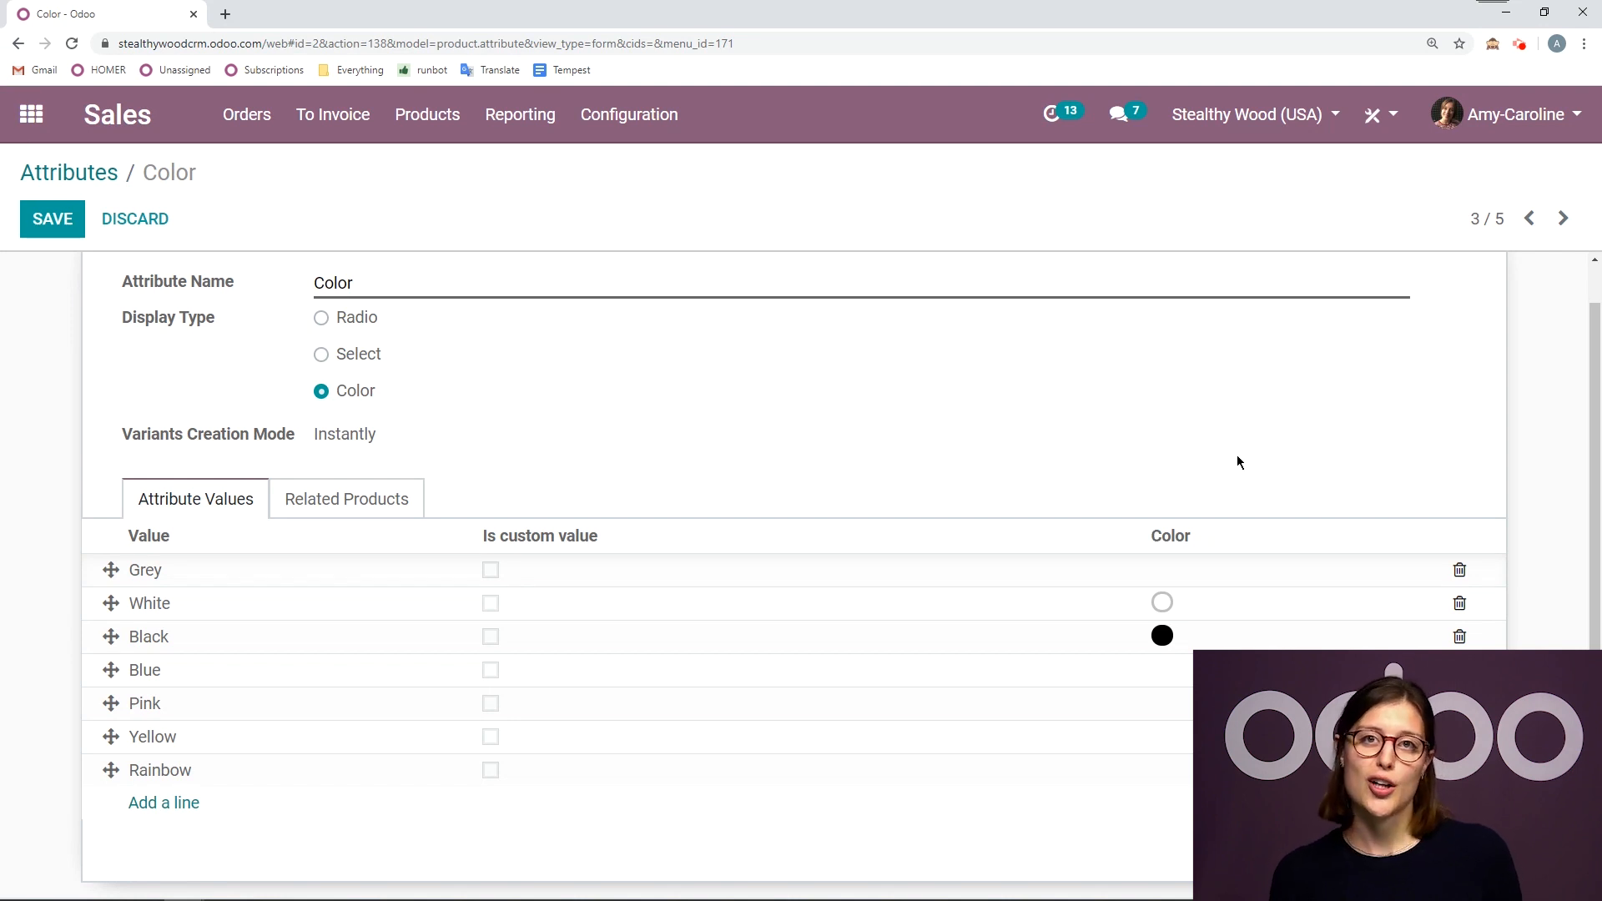
{"action": "mouse_move", "coordinate": [230, 761]}
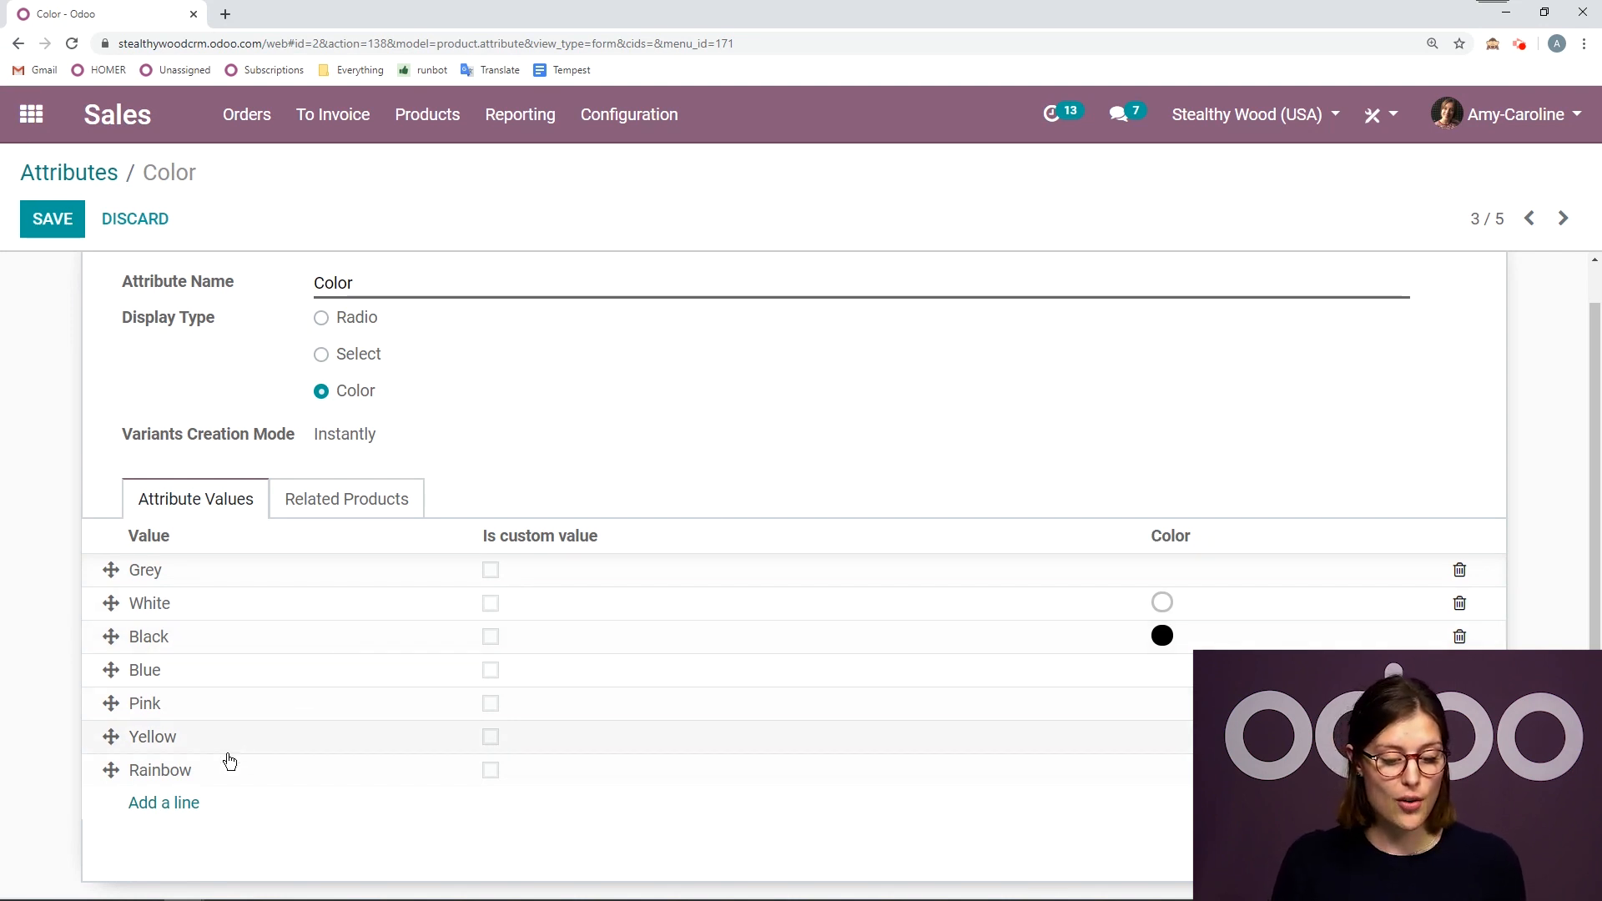
Step: Add a Purple value with a soft purple swatch to the Color attribute and save it
{"action": "type", "text": "Purpl"}
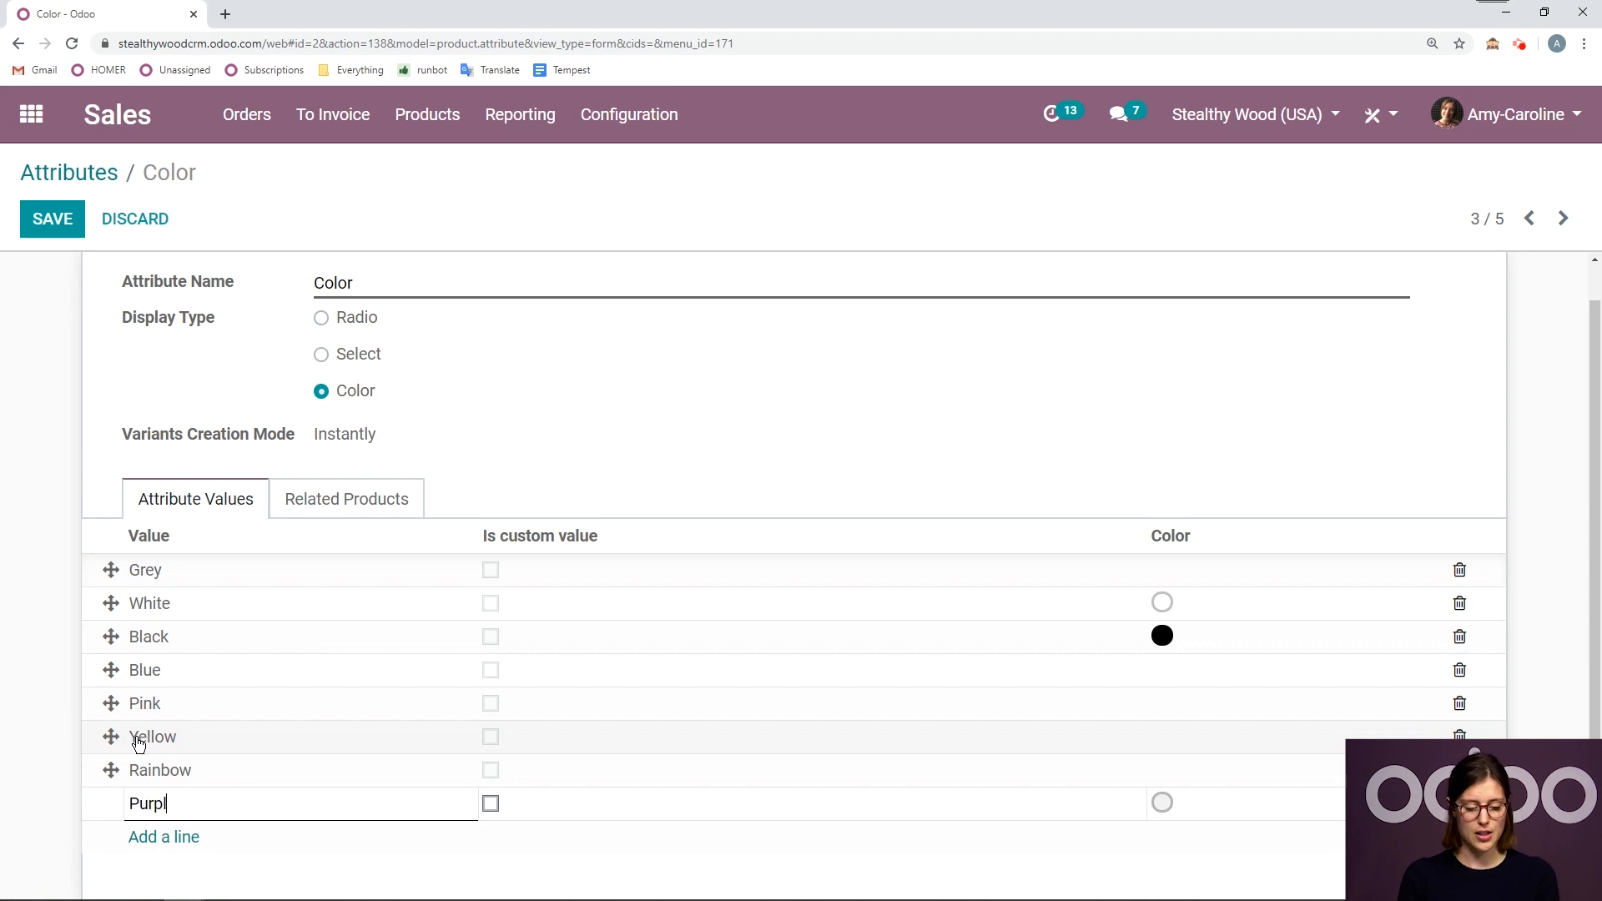
{"action": "type", "text": "le"}
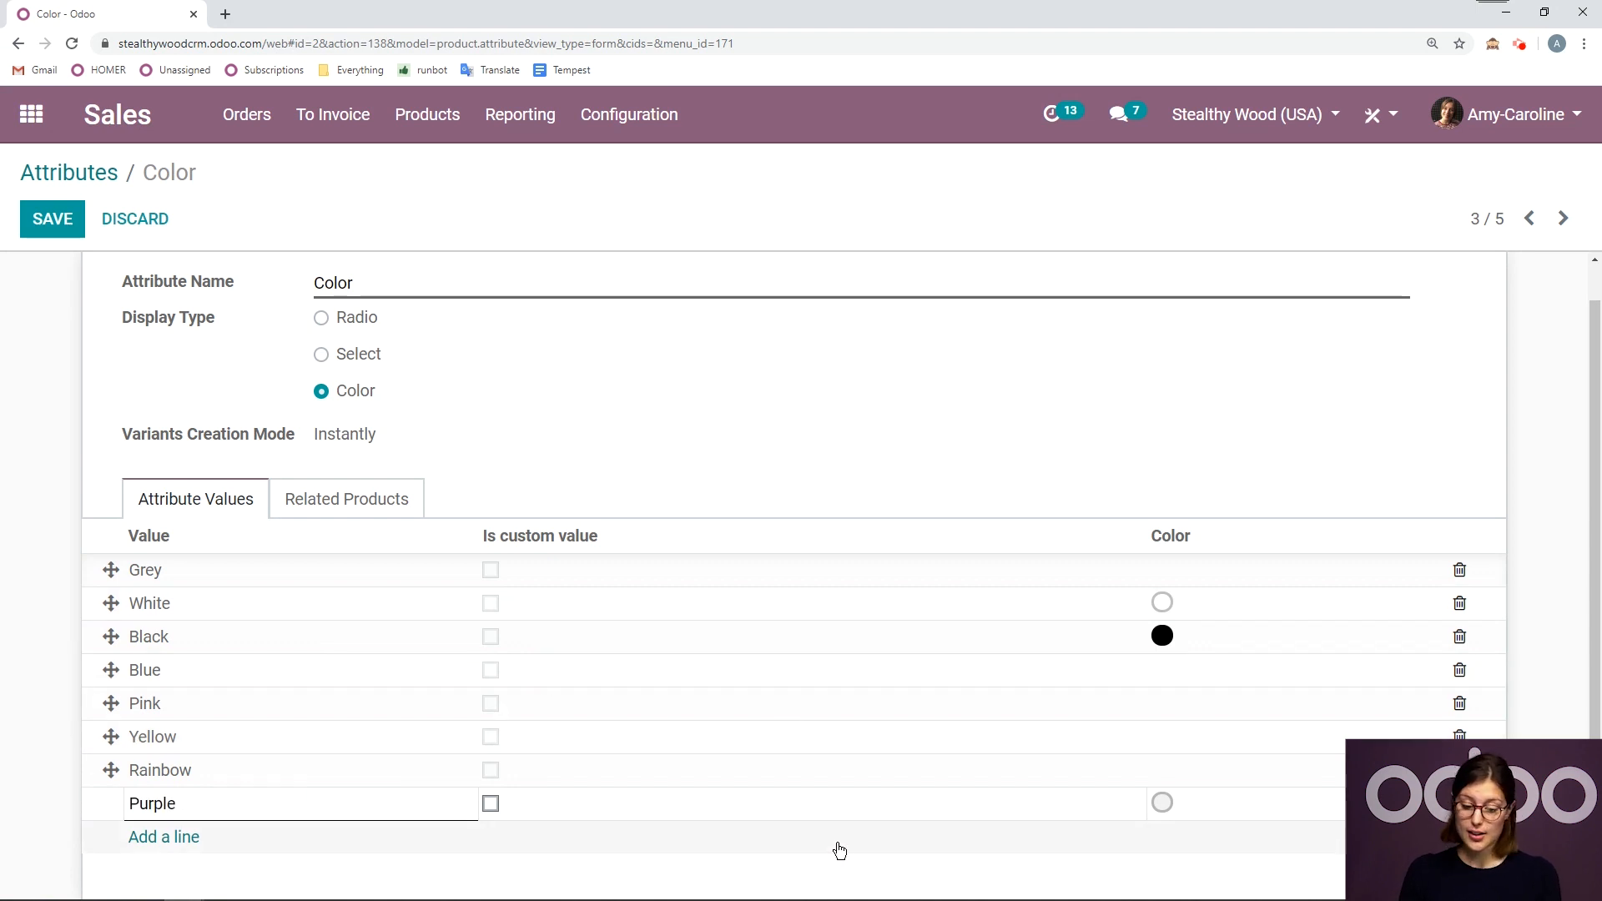
{"action": "mouse_move", "coordinate": [1192, 803]}
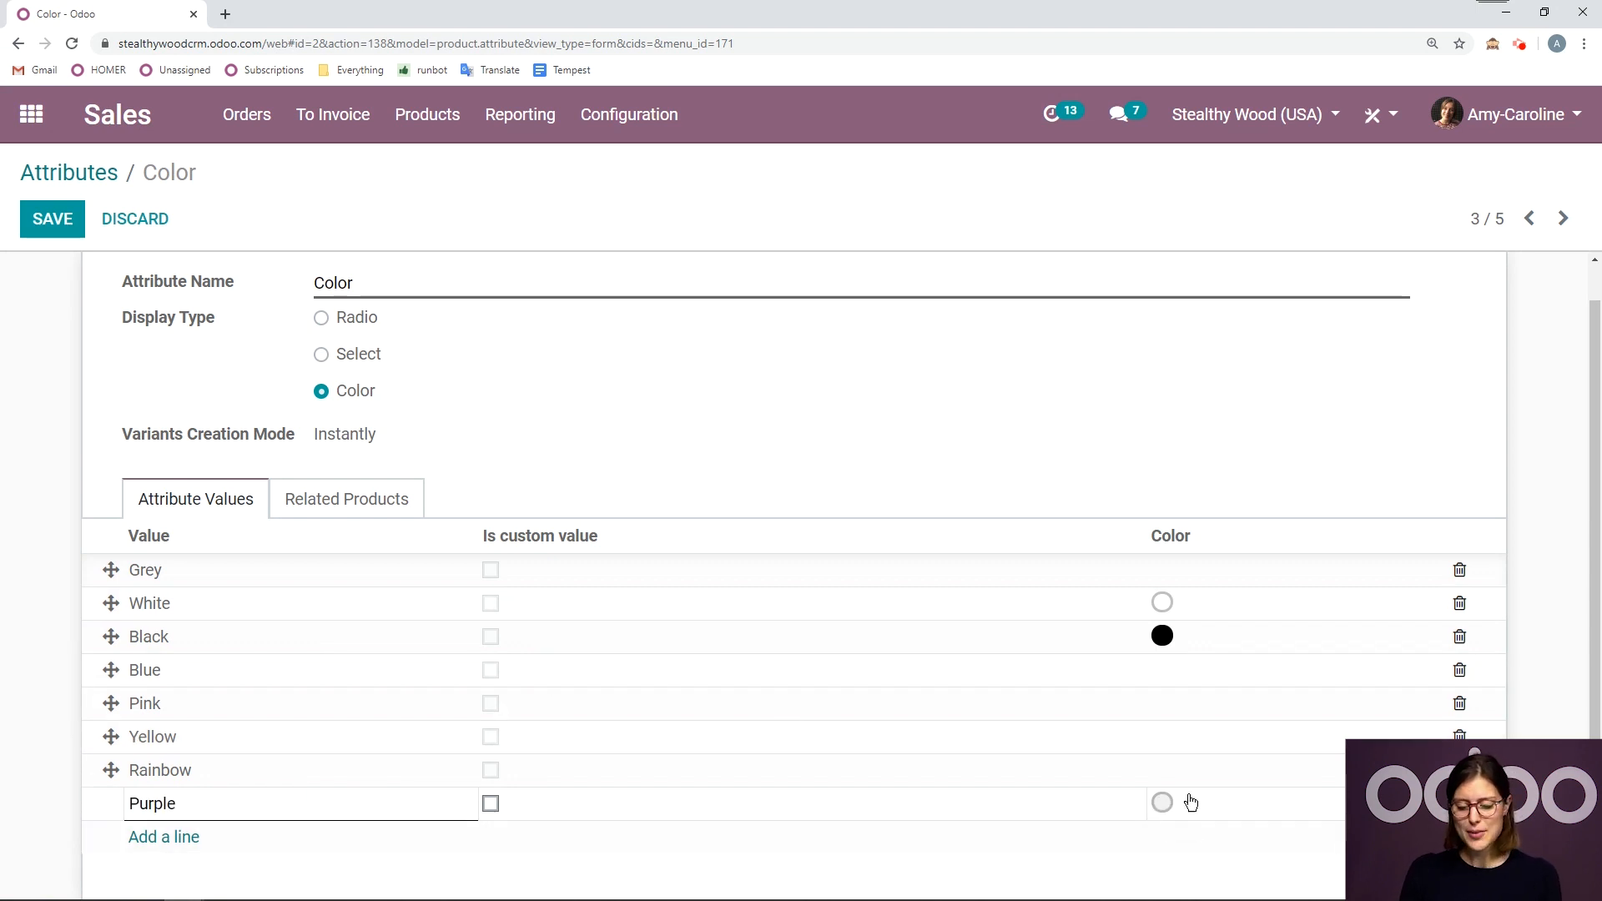
{"action": "left_click", "coordinate": [1162, 803]}
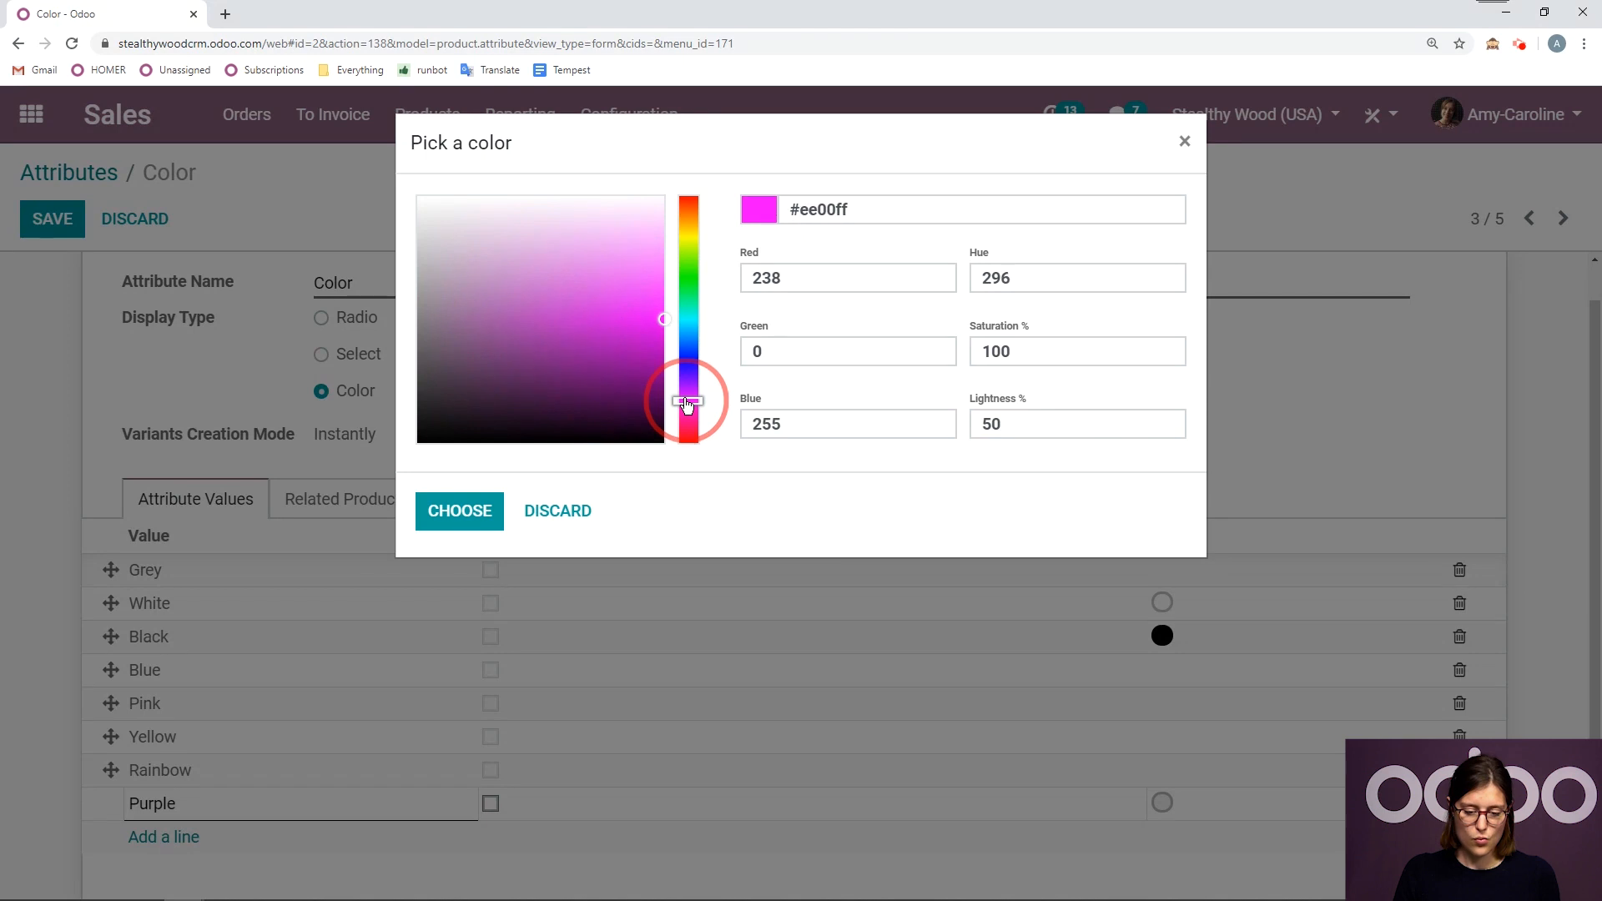
{"action": "left_click", "coordinate": [584, 290]}
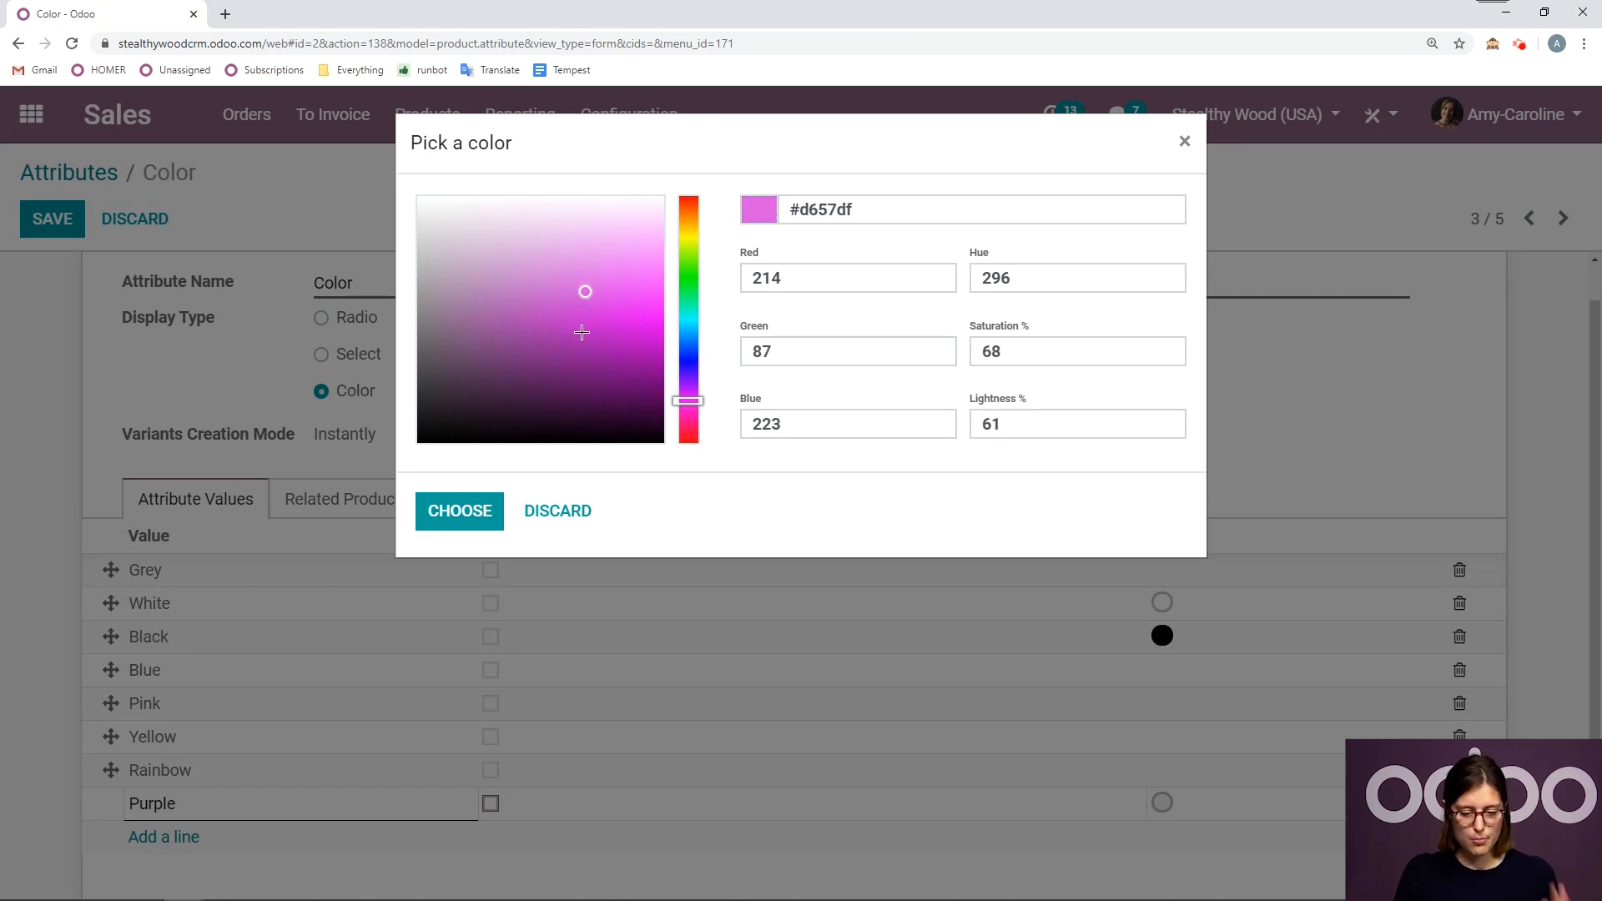
{"action": "left_click", "coordinate": [459, 510]}
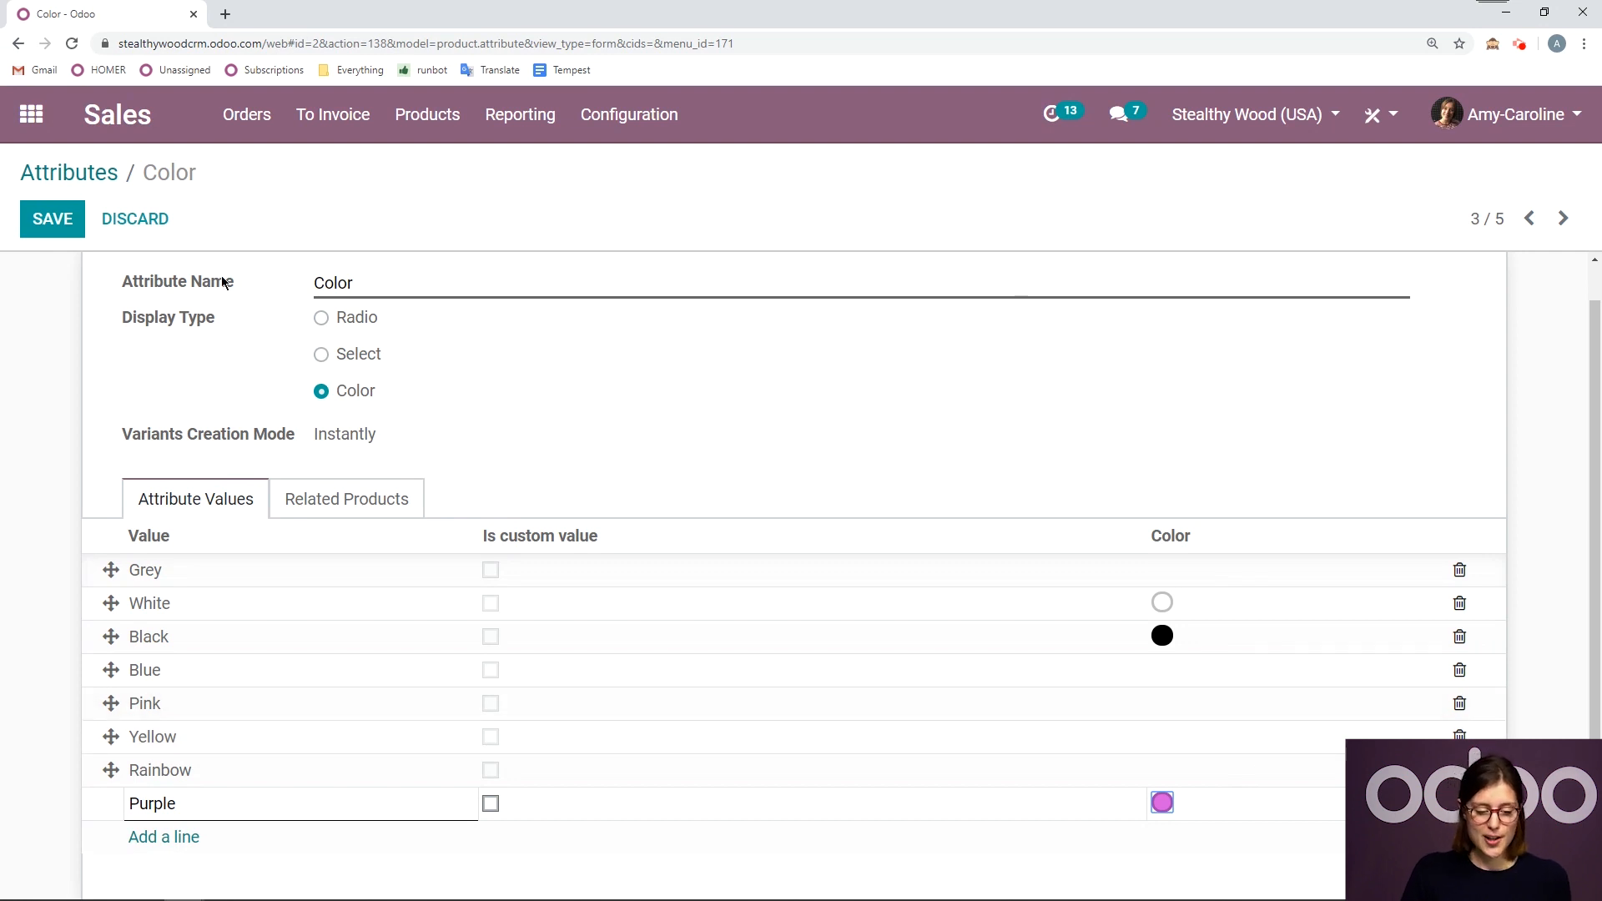
{"action": "left_click", "coordinate": [52, 219]}
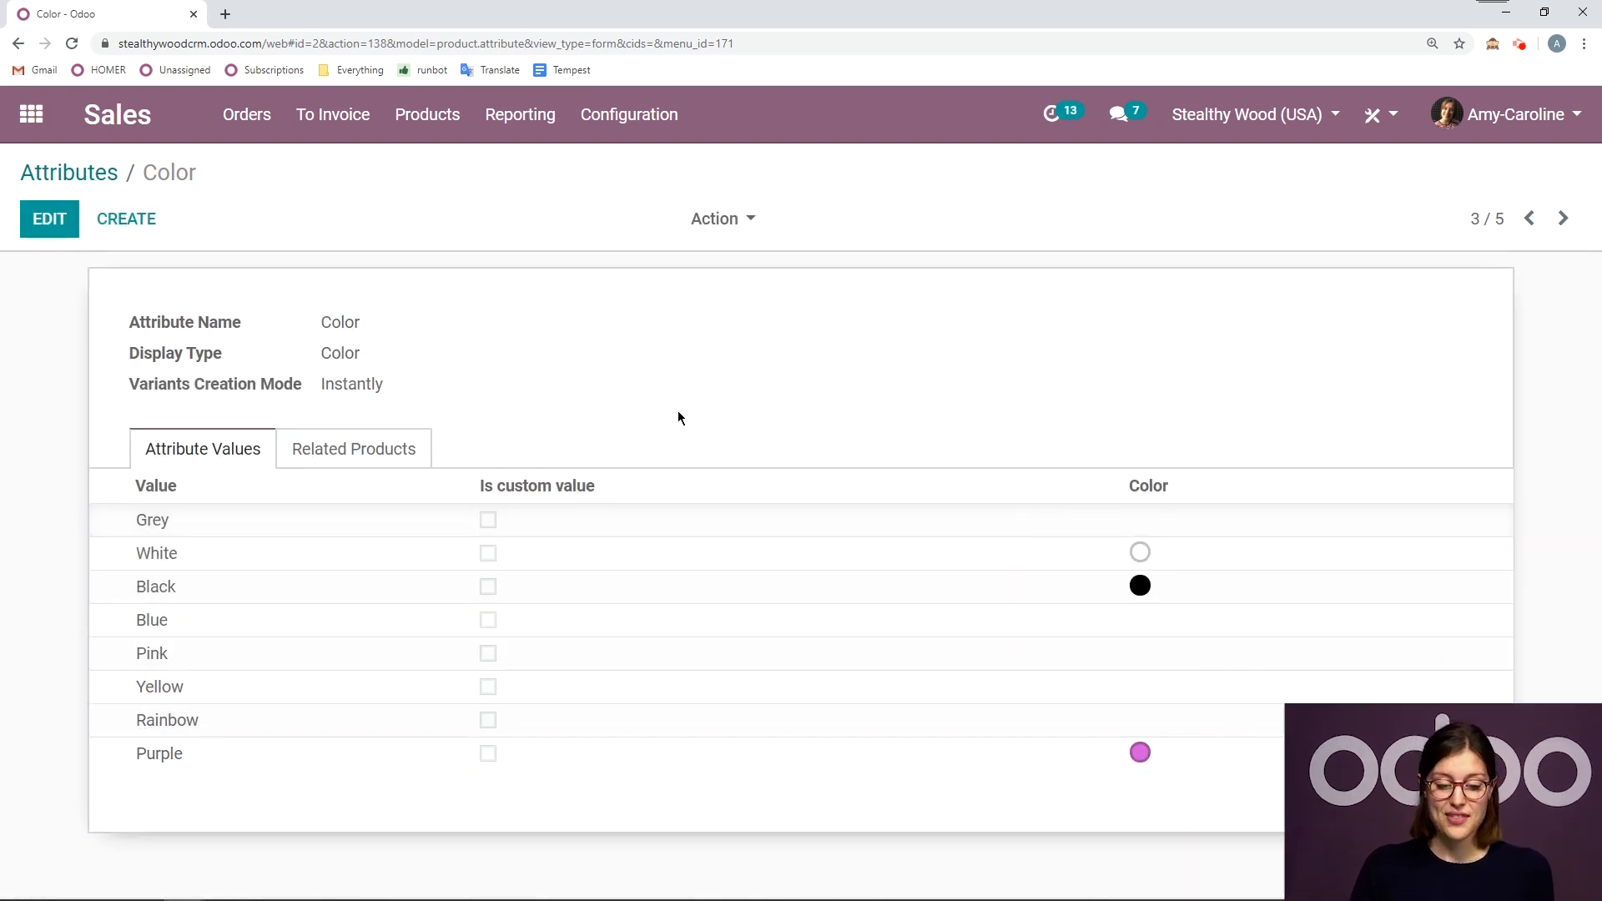
{"action": "mouse_move", "coordinate": [354, 449]}
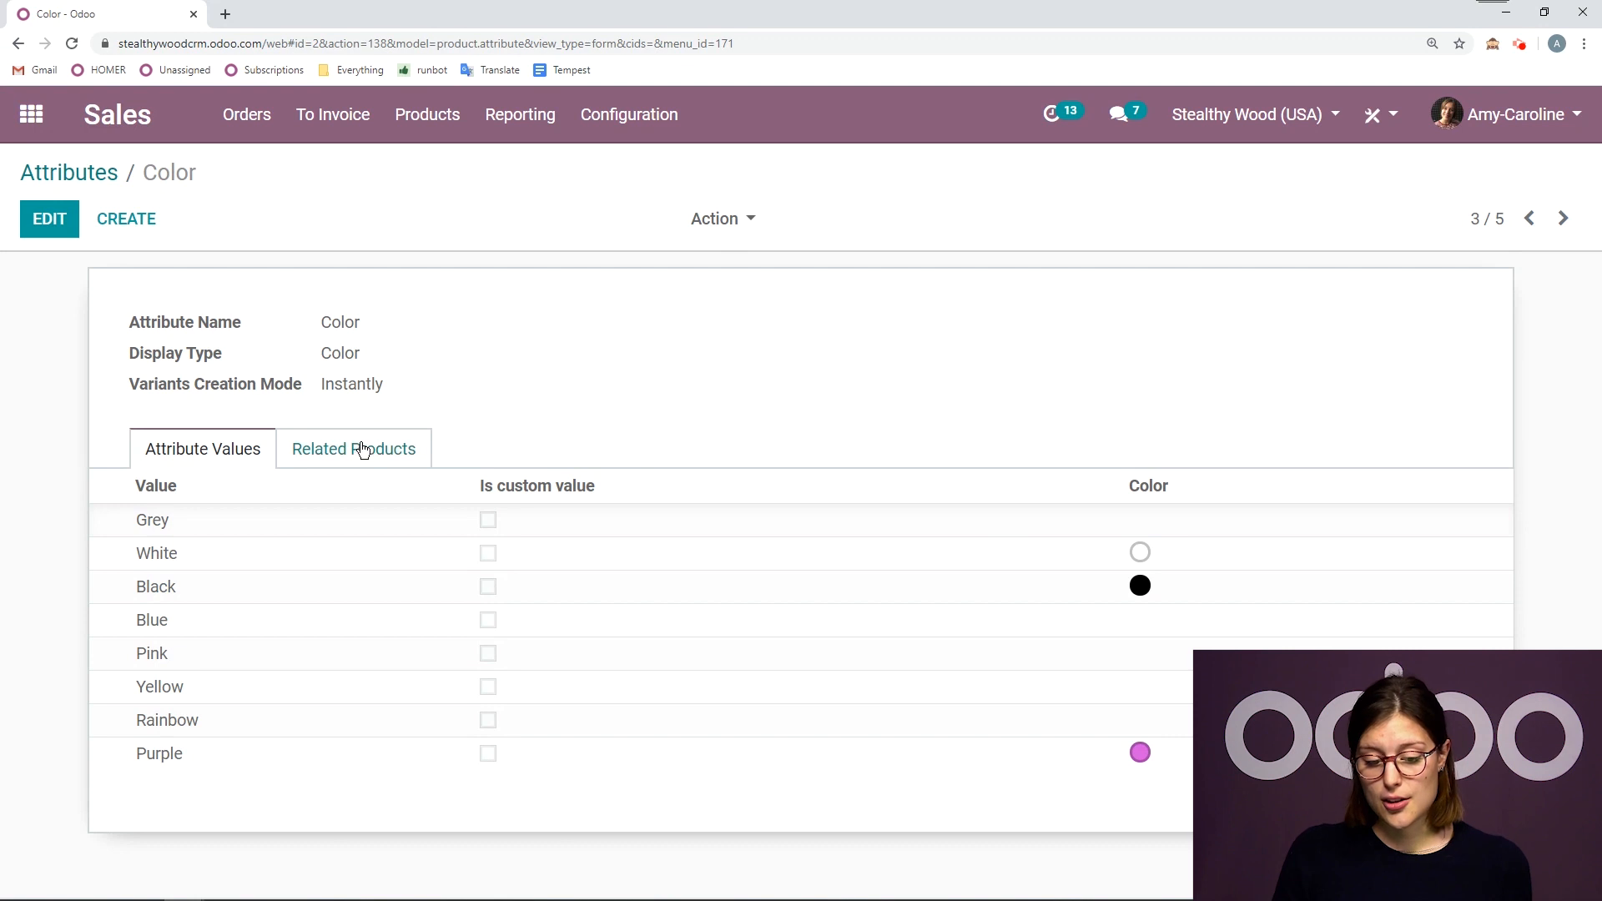
{"action": "left_click", "coordinate": [353, 449]}
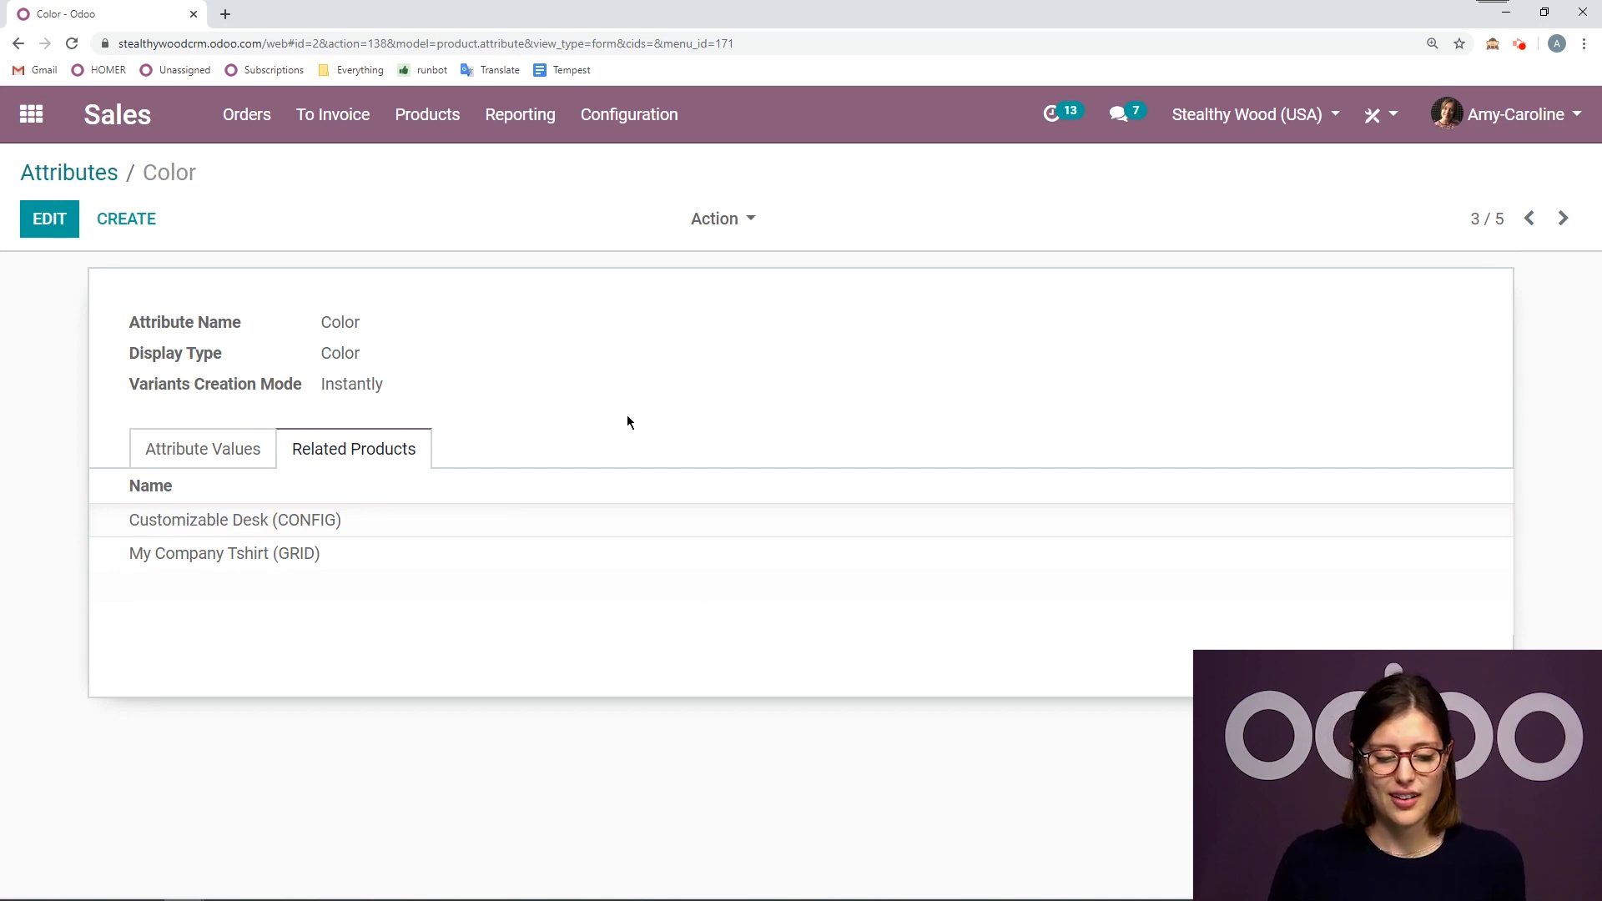
{"action": "left_click", "coordinate": [202, 449]}
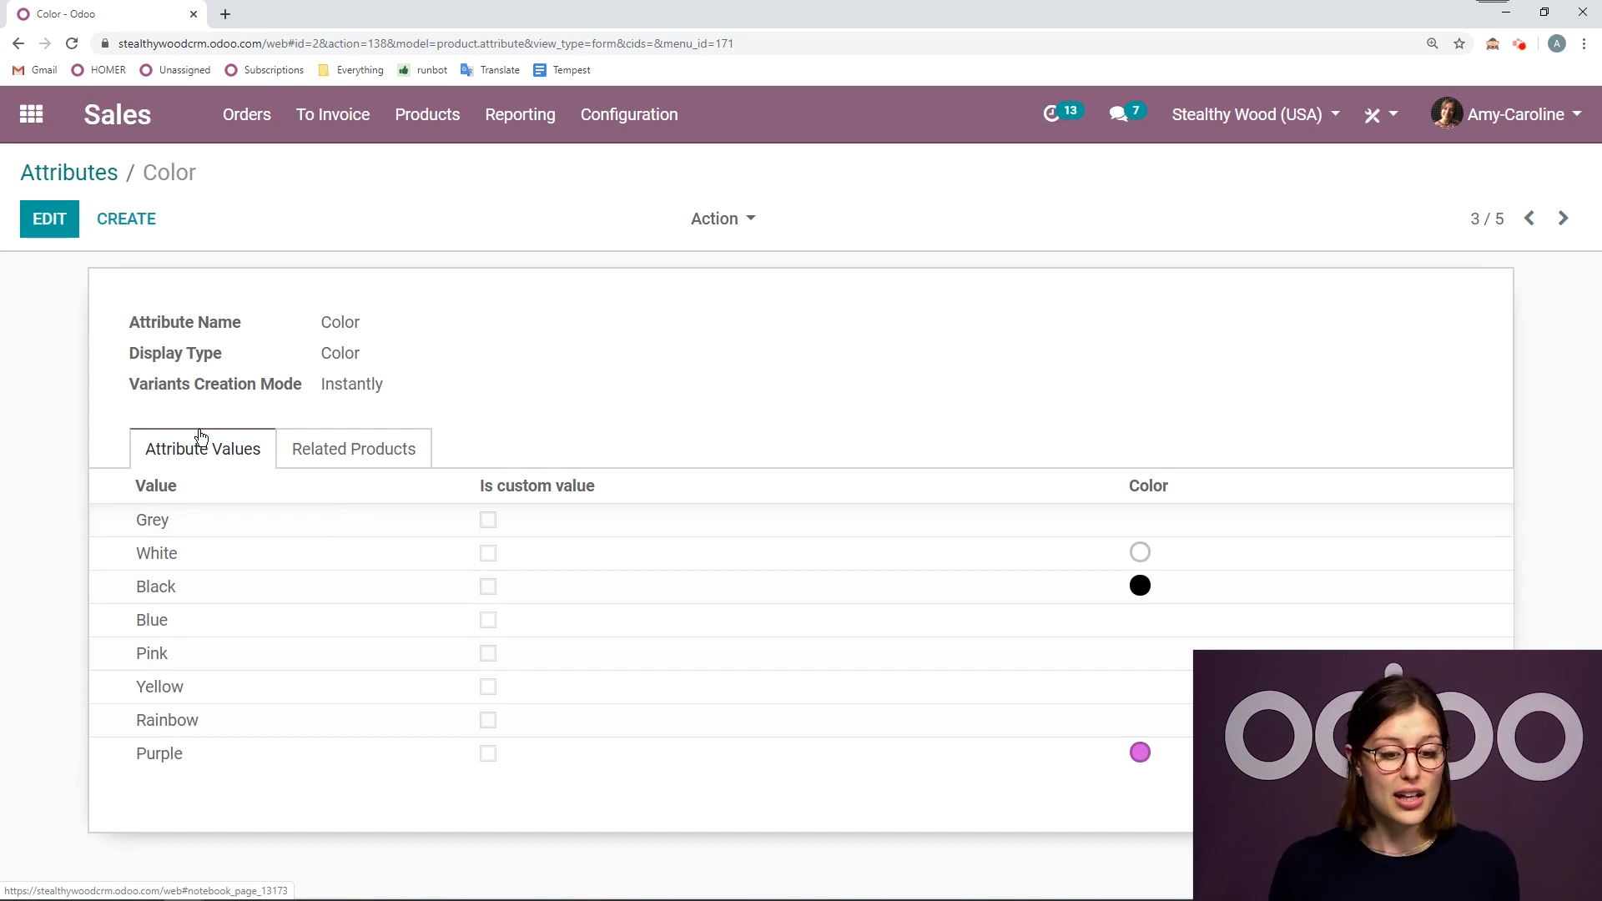
{"action": "mouse_move", "coordinate": [426, 114]}
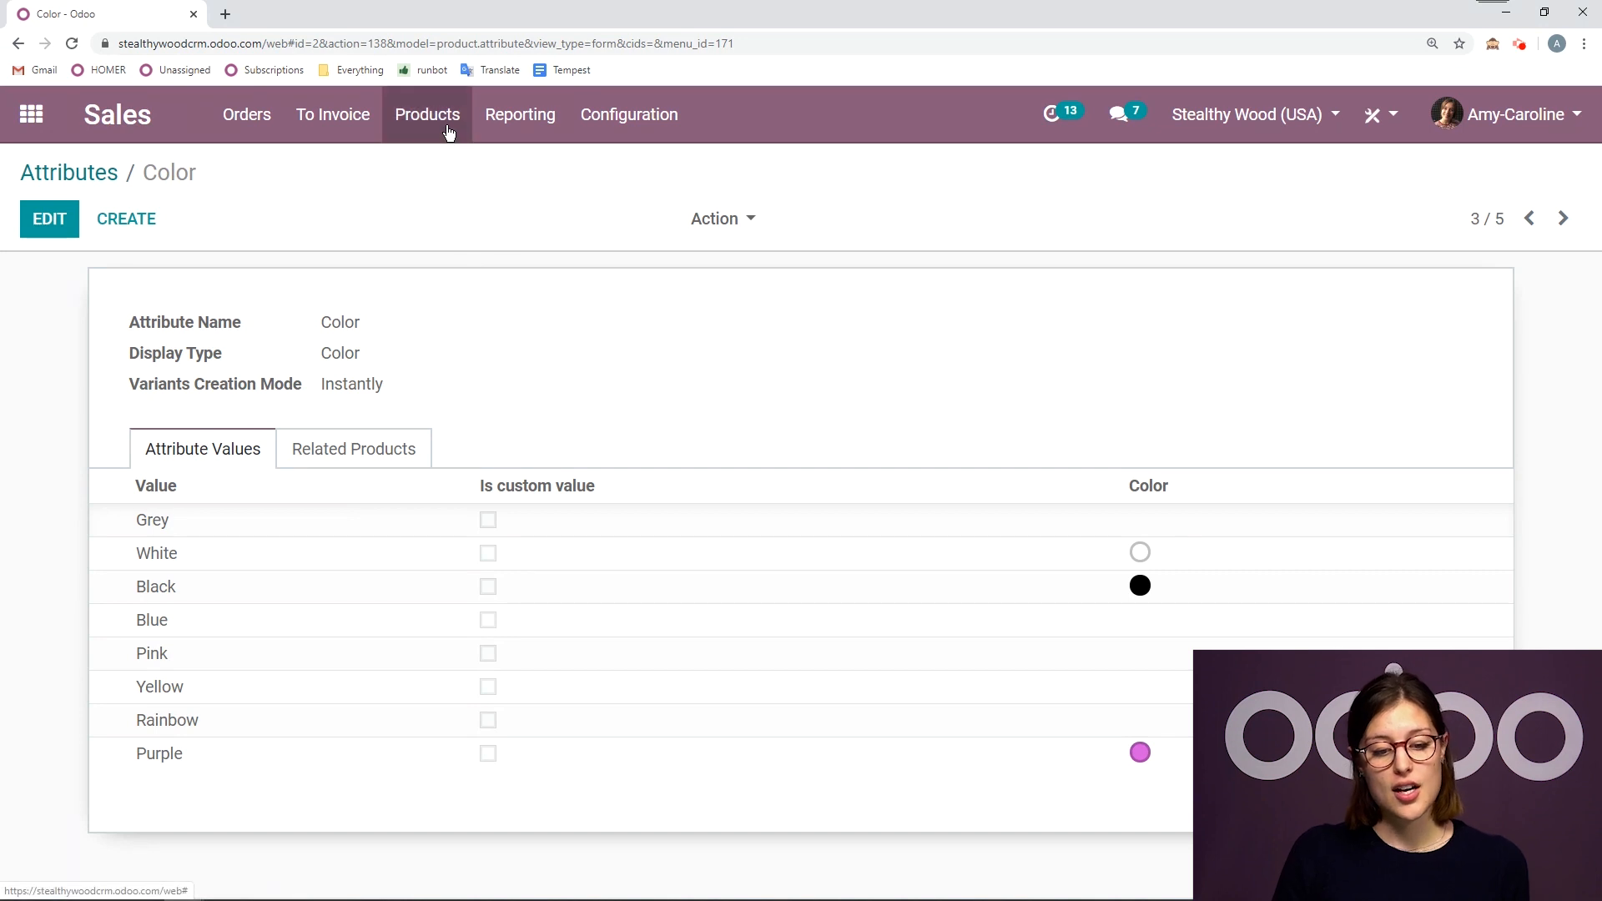
Step: Edit the Basic Lamp product on its still-empty Variants section
{"action": "left_click", "coordinate": [427, 114]}
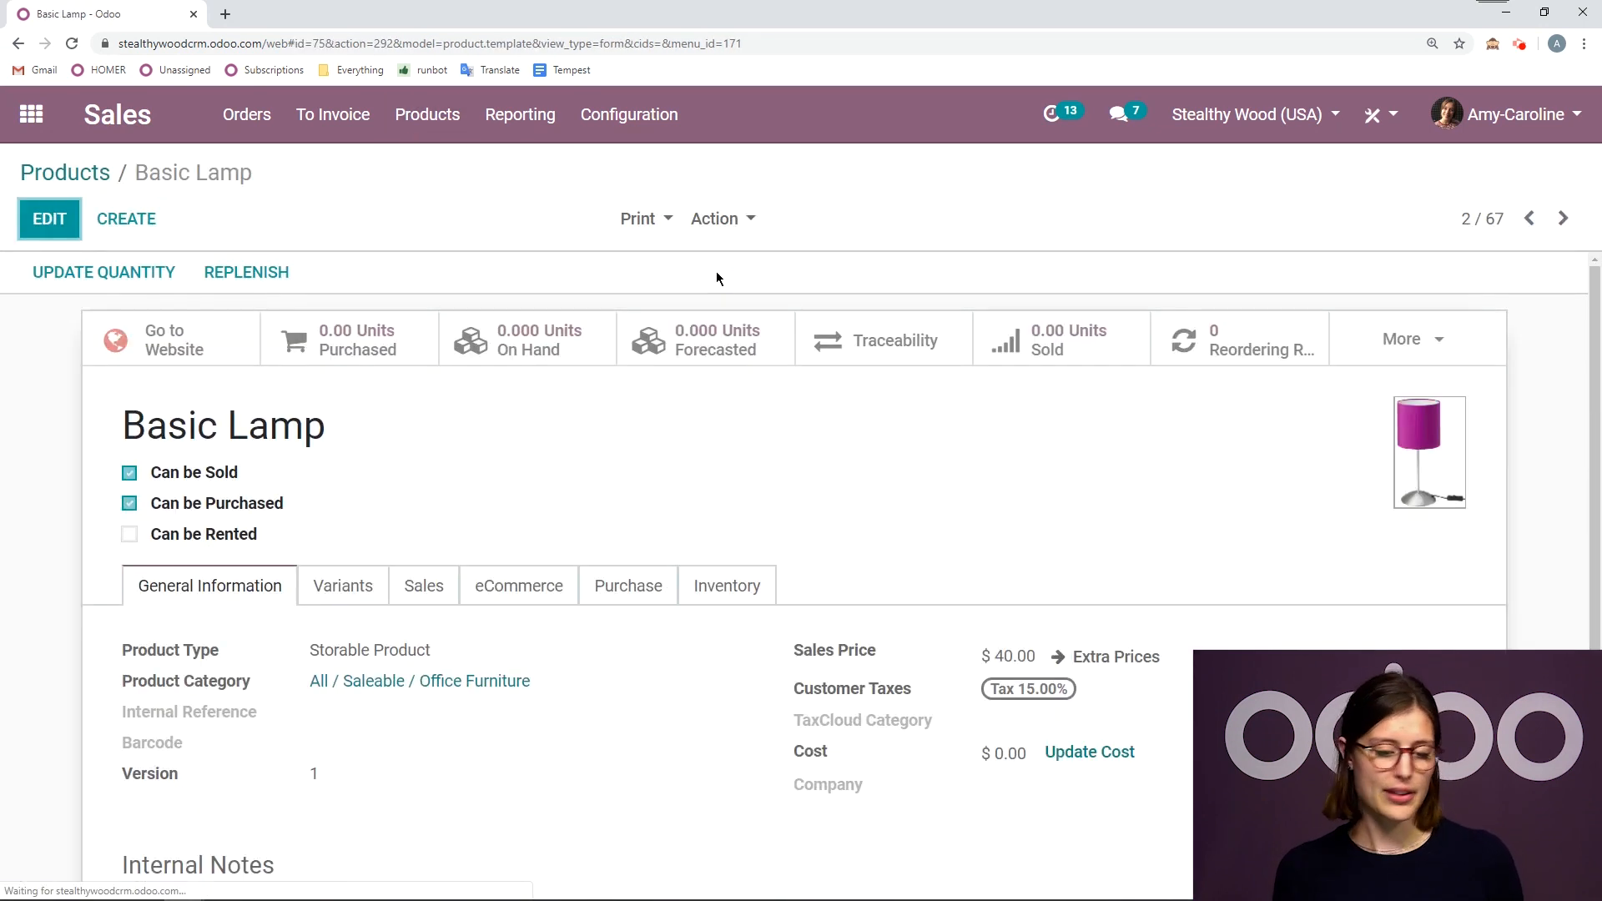
{"action": "mouse_move", "coordinate": [457, 494]}
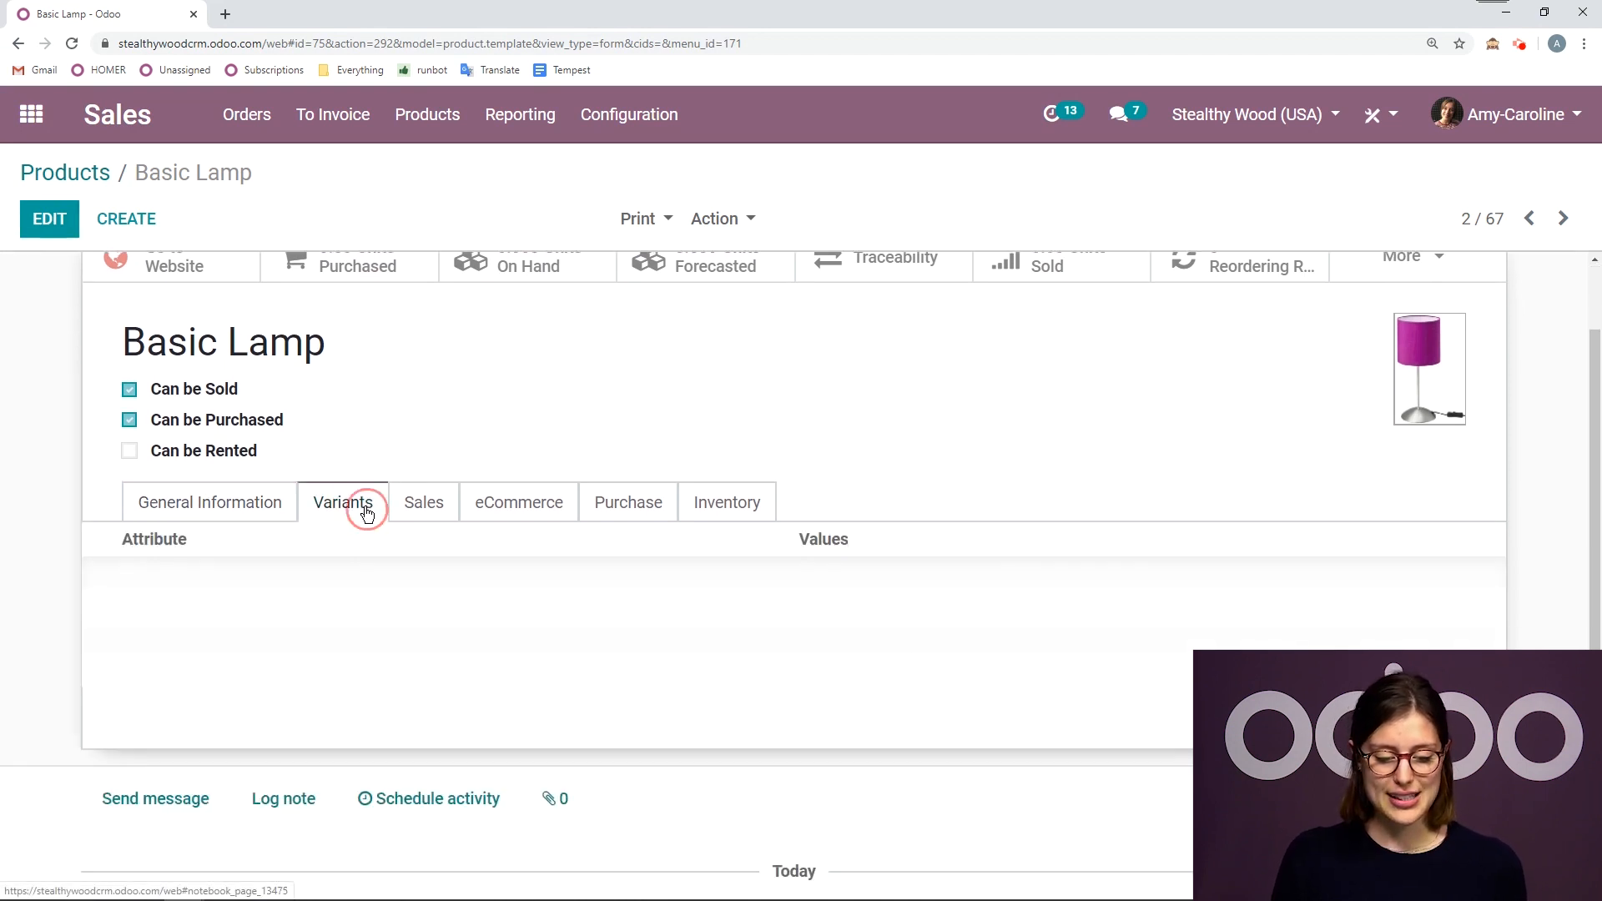
{"action": "left_click", "coordinate": [49, 218]}
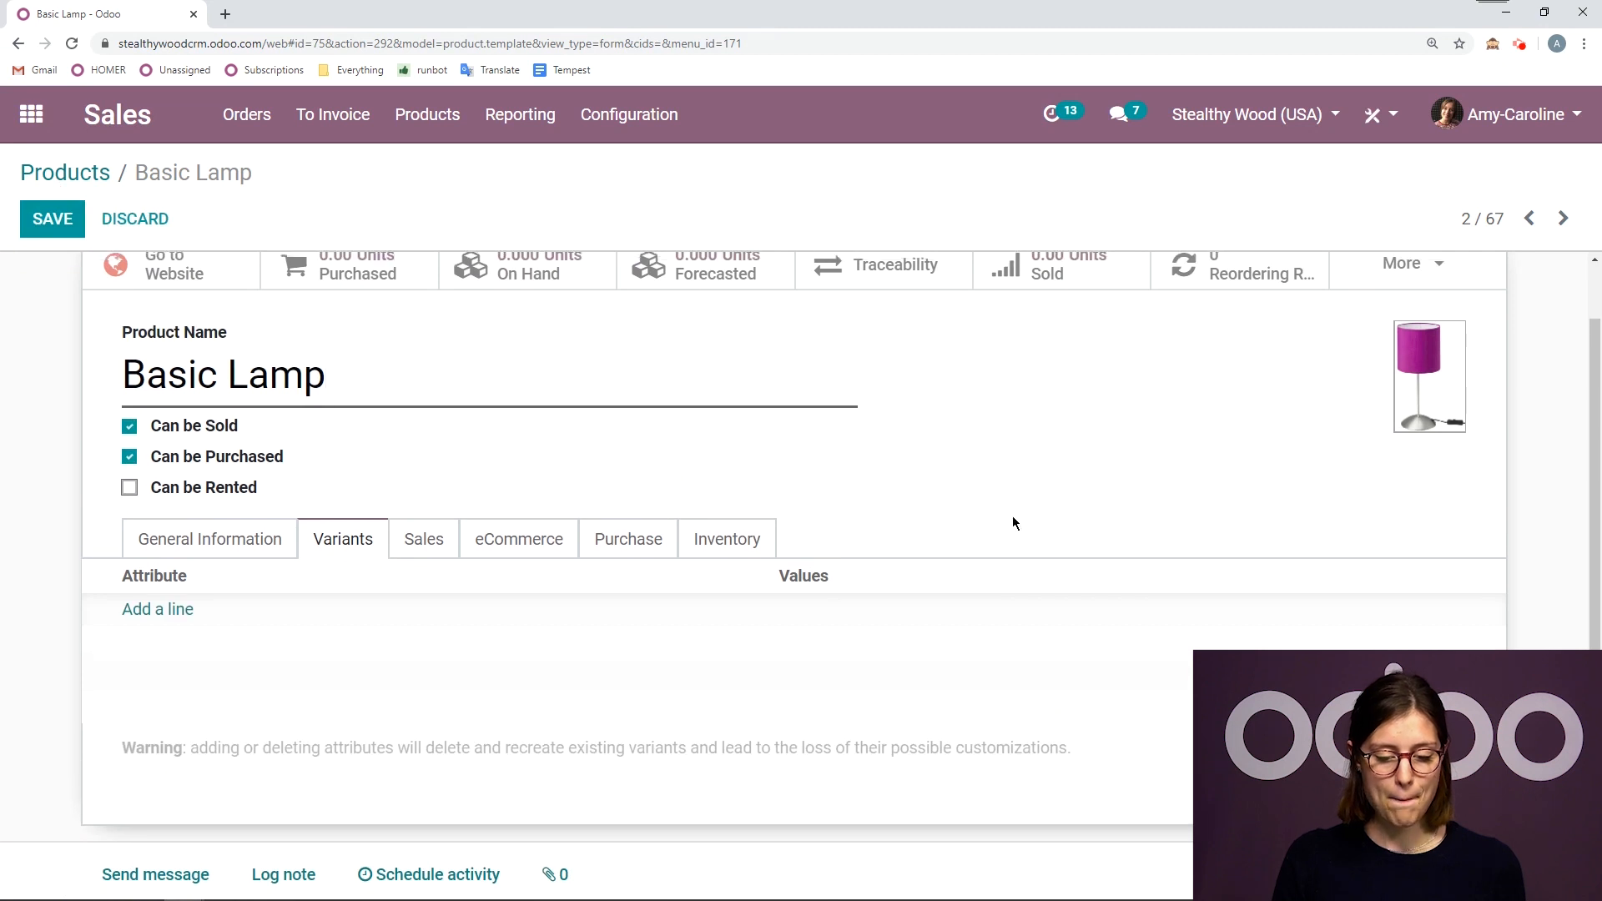
{"action": "scroll", "scroll_direction": "up", "scroll_amount": 3}
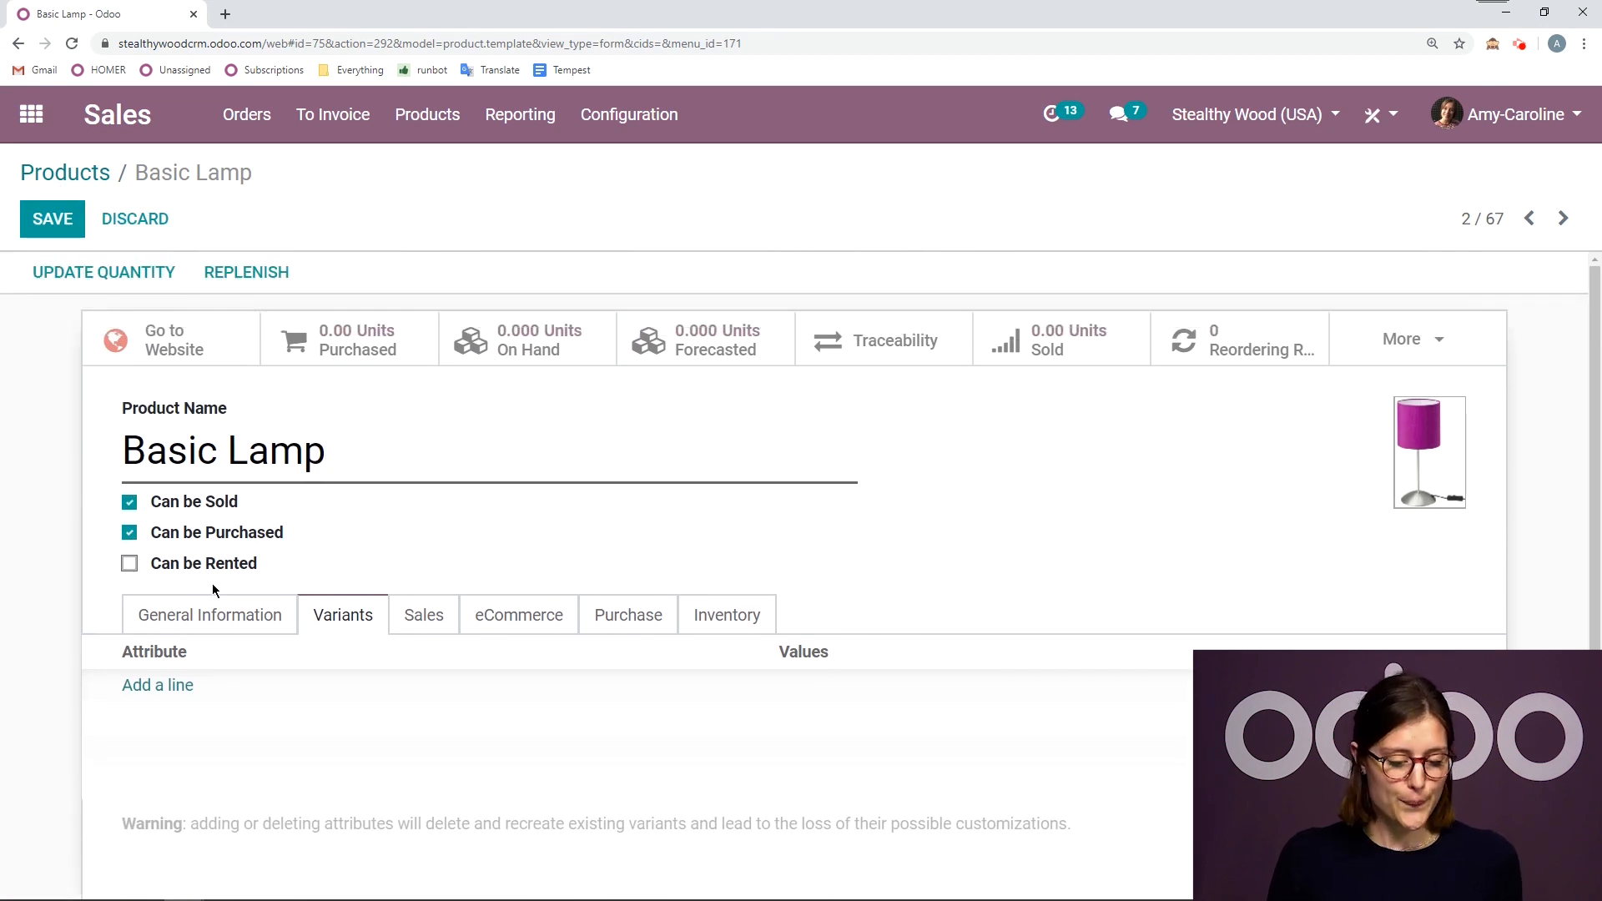
Step: Give Basic Lamp a Color attribute with Purple, Rainbow and Grey values and save it
{"action": "left_click", "coordinate": [157, 684]}
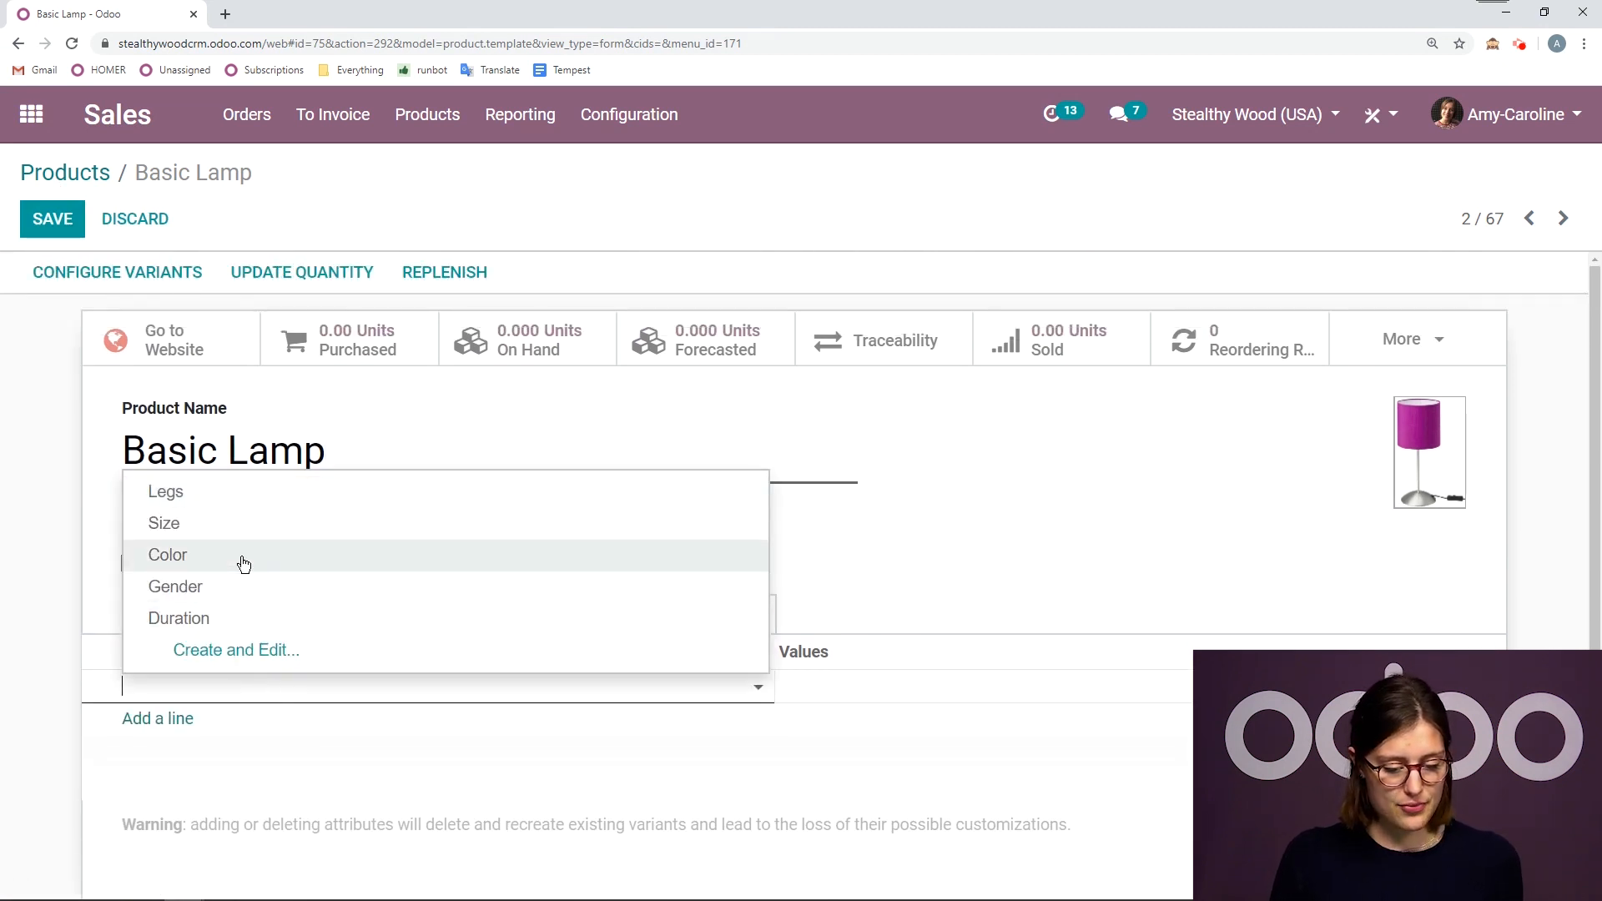
{"action": "left_click", "coordinate": [167, 554]}
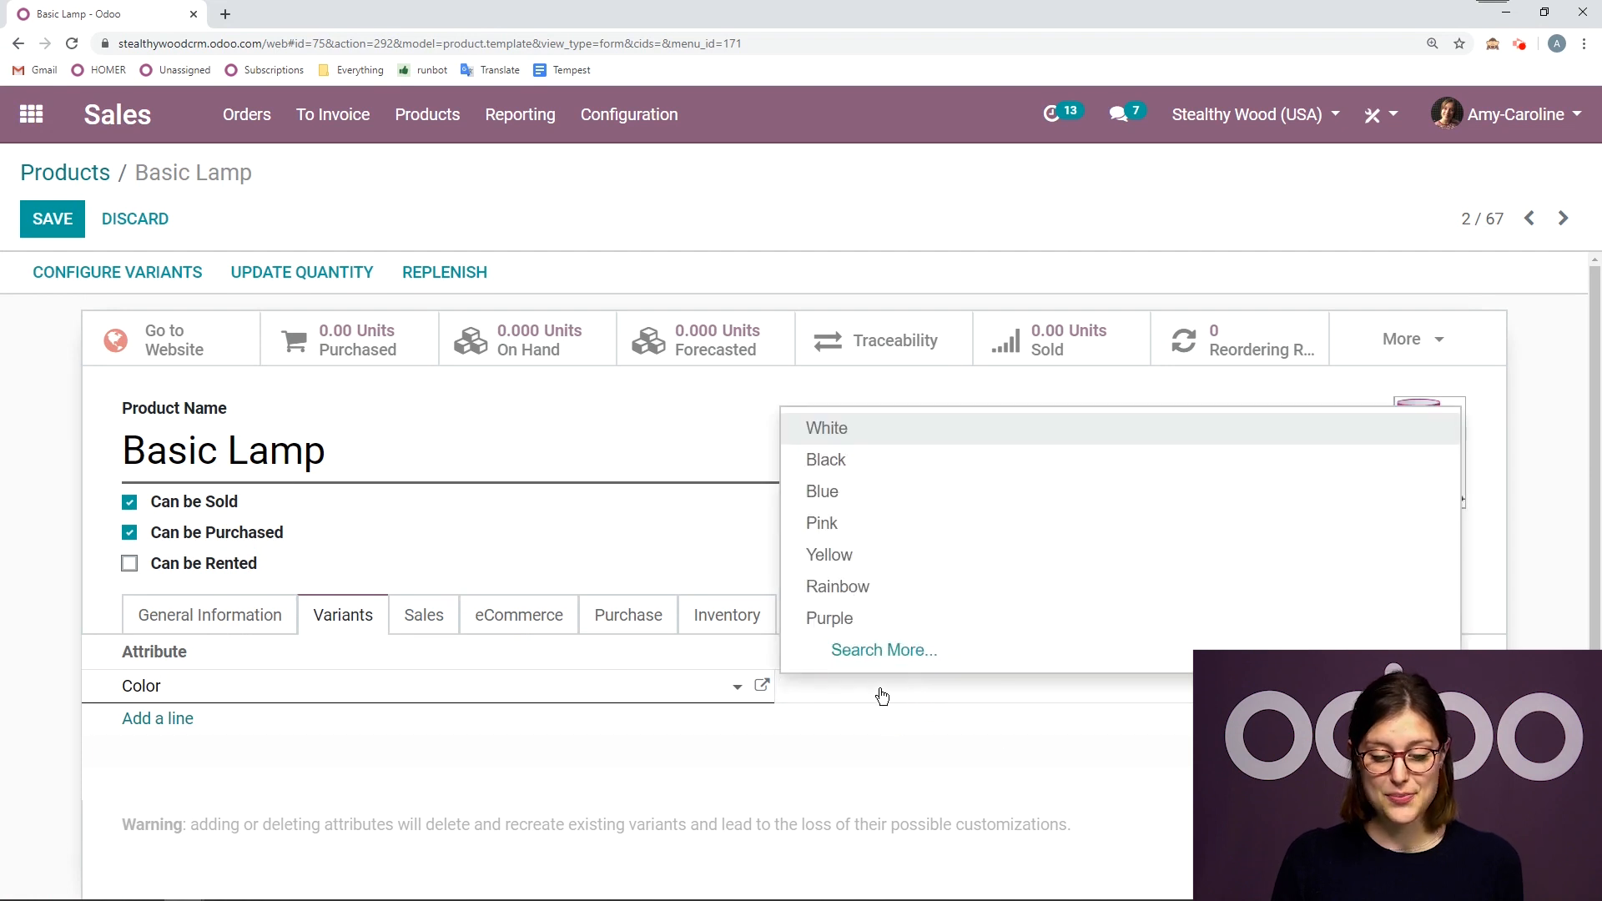
{"action": "left_click", "coordinate": [830, 617]}
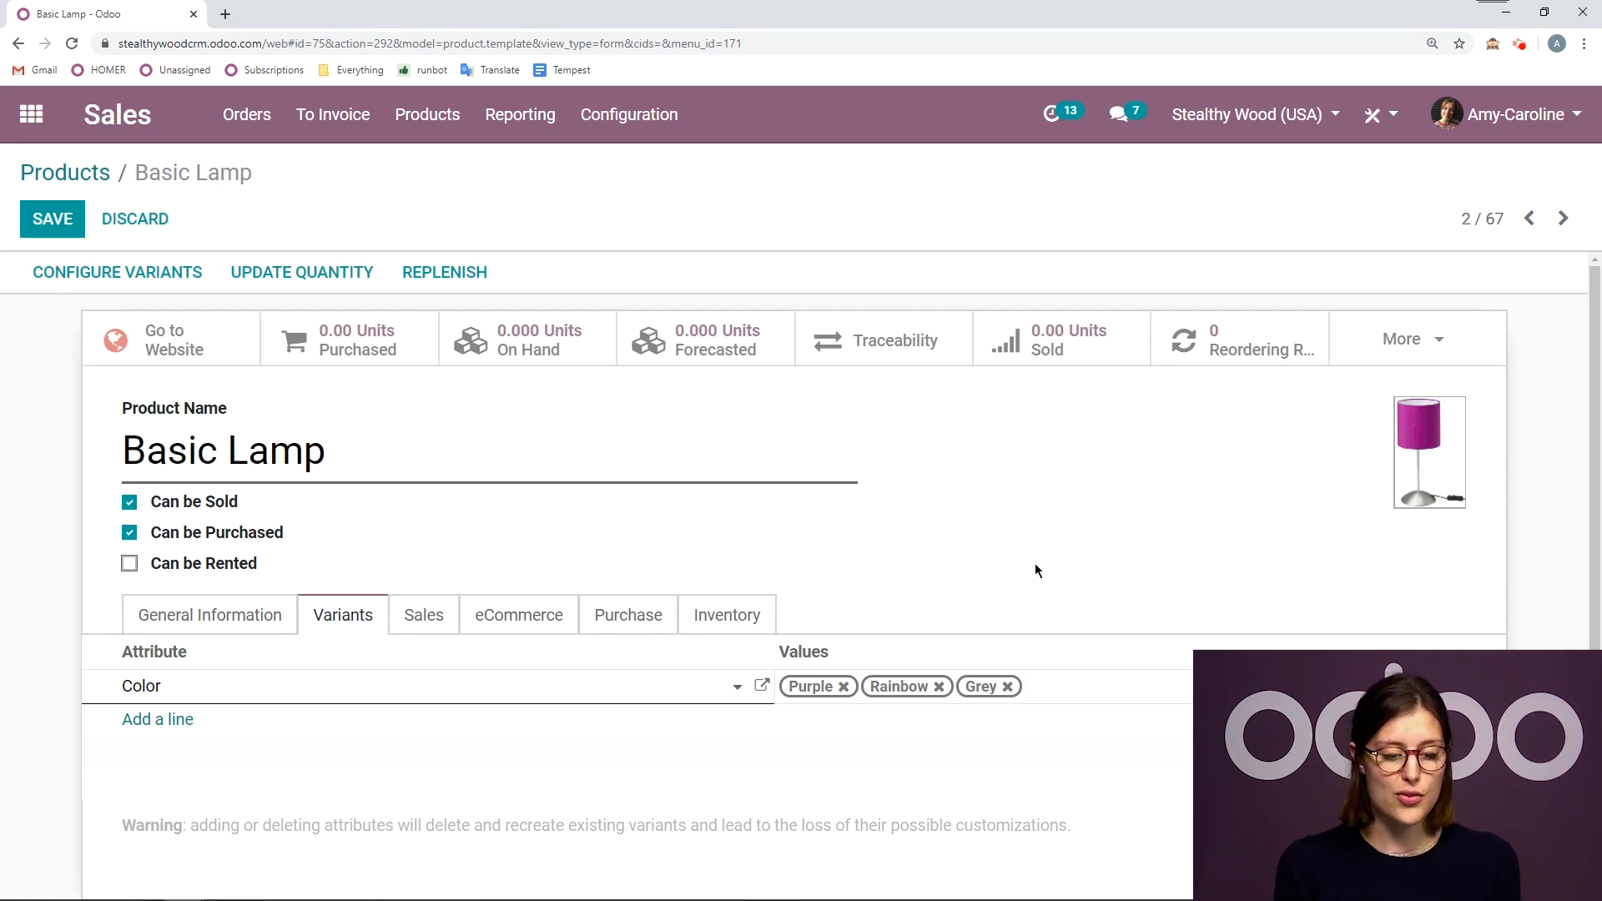
{"action": "left_click", "coordinate": [1027, 686]}
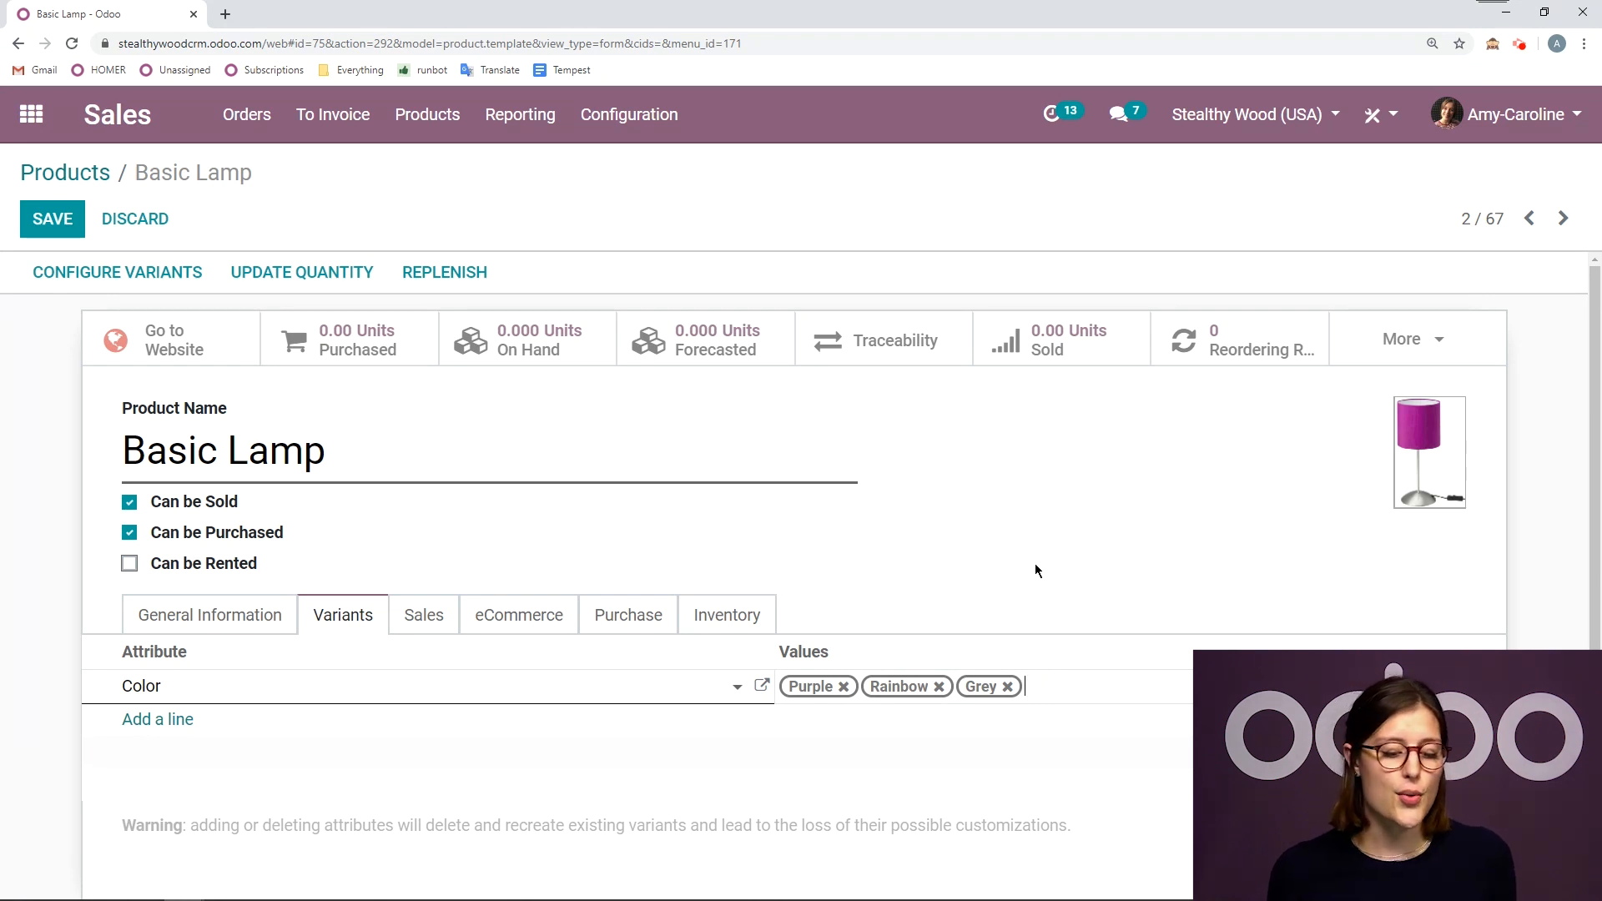
{"action": "mouse_move", "coordinate": [1111, 676]}
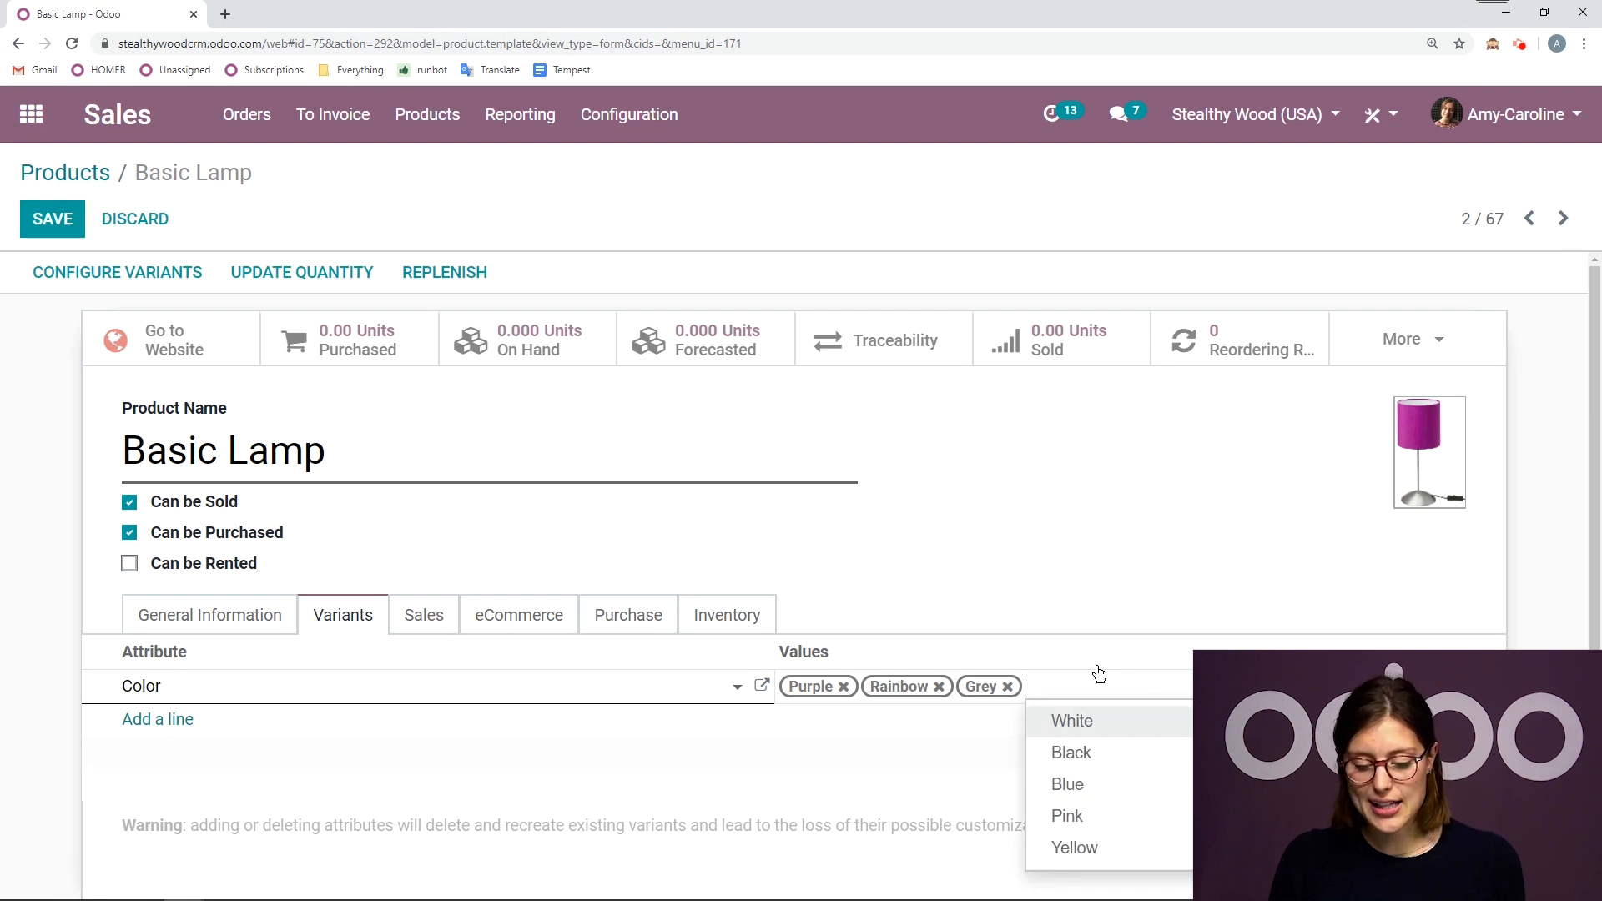
{"action": "left_click", "coordinate": [52, 218]}
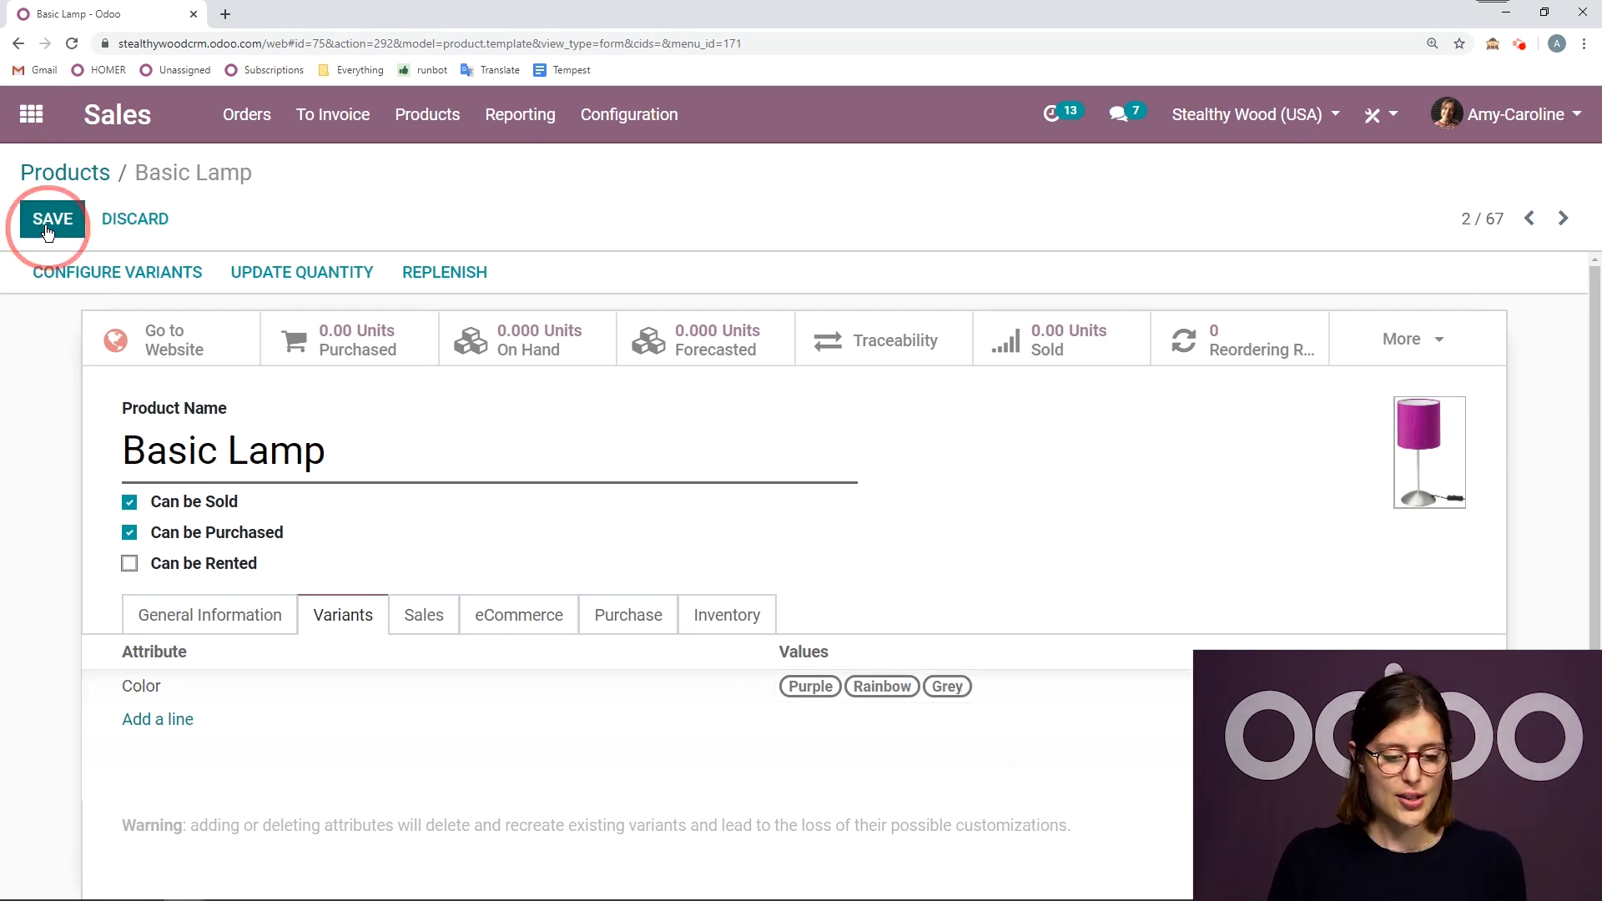
{"action": "left_click", "coordinate": [51, 219]}
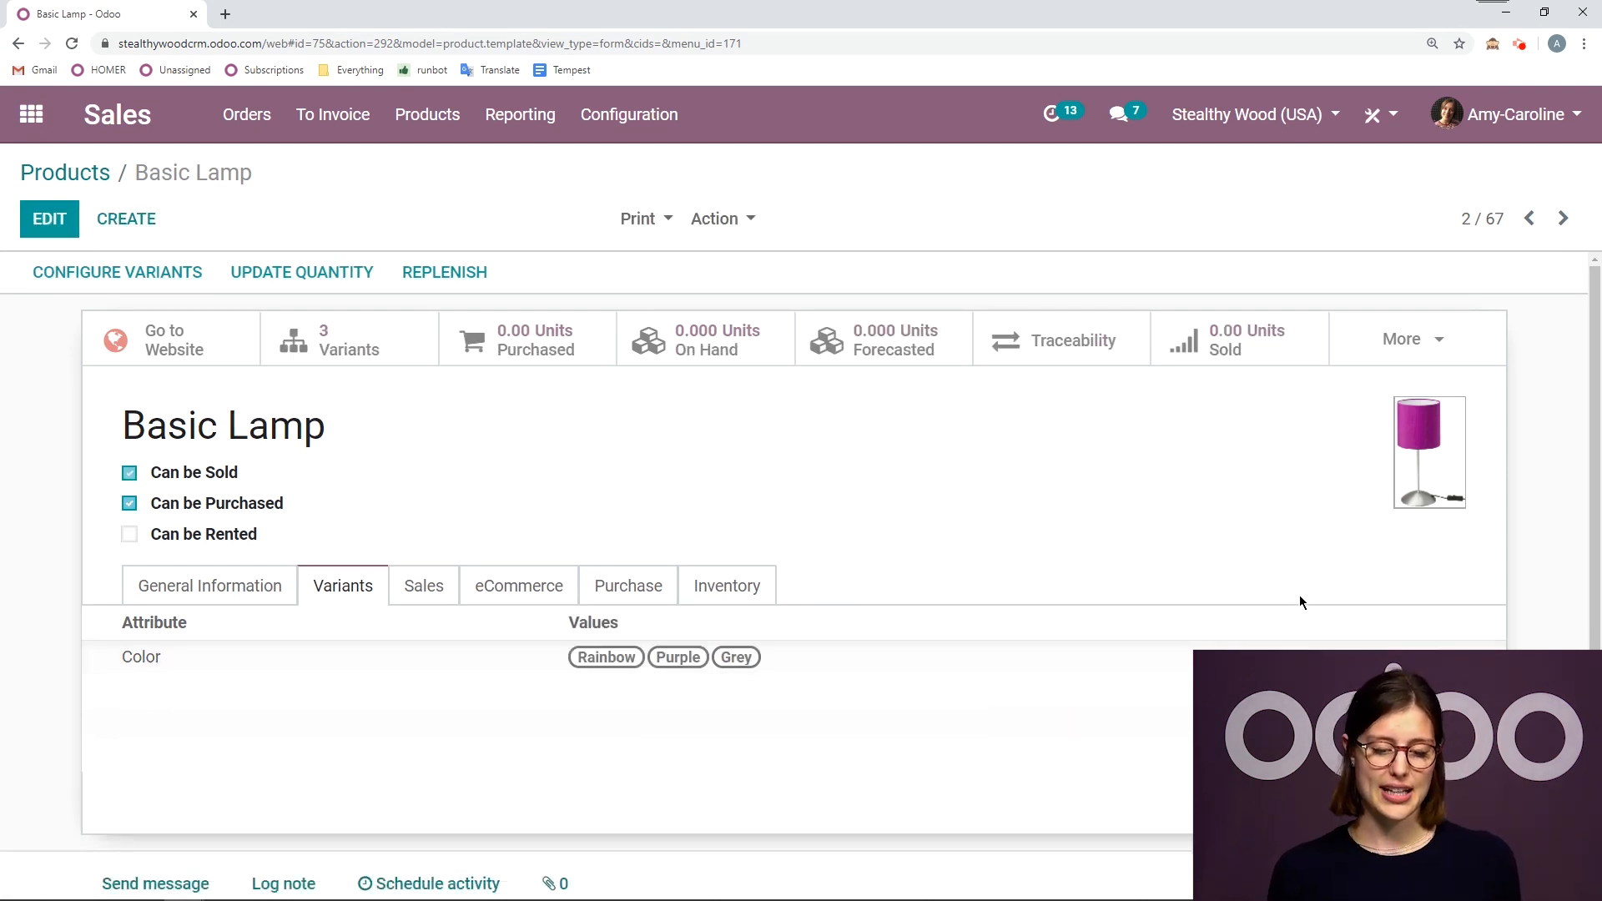
{"action": "mouse_move", "coordinate": [391, 388]}
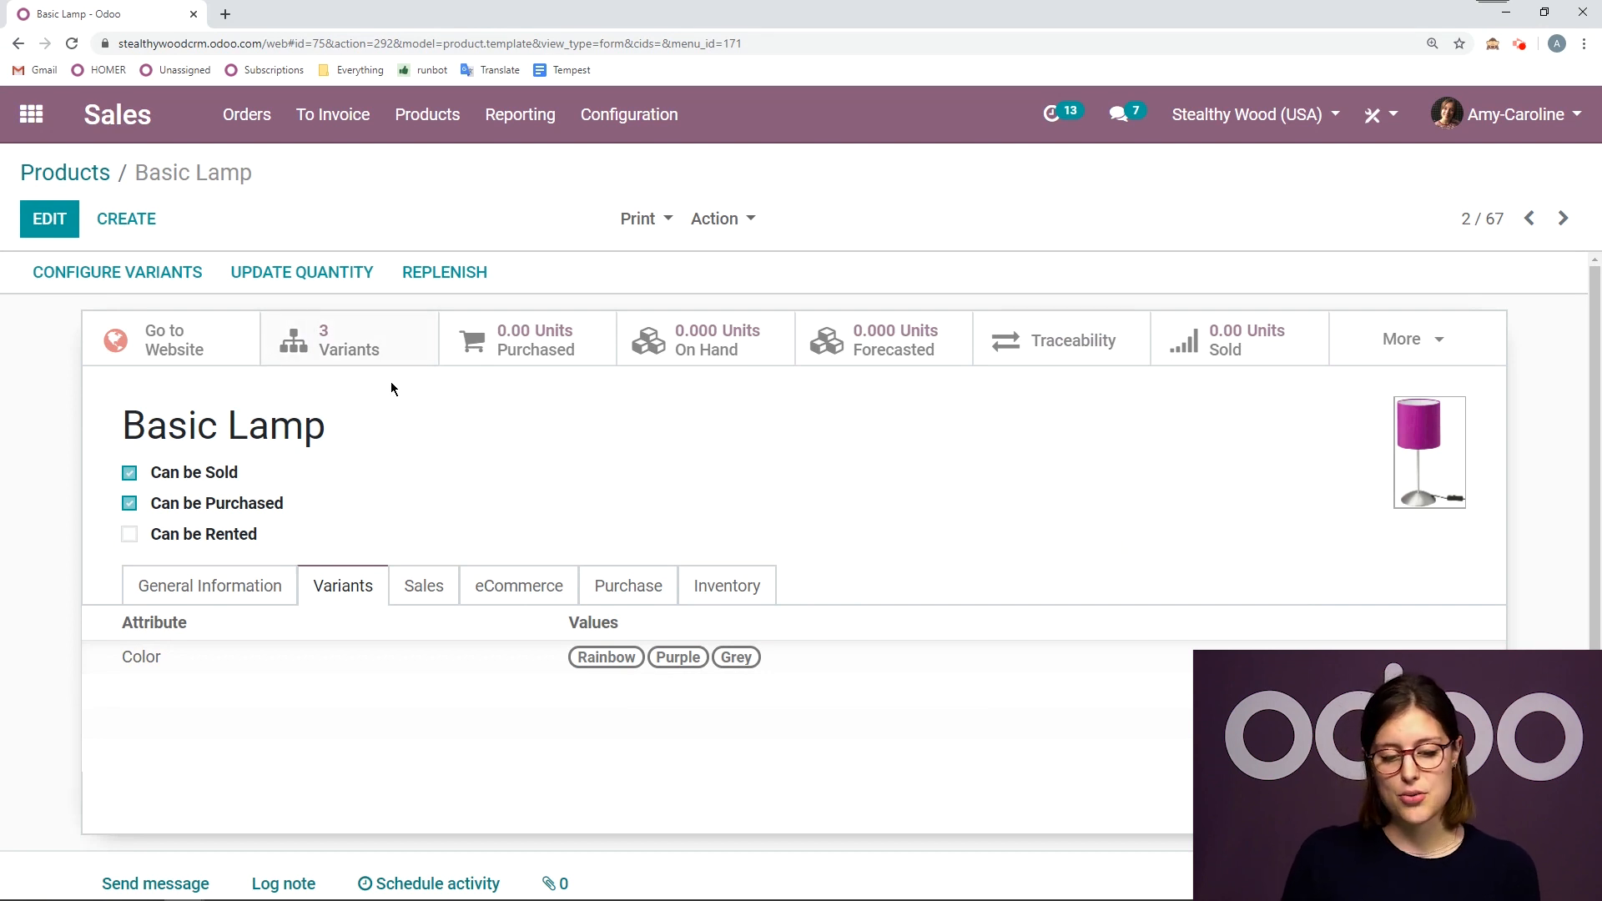
{"action": "mouse_move", "coordinate": [385, 457]}
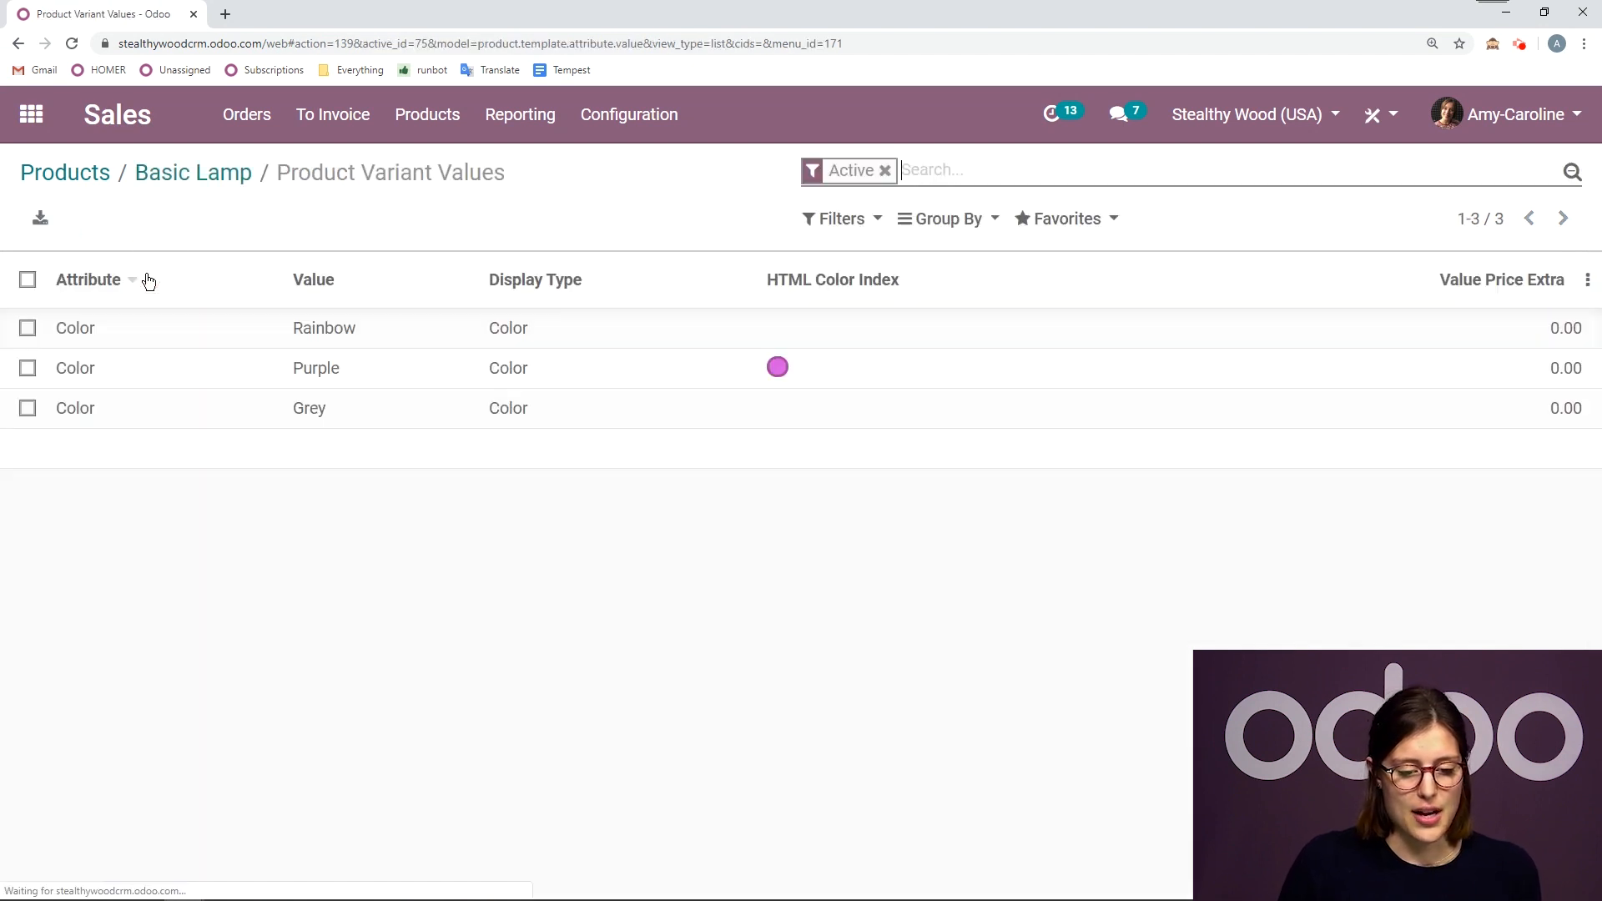
{"action": "mouse_move", "coordinate": [284, 274]}
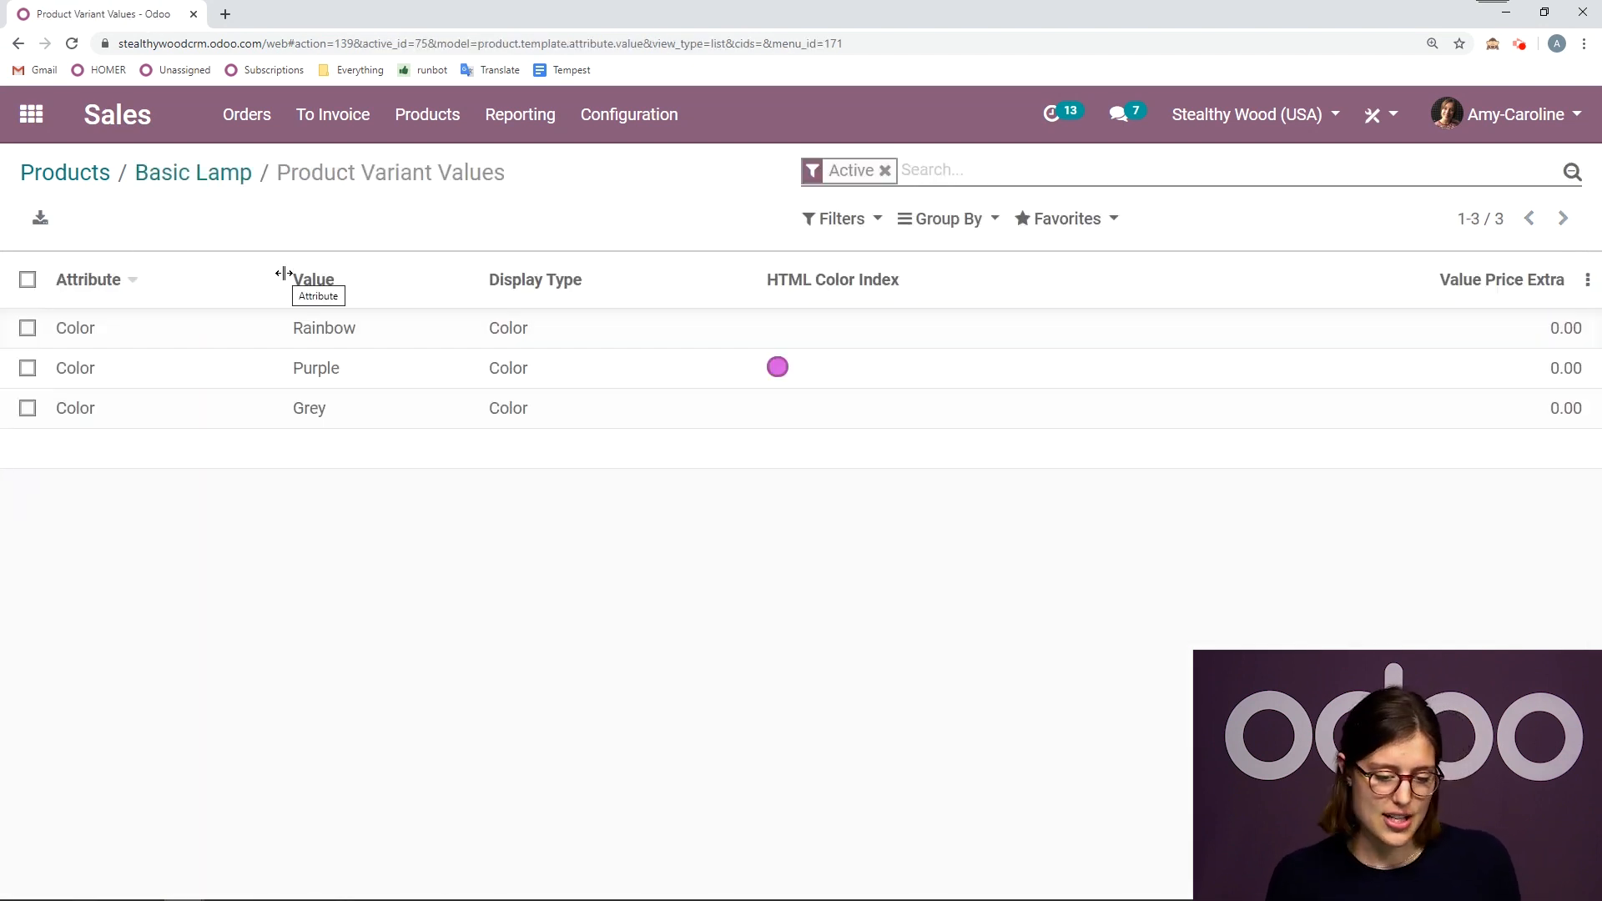
{"action": "mouse_move", "coordinate": [342, 577]}
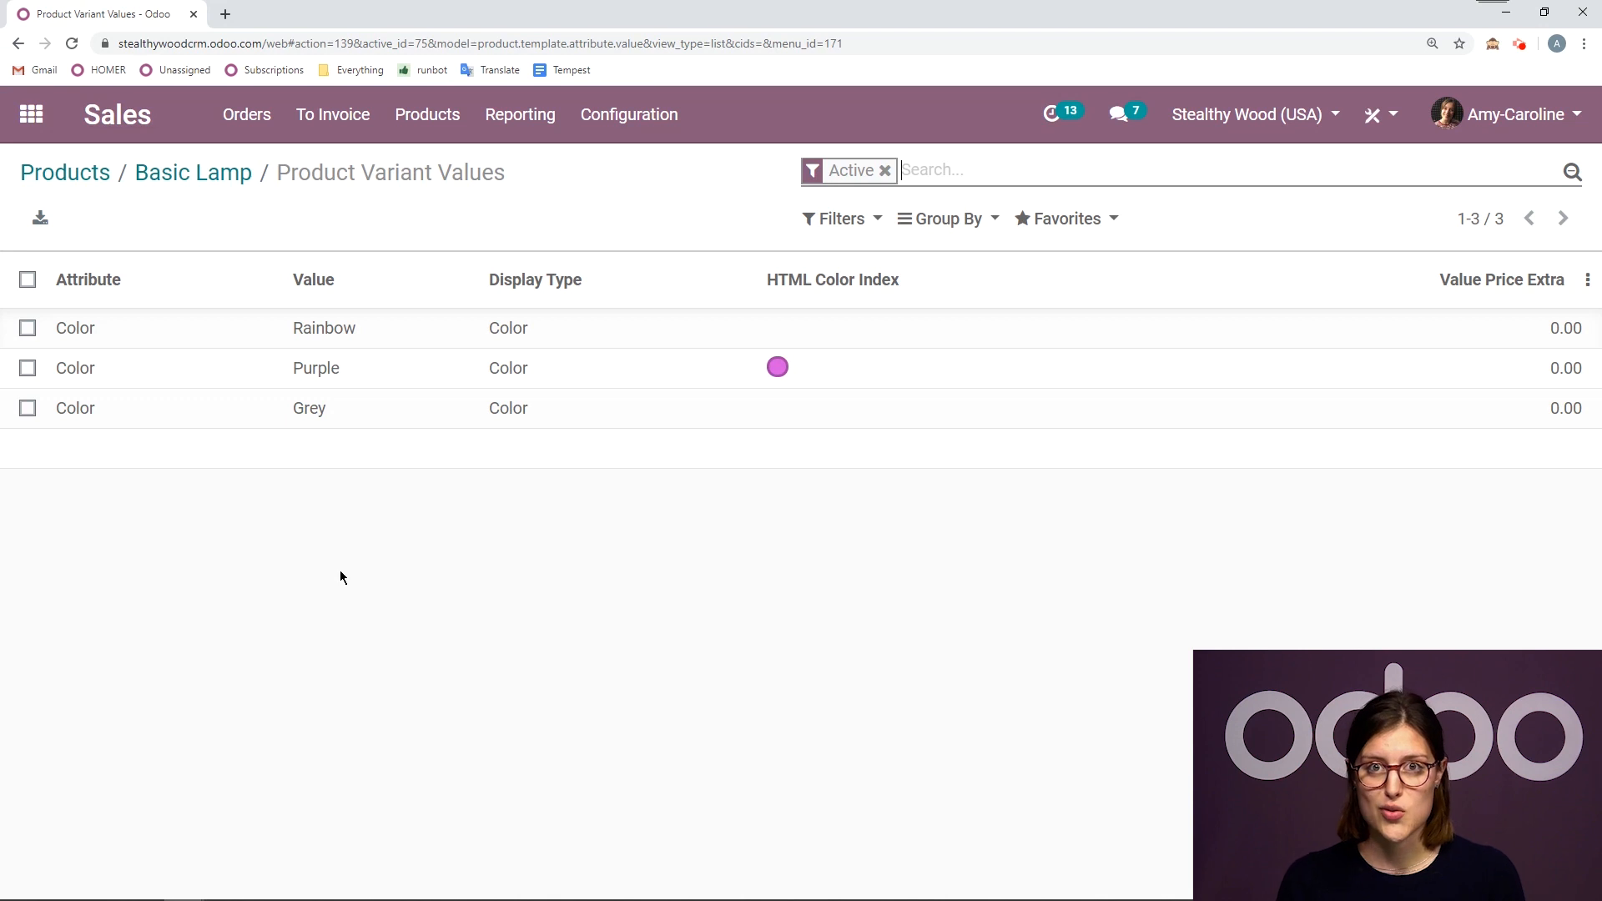
{"action": "mouse_move", "coordinate": [186, 326]}
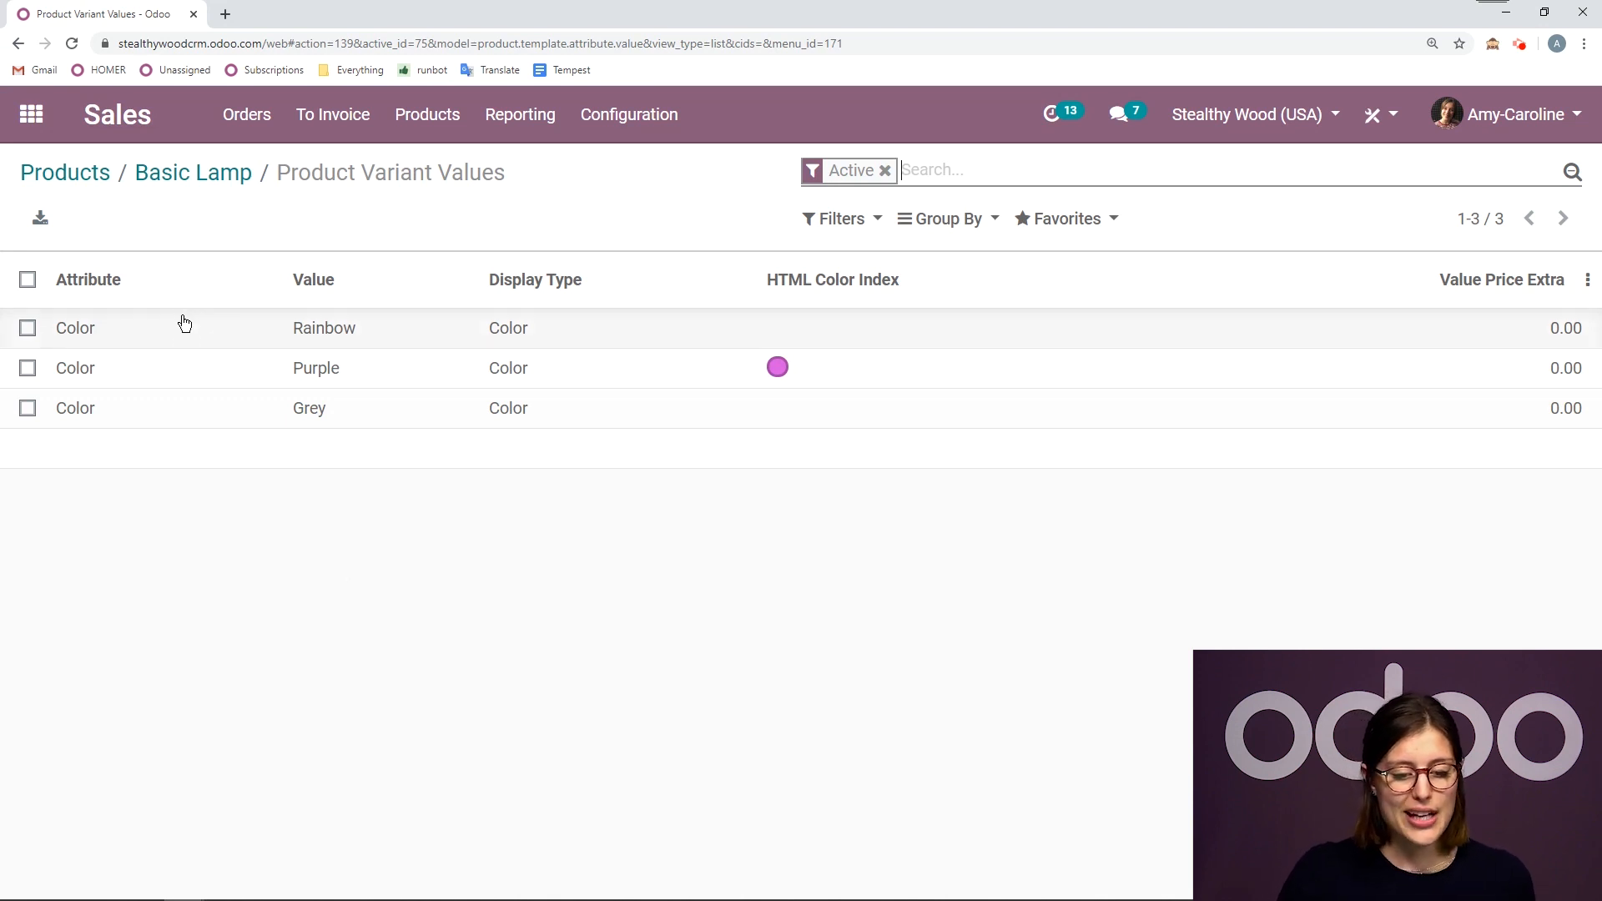
Step: Set a 5.00 price extra on Basic Lamp's Rainbow colour value and save it
{"action": "left_click", "coordinate": [324, 327]}
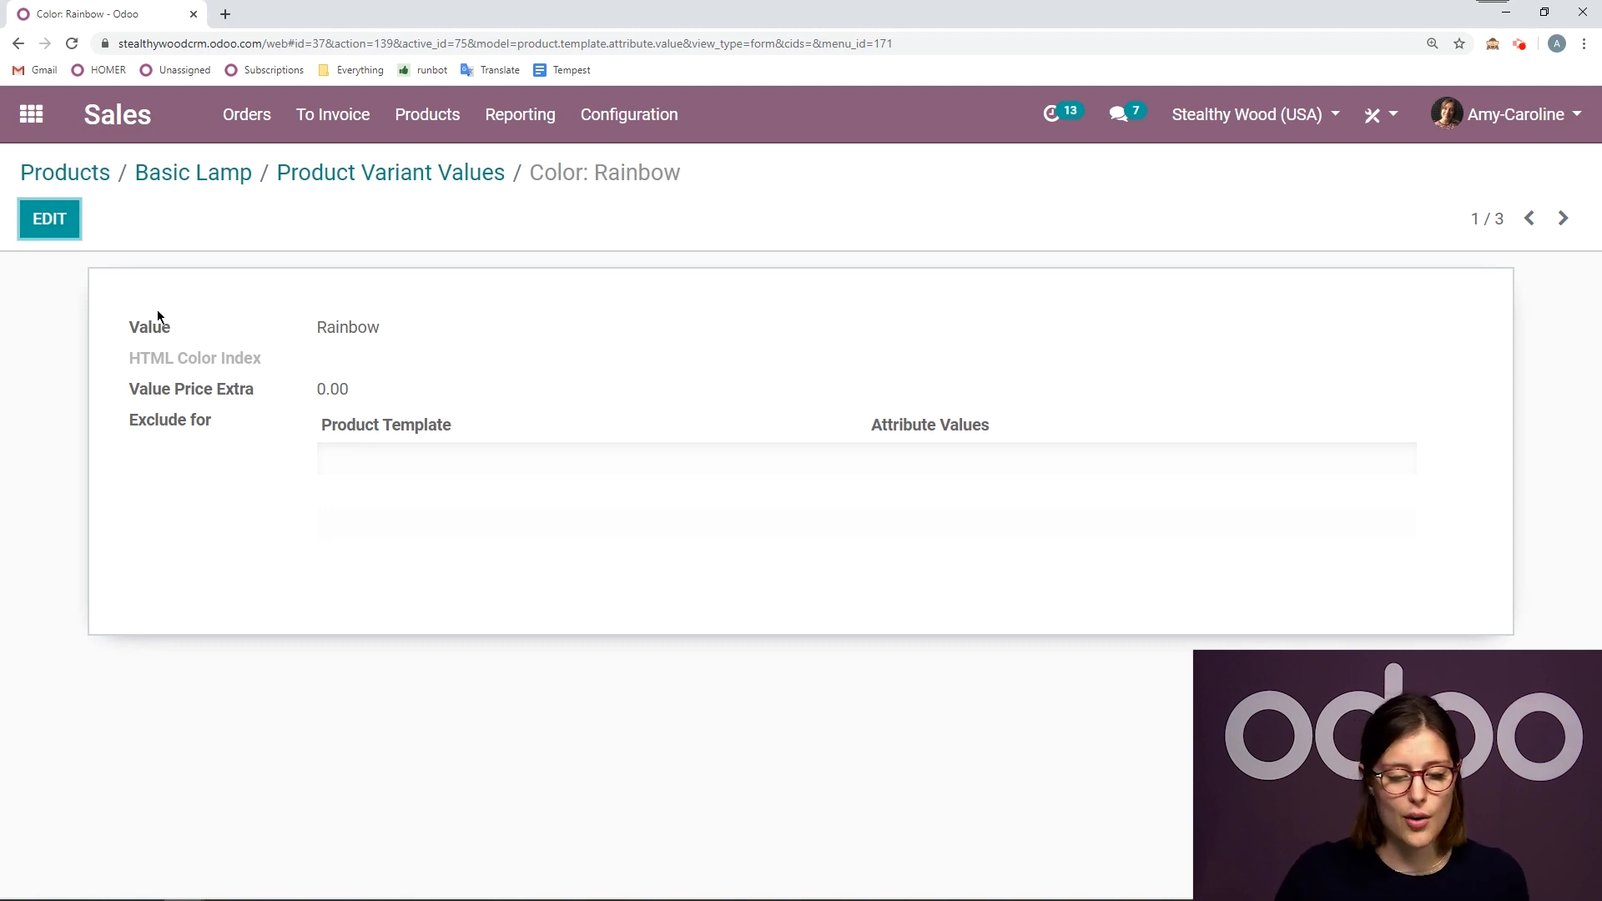
{"action": "left_click", "coordinate": [49, 218]}
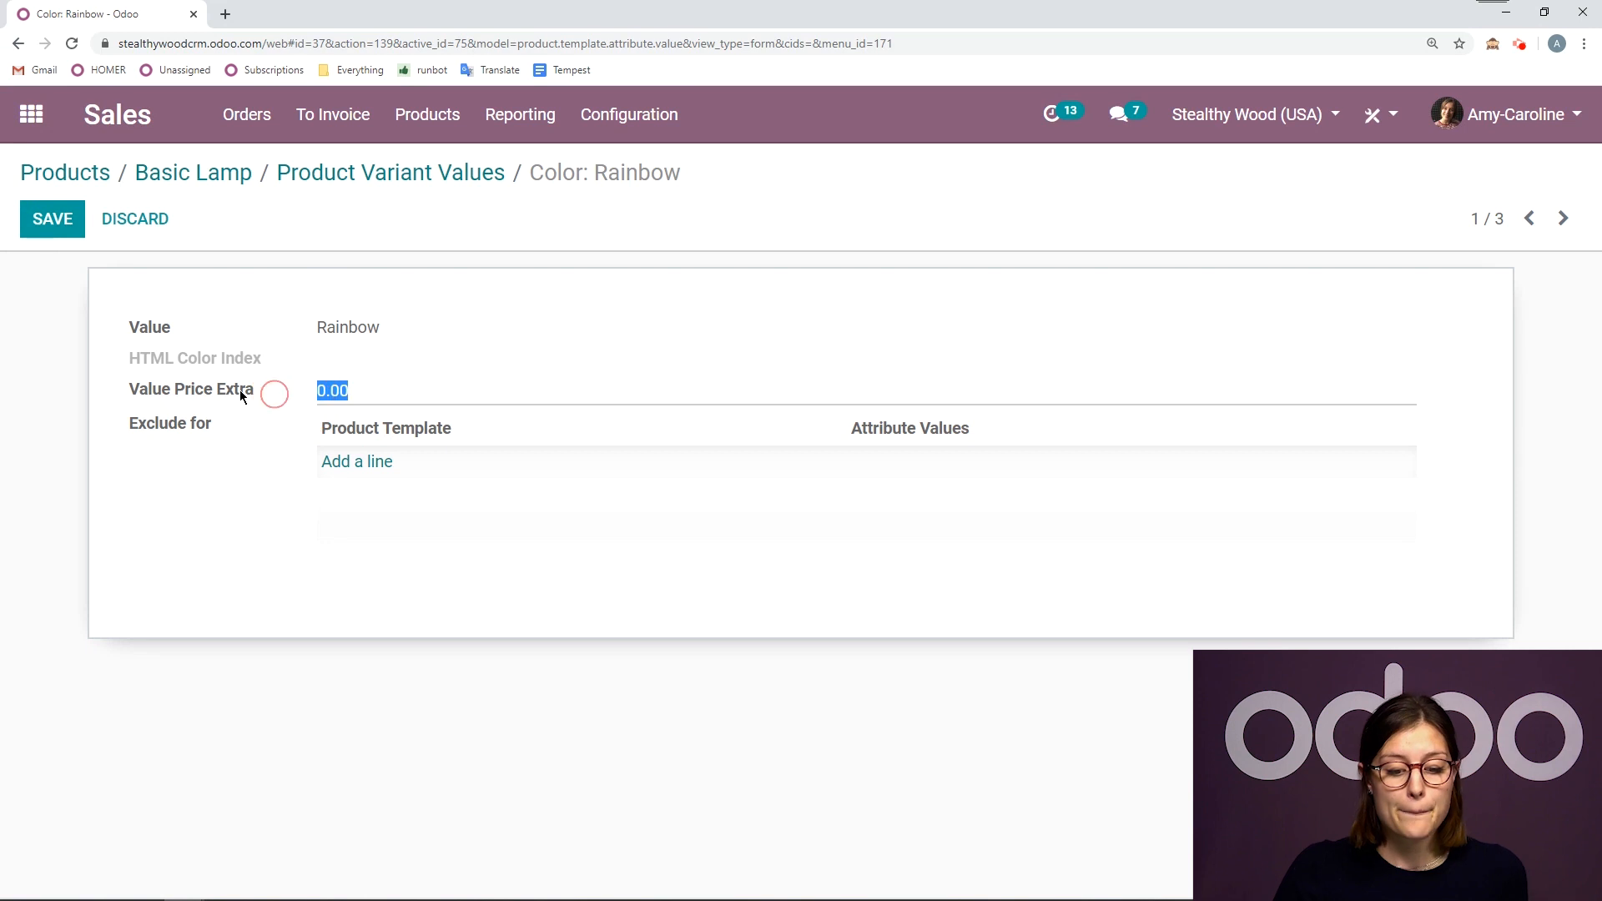
{"action": "type", "text": "5"}
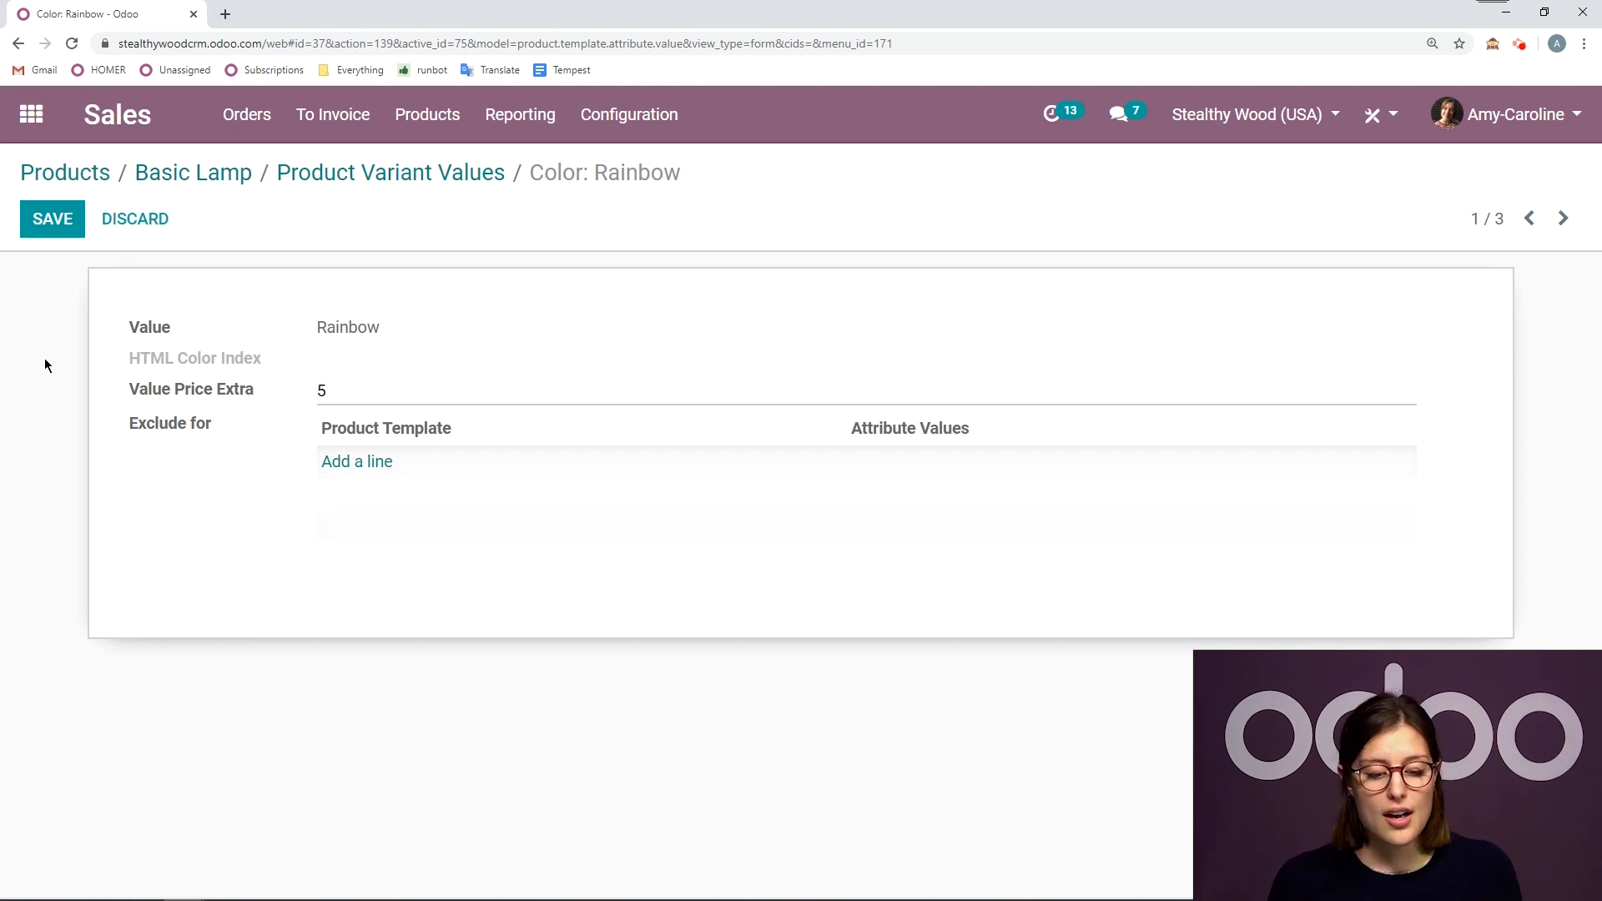
{"action": "left_click", "coordinate": [327, 391]}
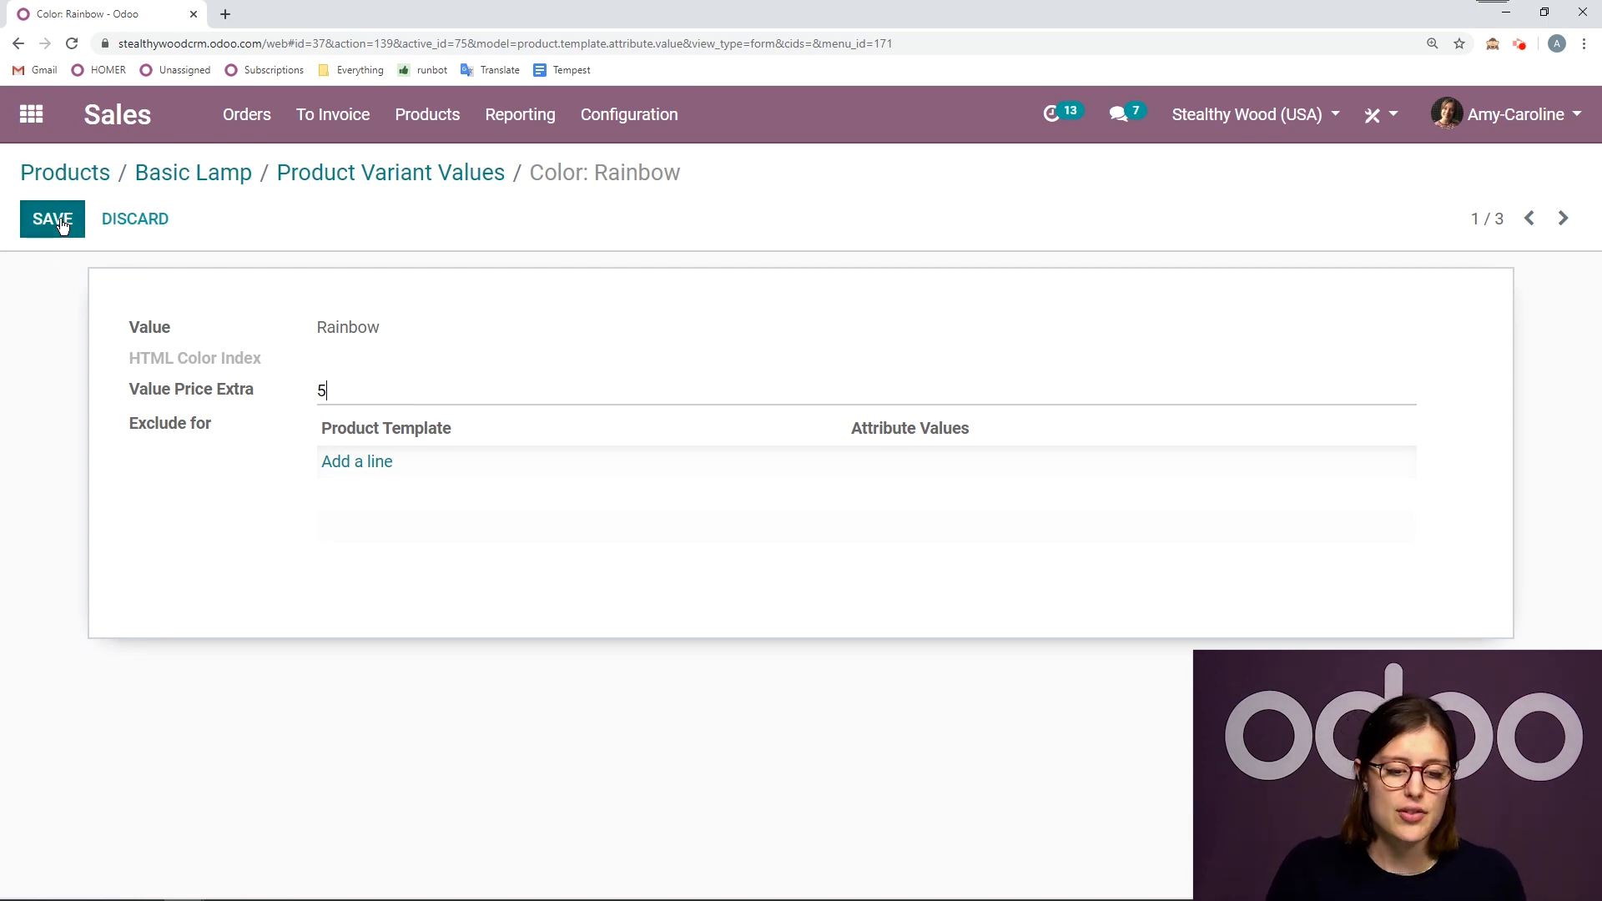
{"action": "left_click", "coordinate": [52, 219]}
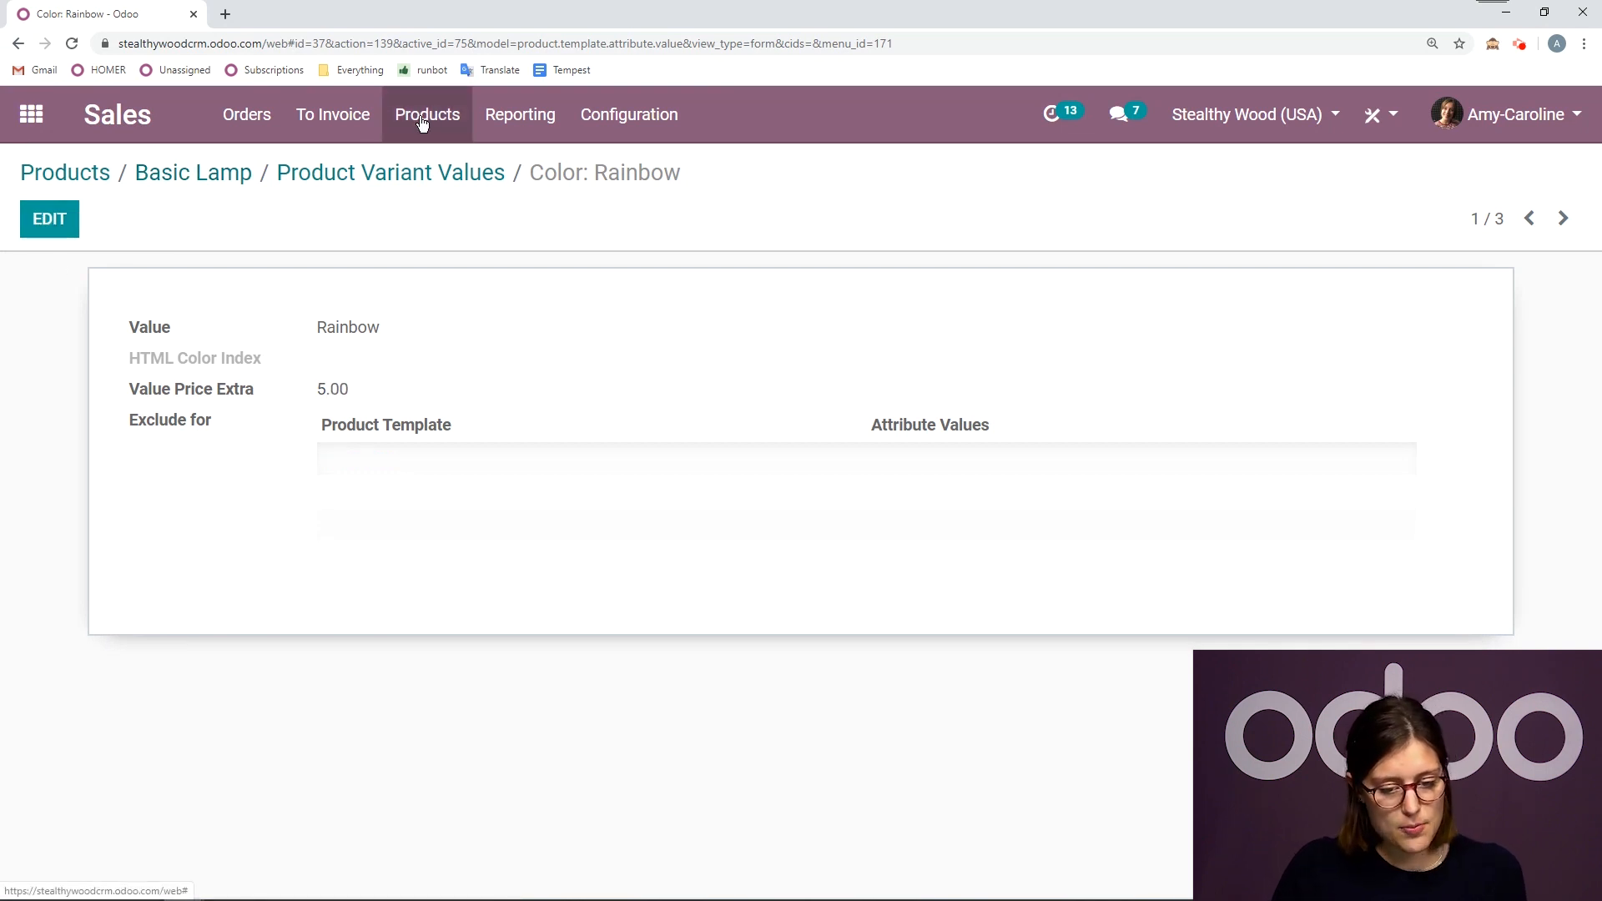
Step: Review Customizable Desk's Aluminium legs value with its 50.40 extra price and exclusions
{"action": "left_click", "coordinate": [428, 114]}
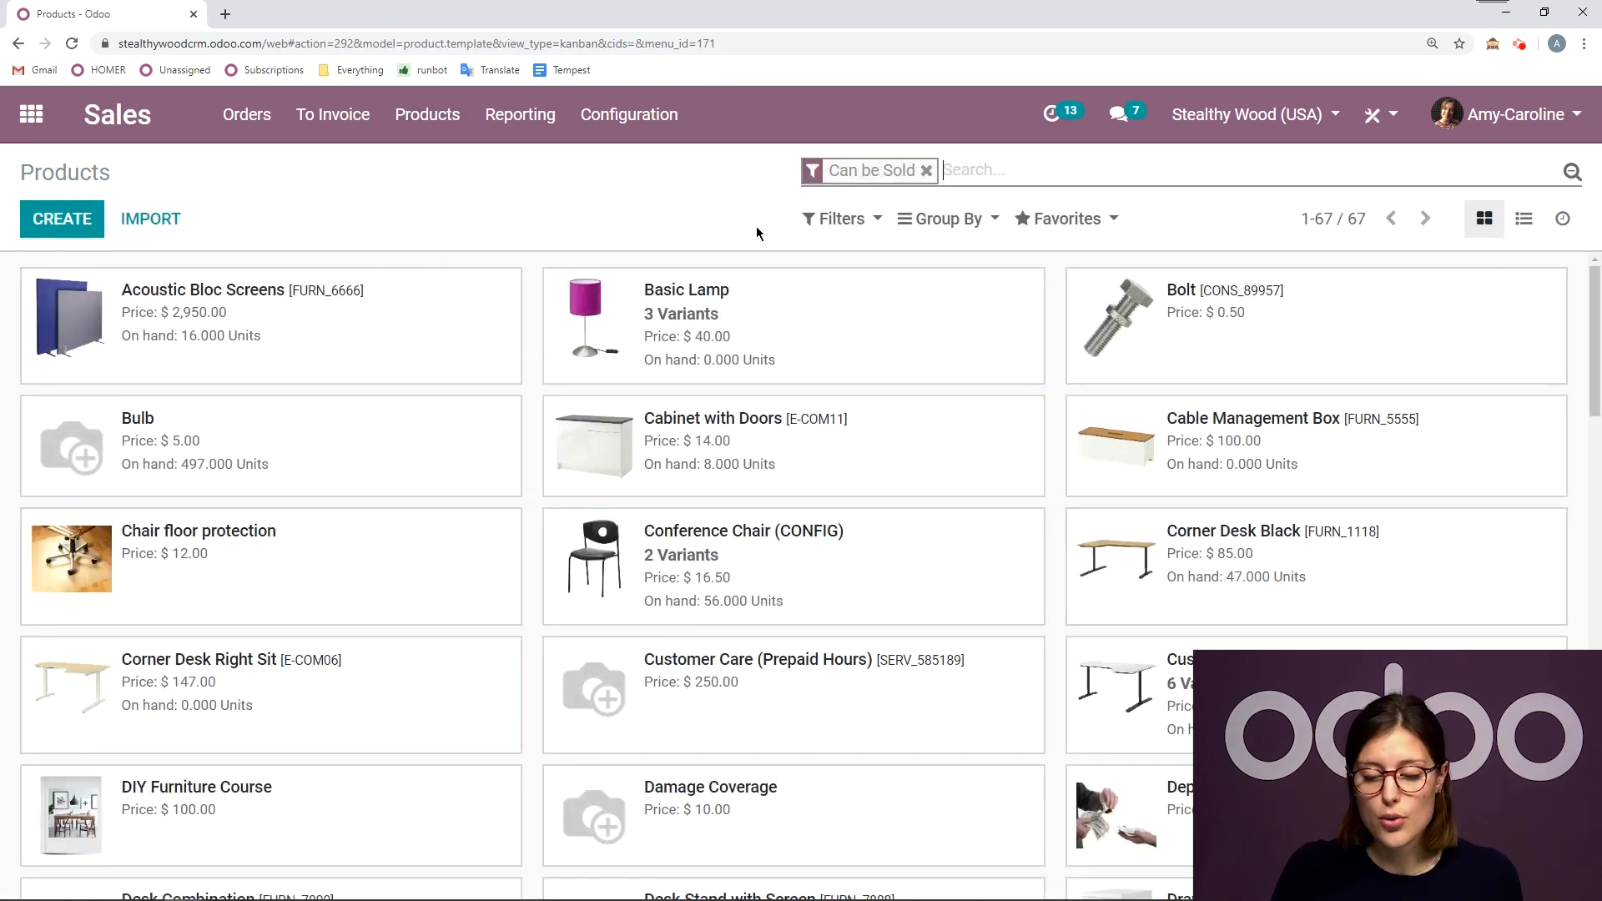
{"action": "mouse_move", "coordinate": [1108, 721]}
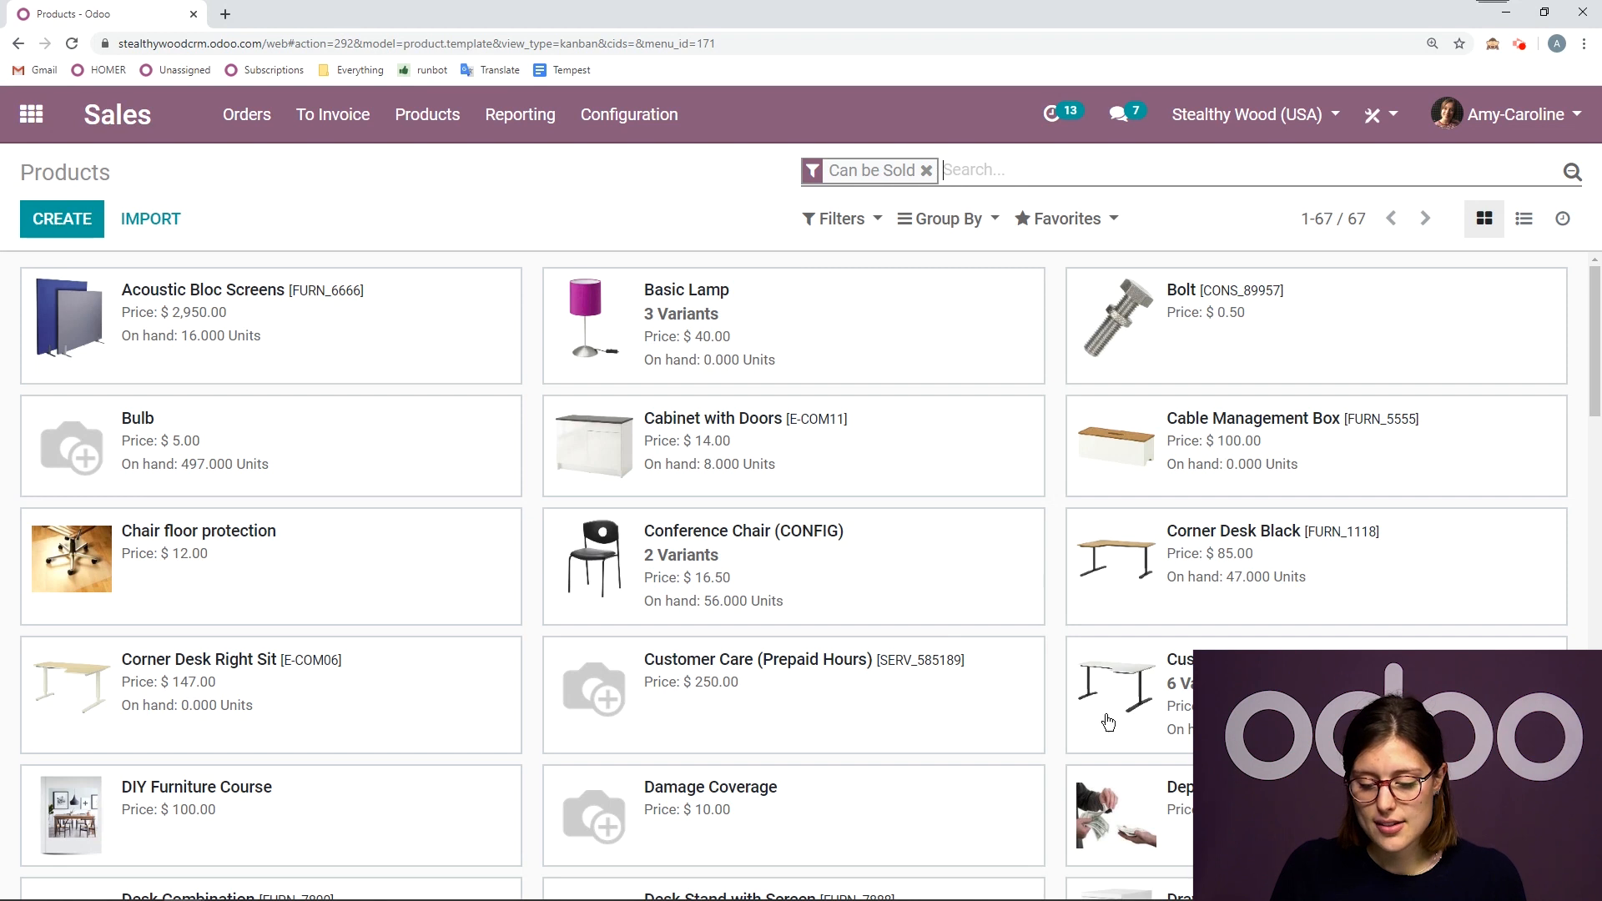
{"action": "left_click", "coordinate": [1109, 700]}
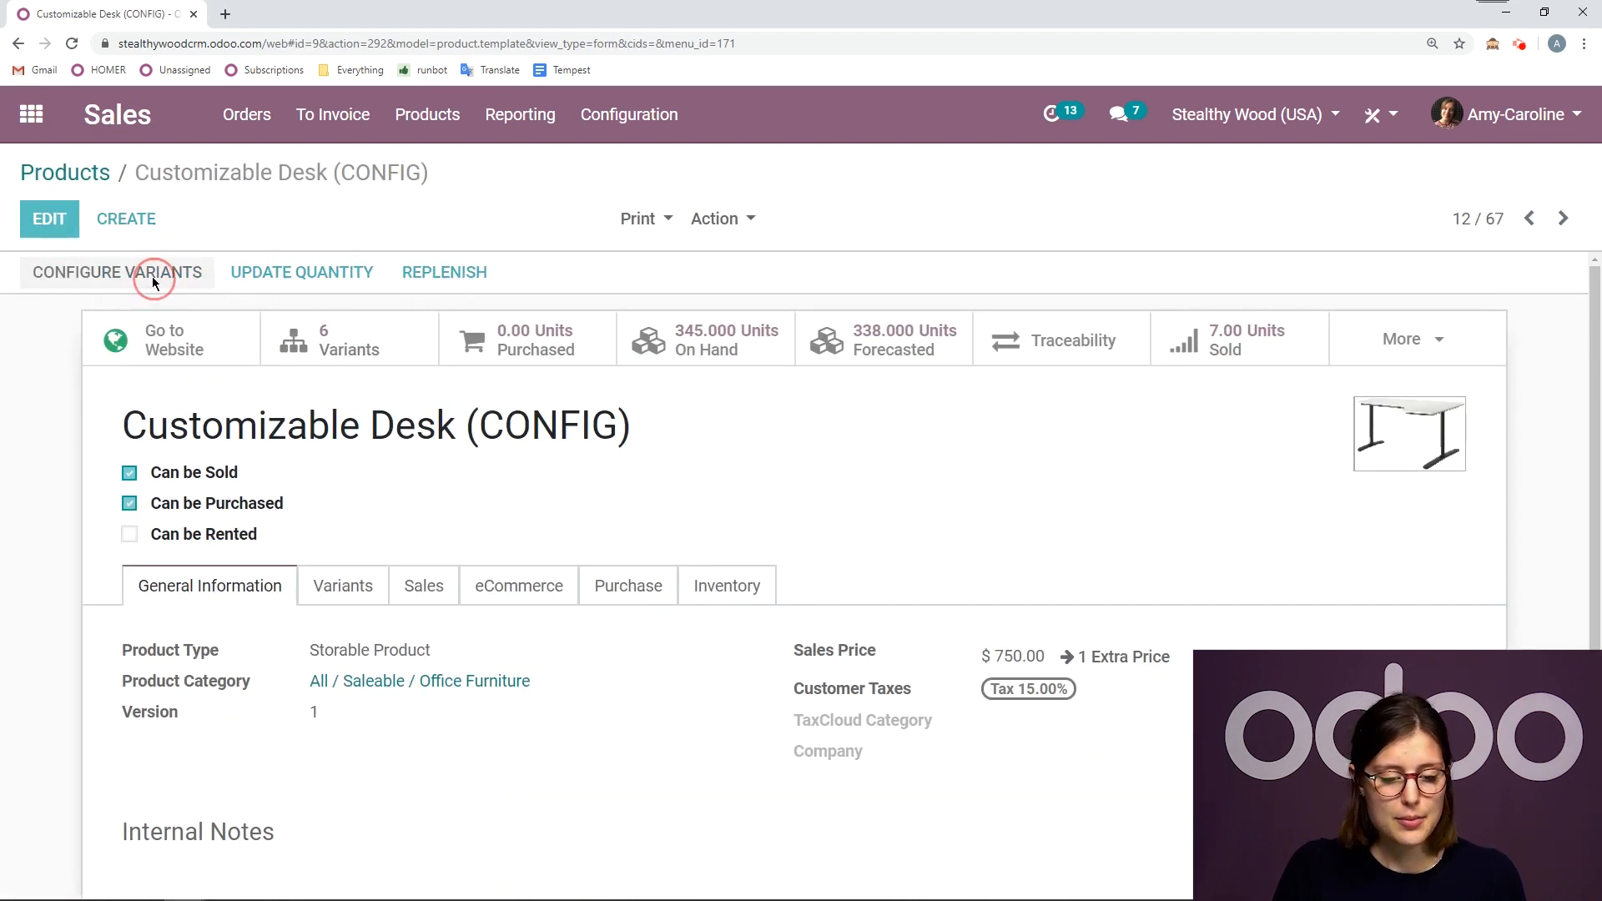
{"action": "left_click", "coordinate": [116, 272]}
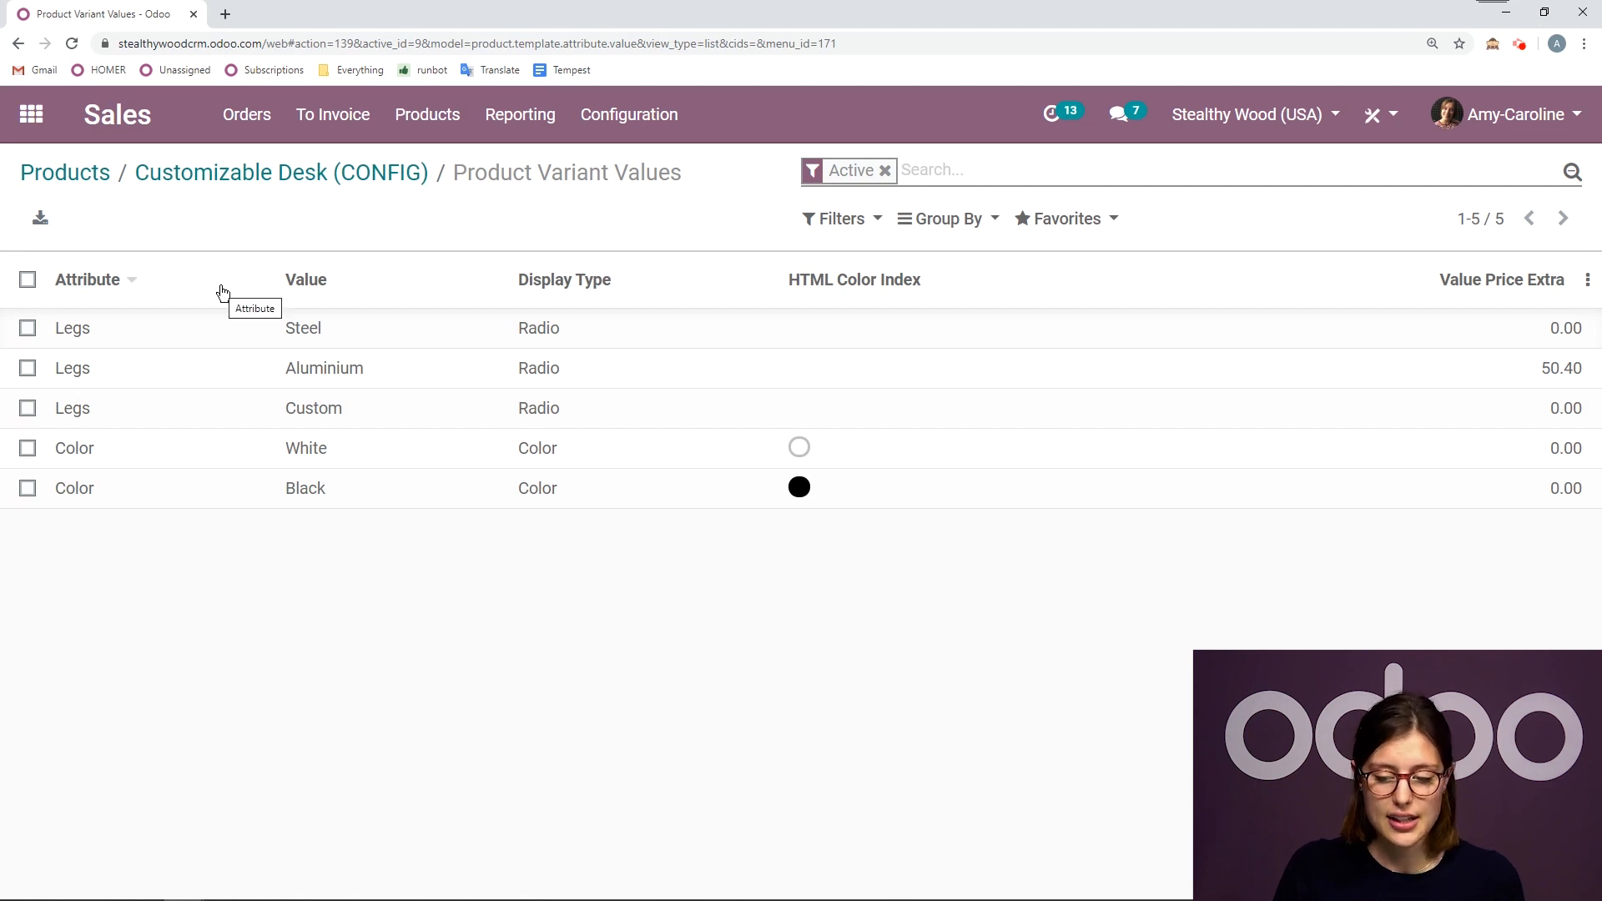
{"action": "mouse_move", "coordinate": [130, 381]}
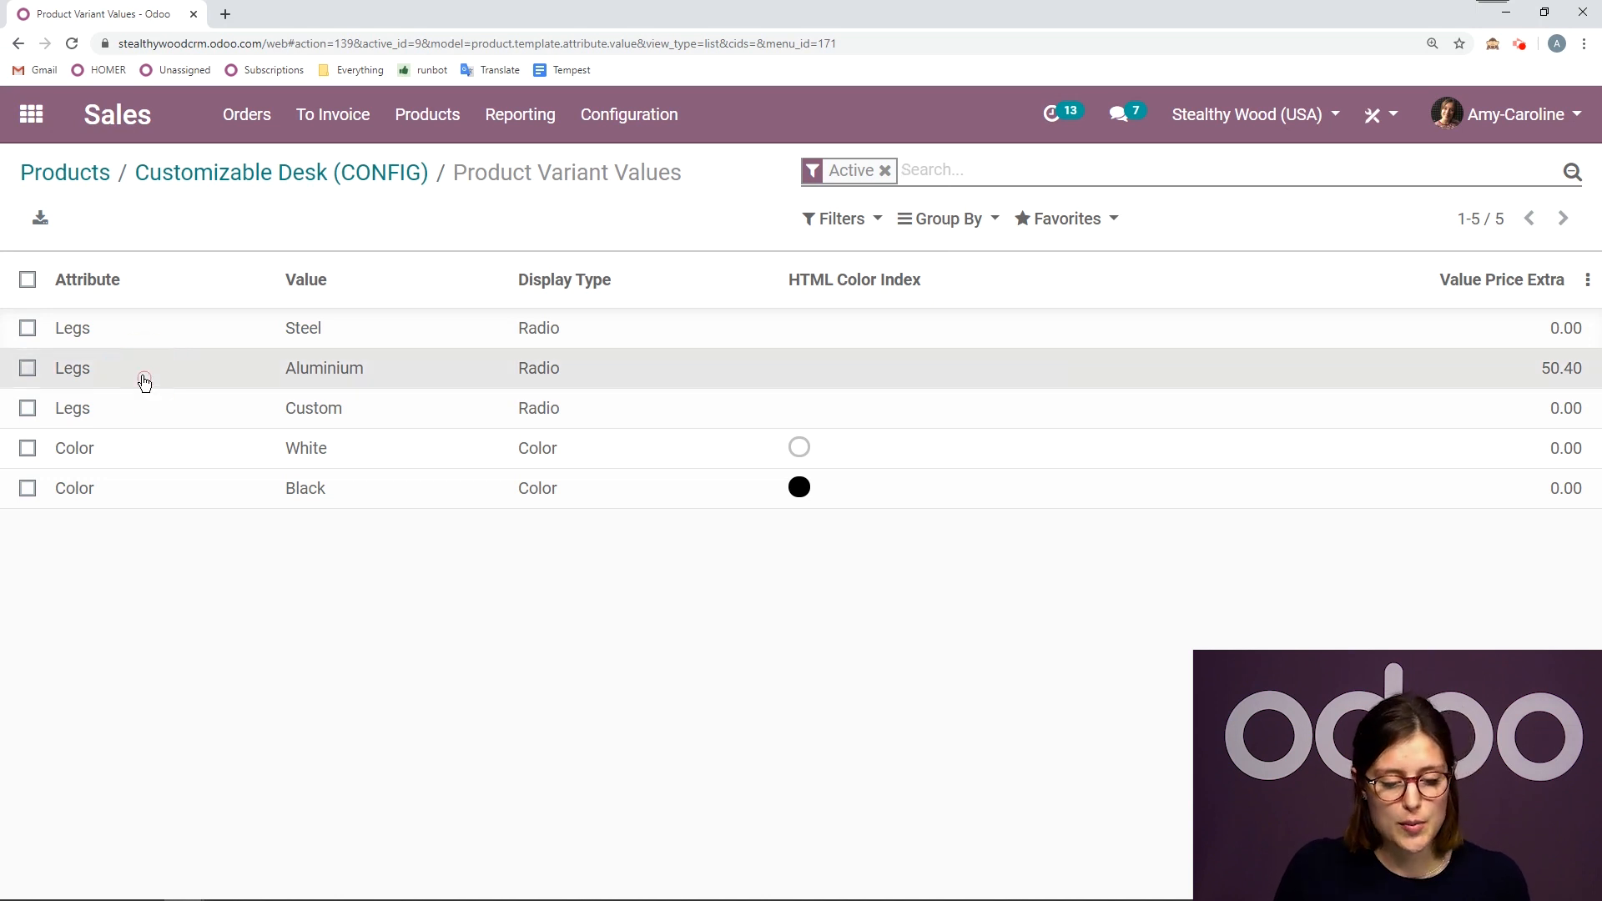
{"action": "left_click", "coordinate": [324, 367]}
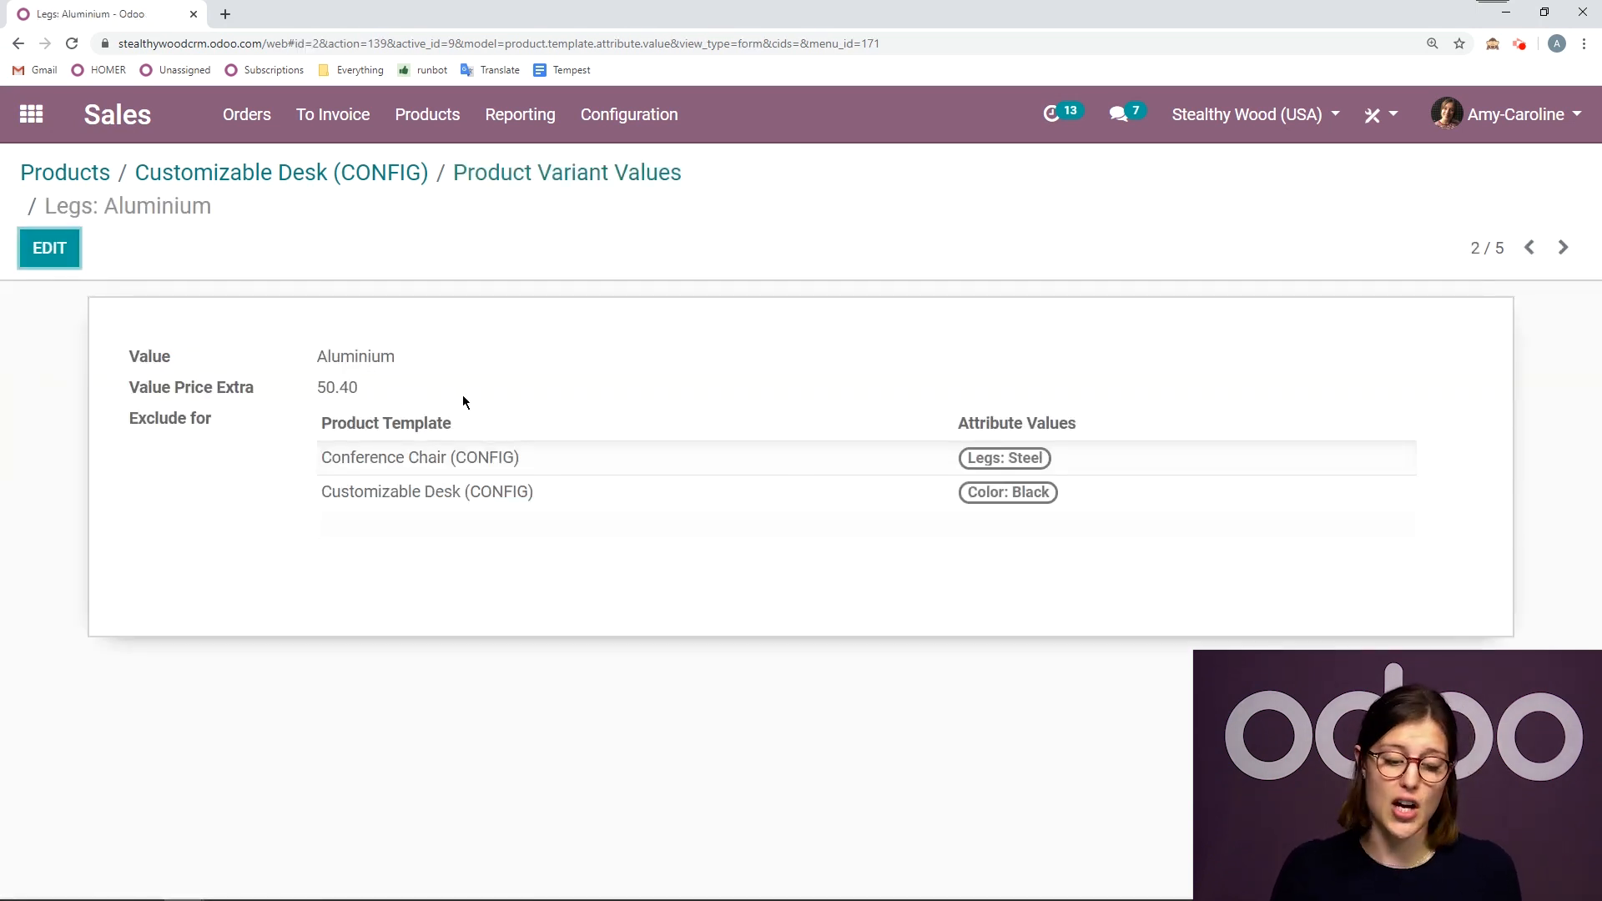
{"action": "mouse_move", "coordinate": [120, 504]}
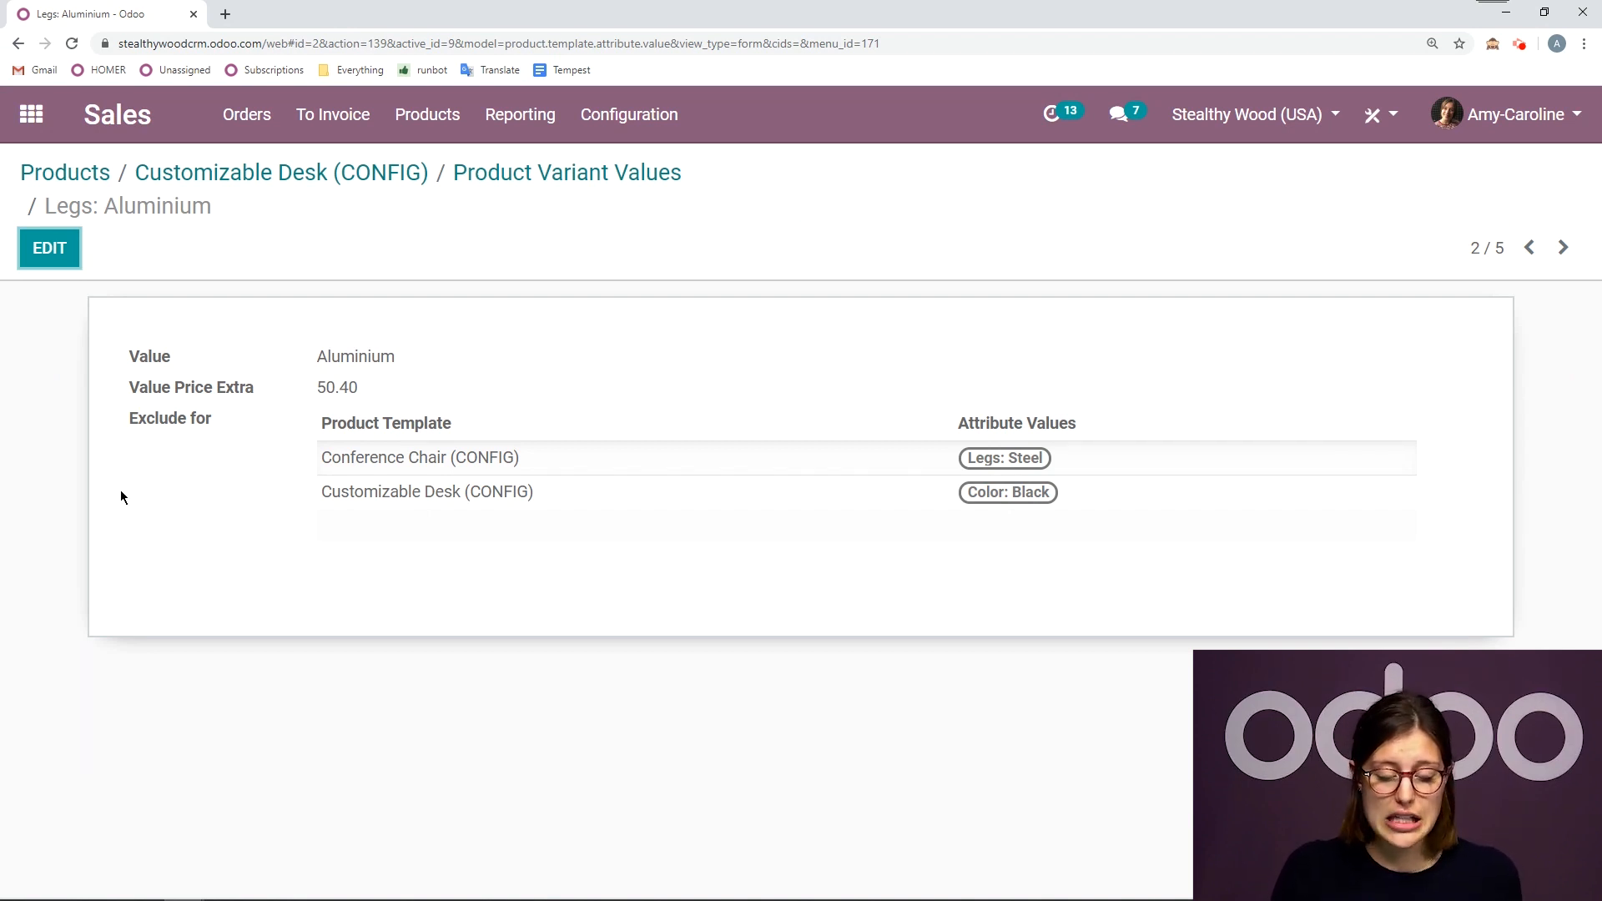
{"action": "mouse_move", "coordinate": [70, 454]}
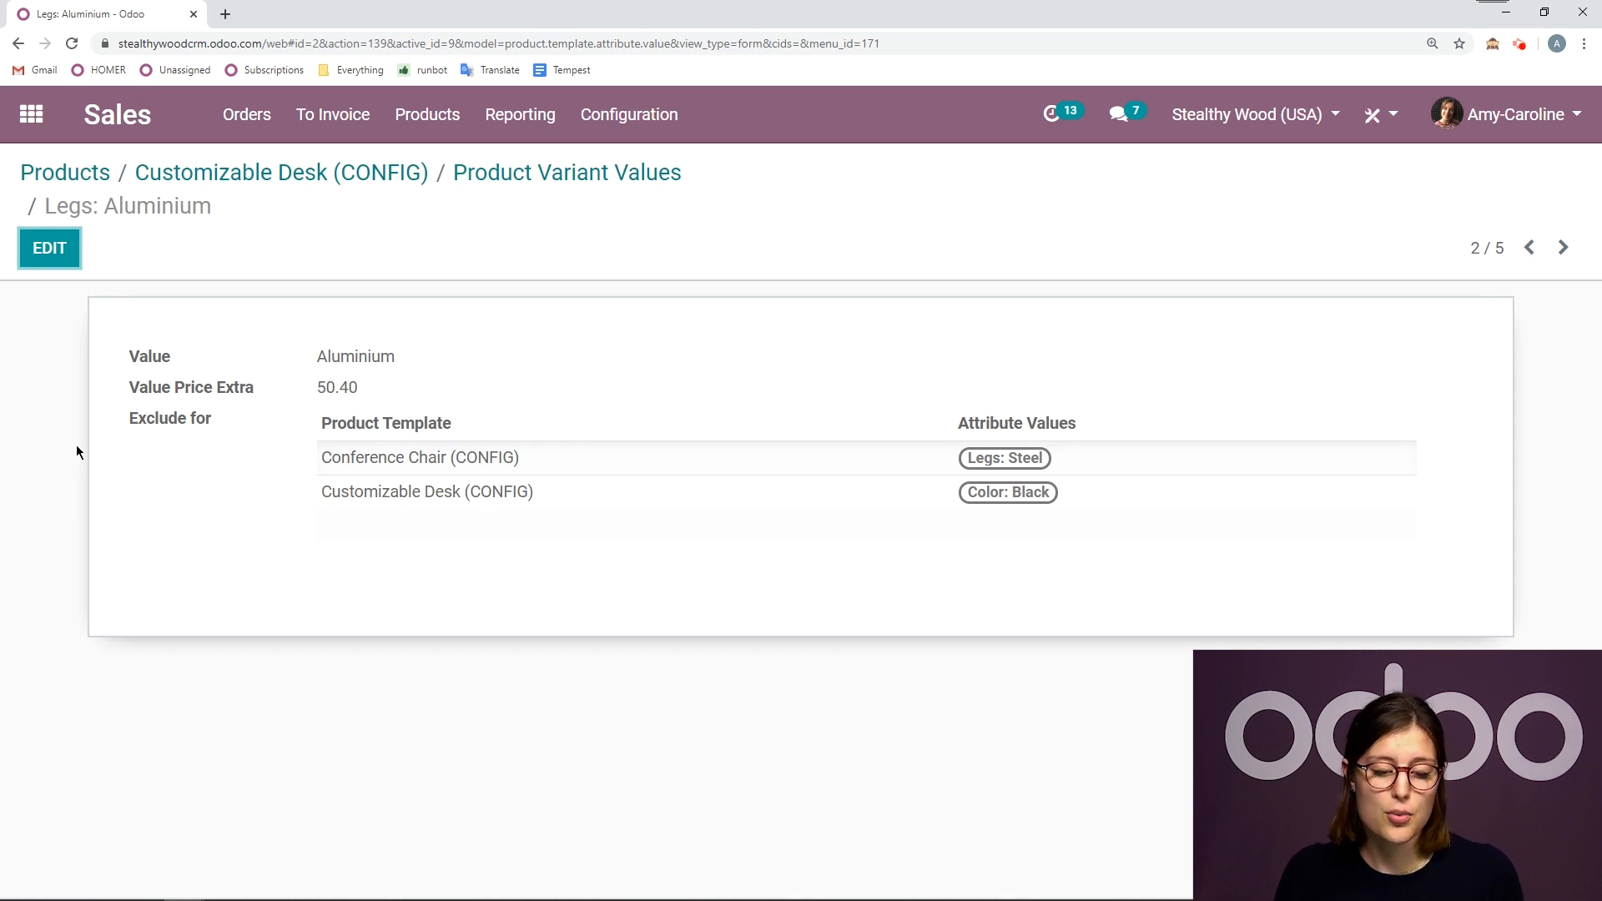
{"action": "mouse_move", "coordinate": [976, 449]}
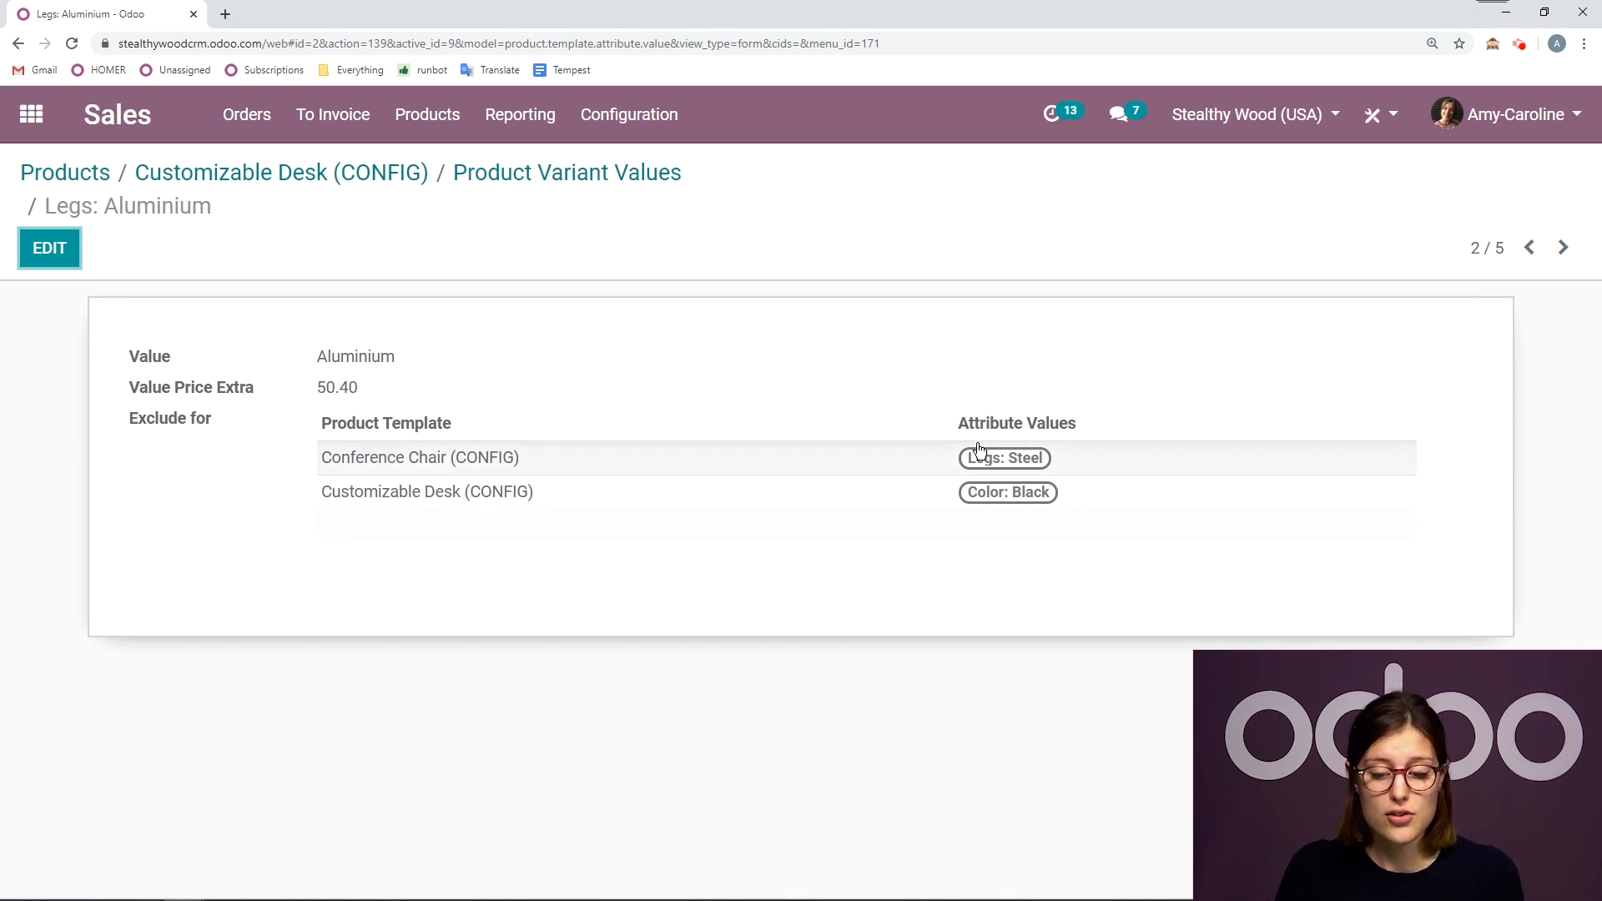
{"action": "mouse_move", "coordinate": [207, 519]}
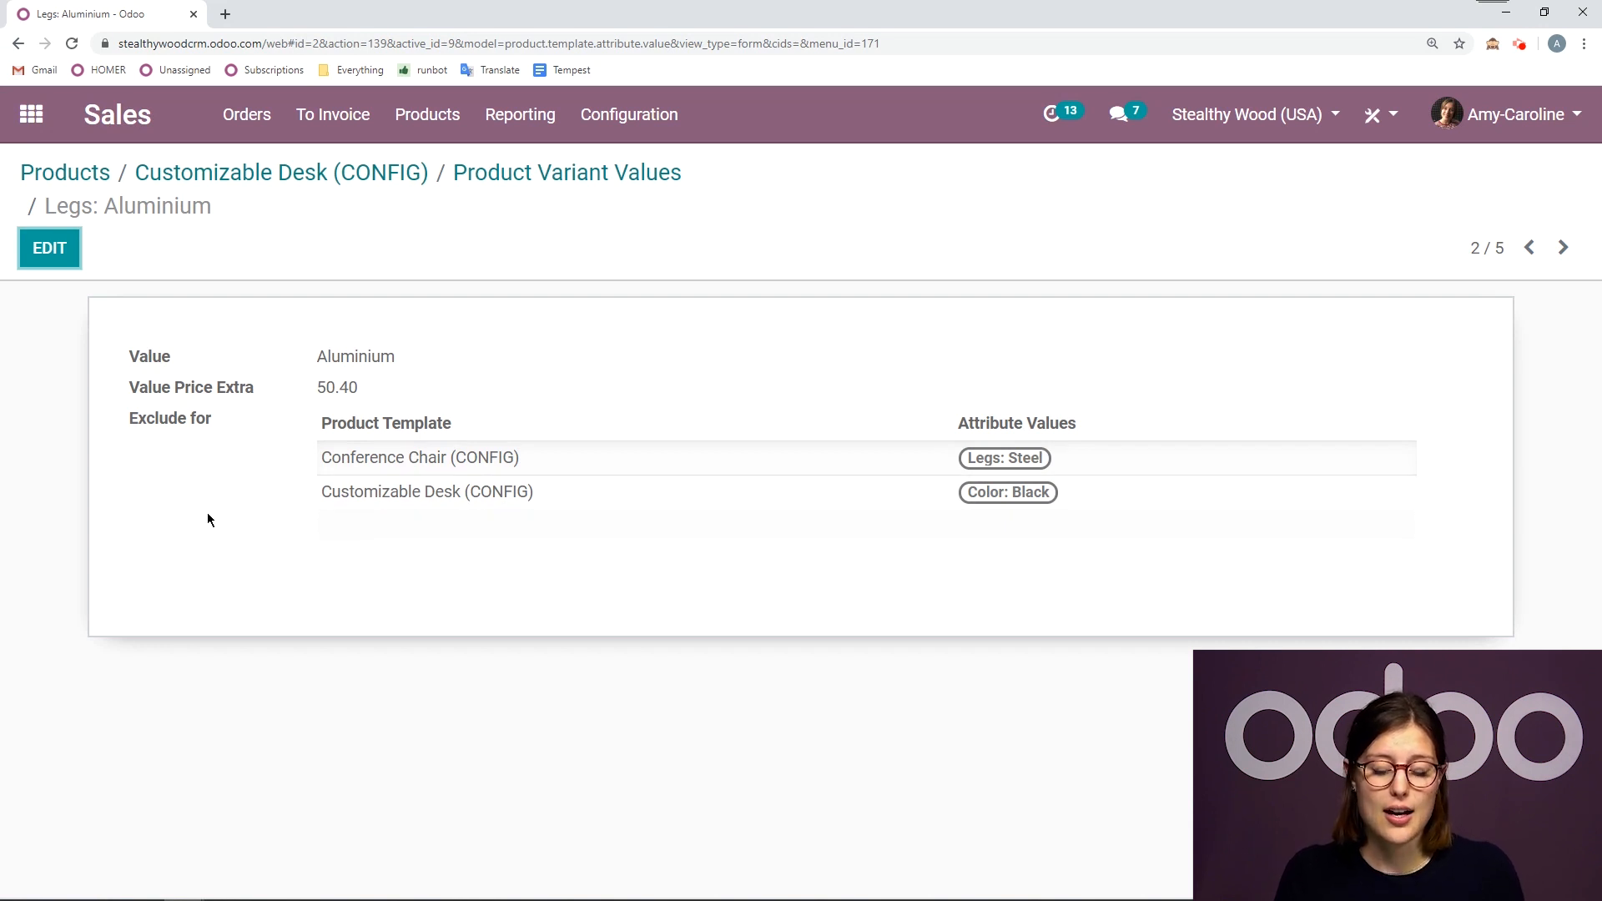
{"action": "mouse_move", "coordinate": [1065, 509]}
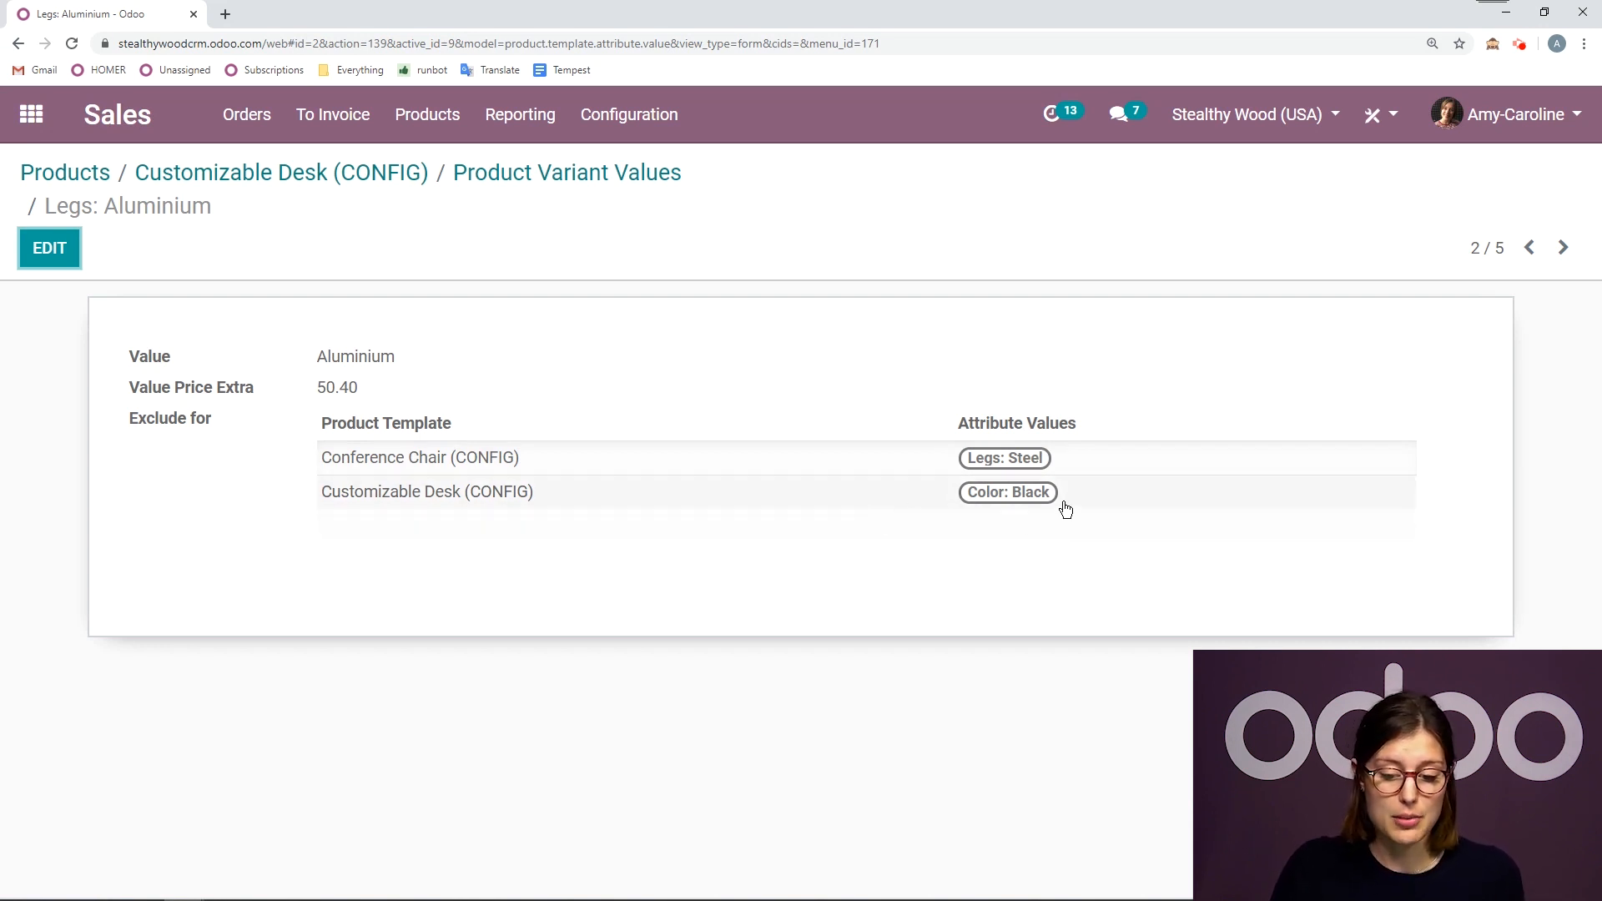
{"action": "mouse_move", "coordinate": [1099, 394]}
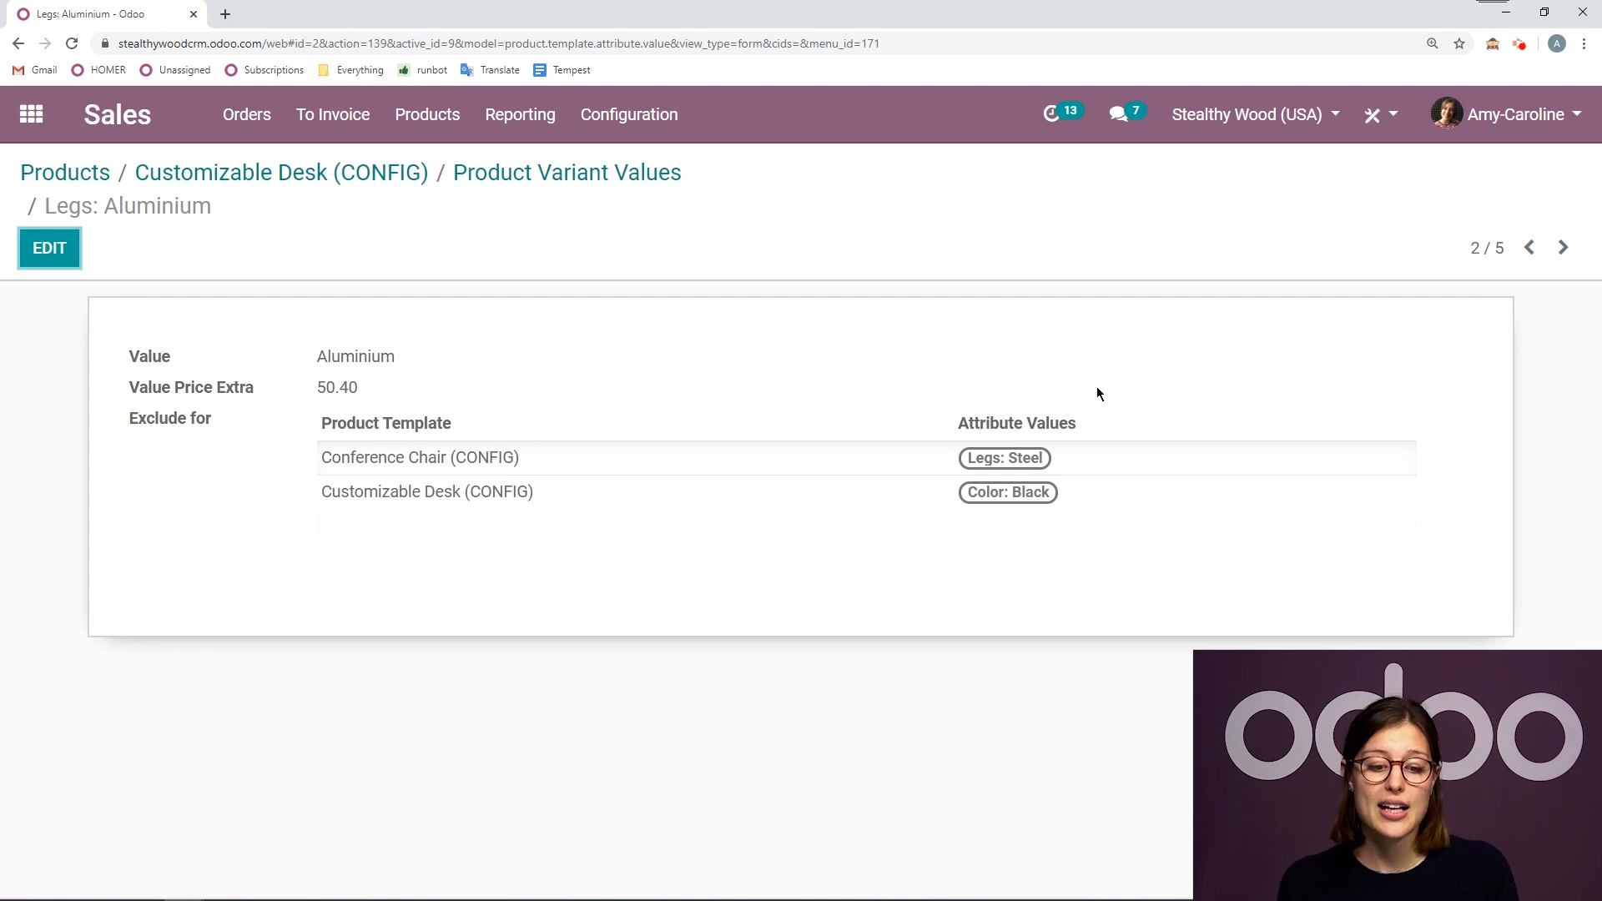
{"action": "double_click", "coordinate": [354, 357]}
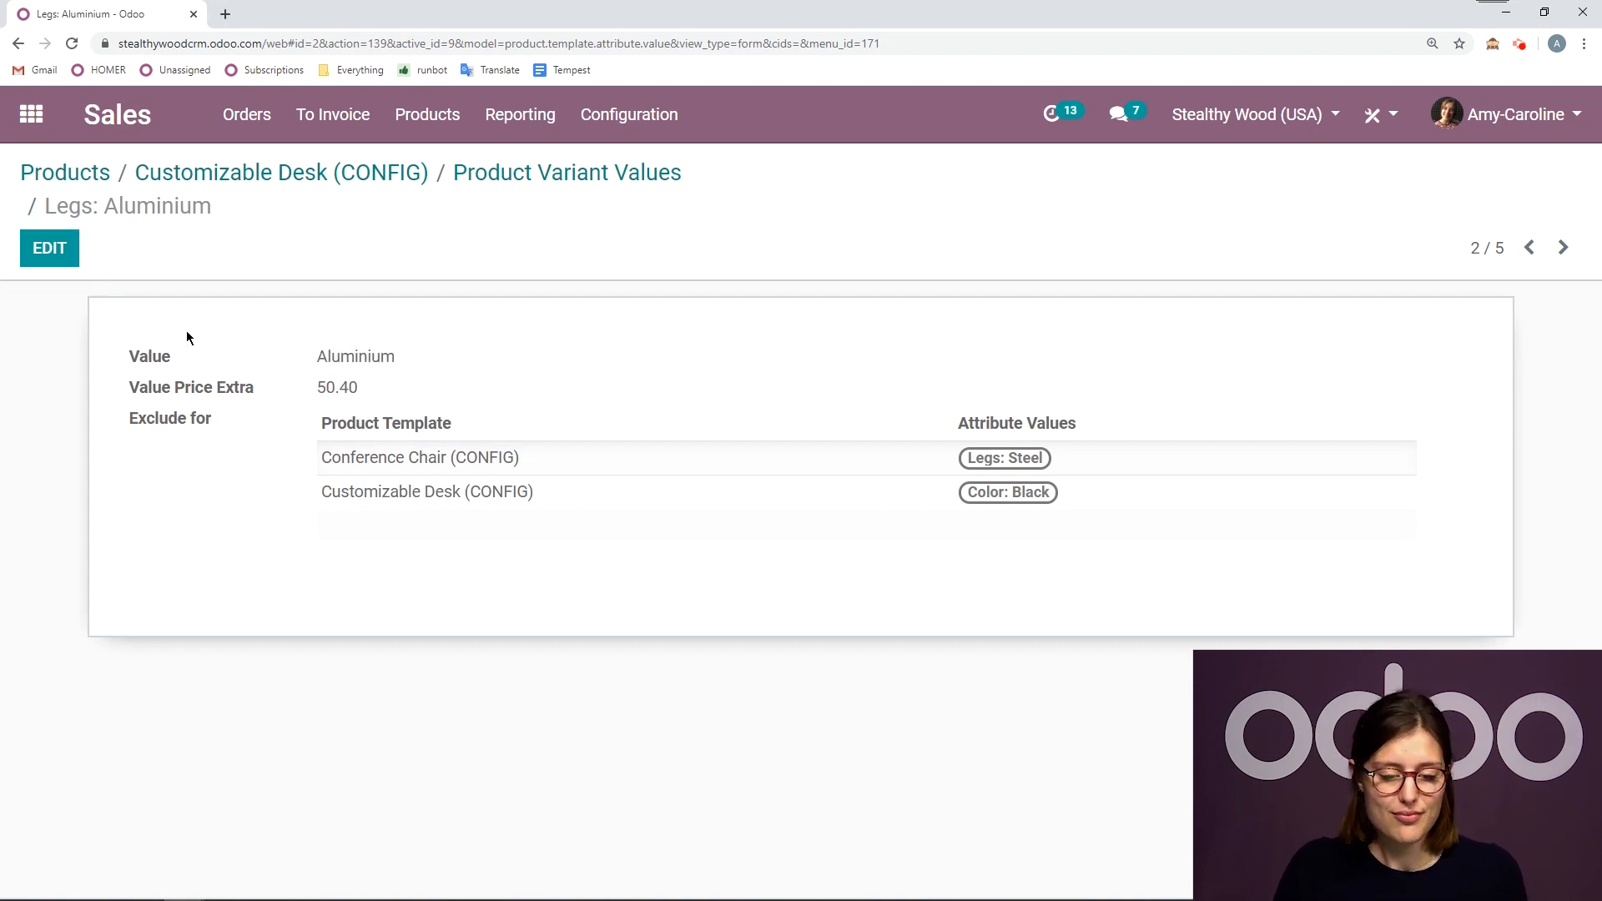
{"action": "mouse_move", "coordinate": [304, 253]}
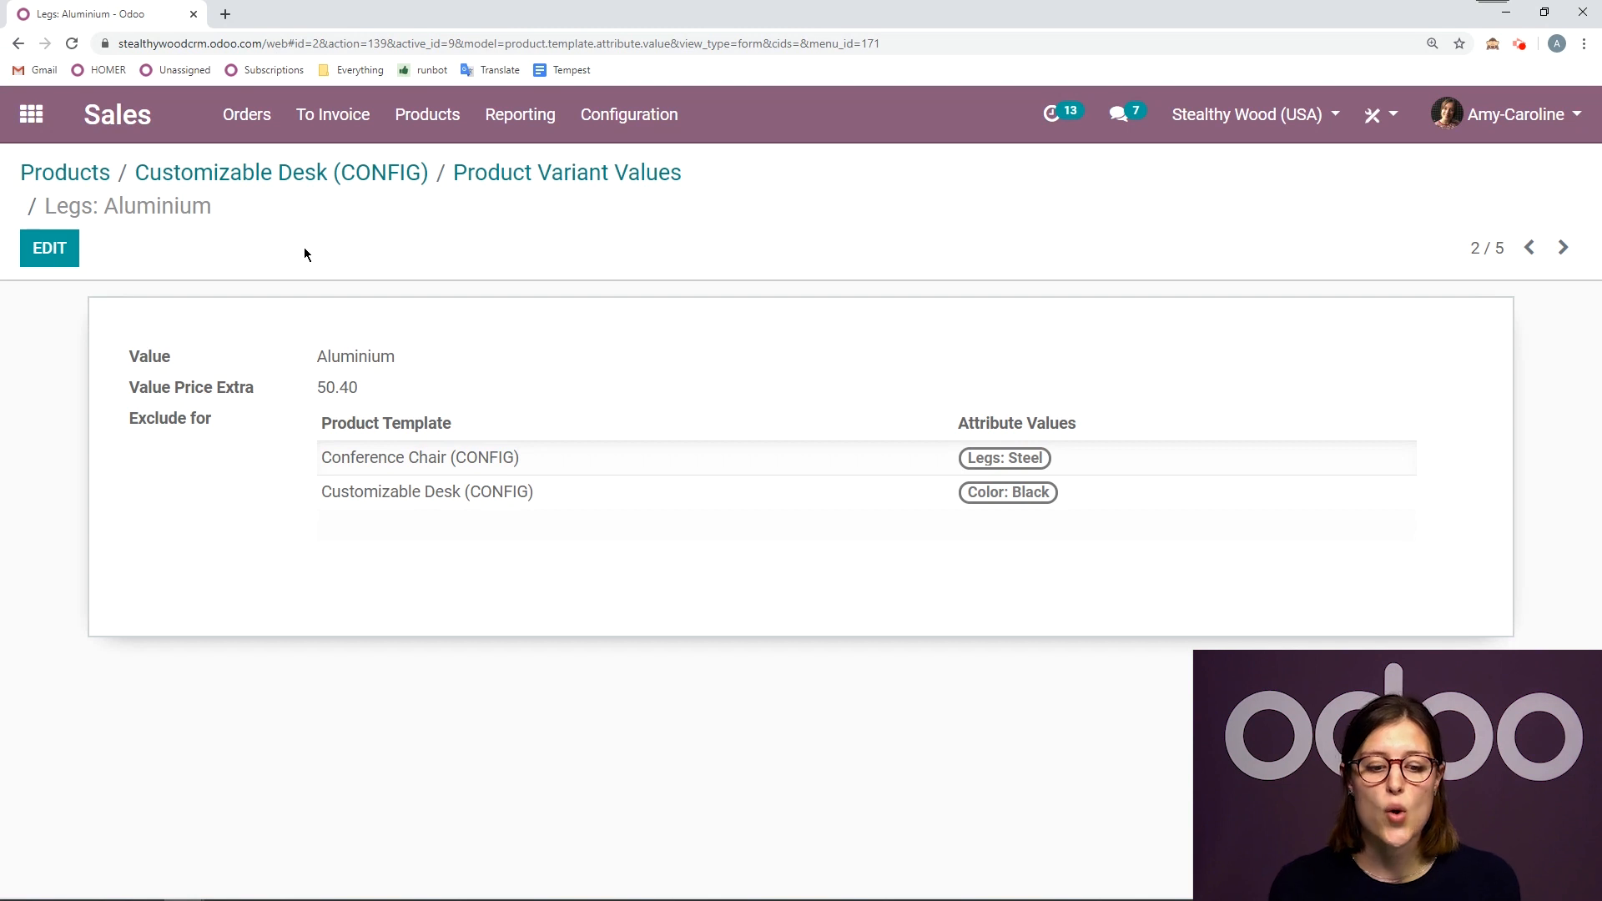
{"action": "left_click", "coordinate": [247, 114]}
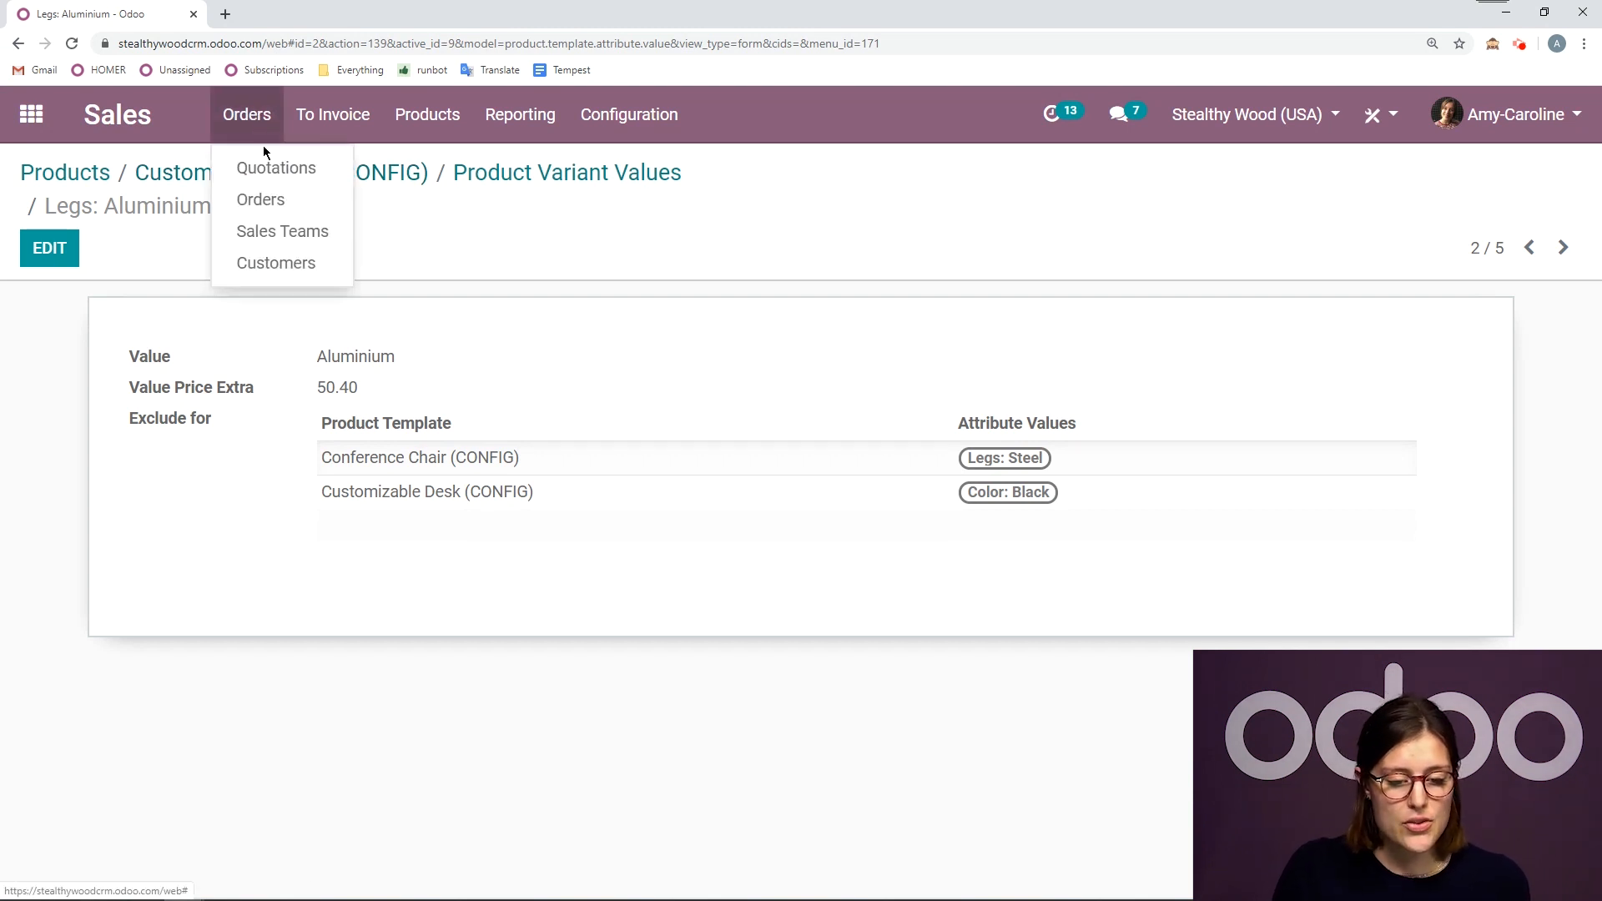
{"action": "left_click", "coordinate": [275, 167]}
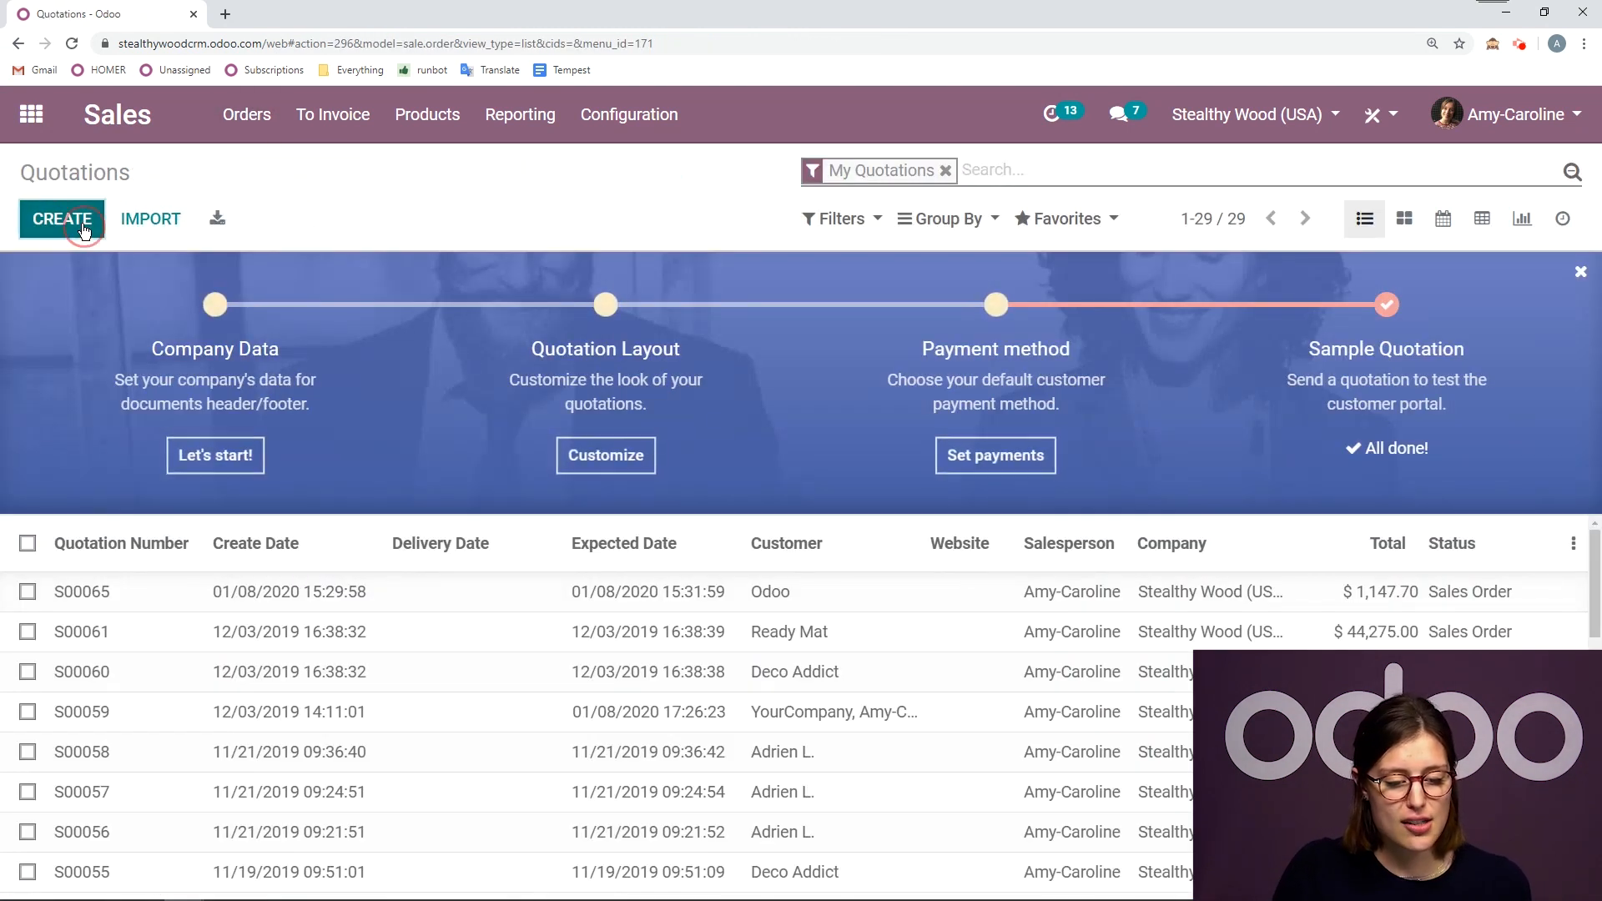
{"action": "left_click", "coordinate": [62, 219]}
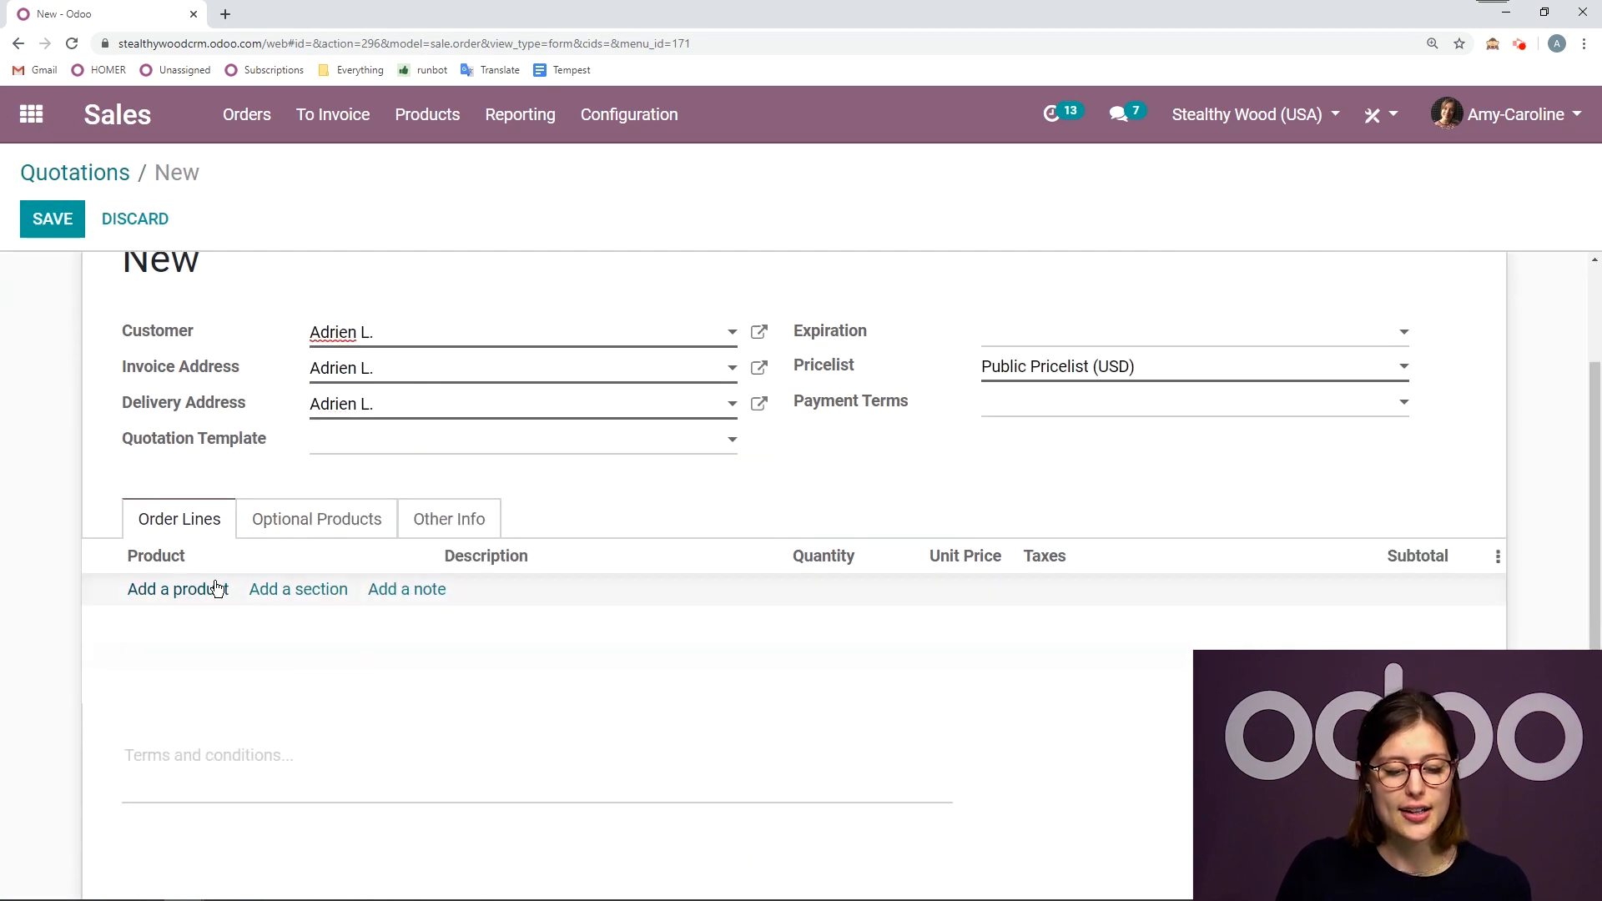
{"action": "left_click", "coordinate": [179, 589]}
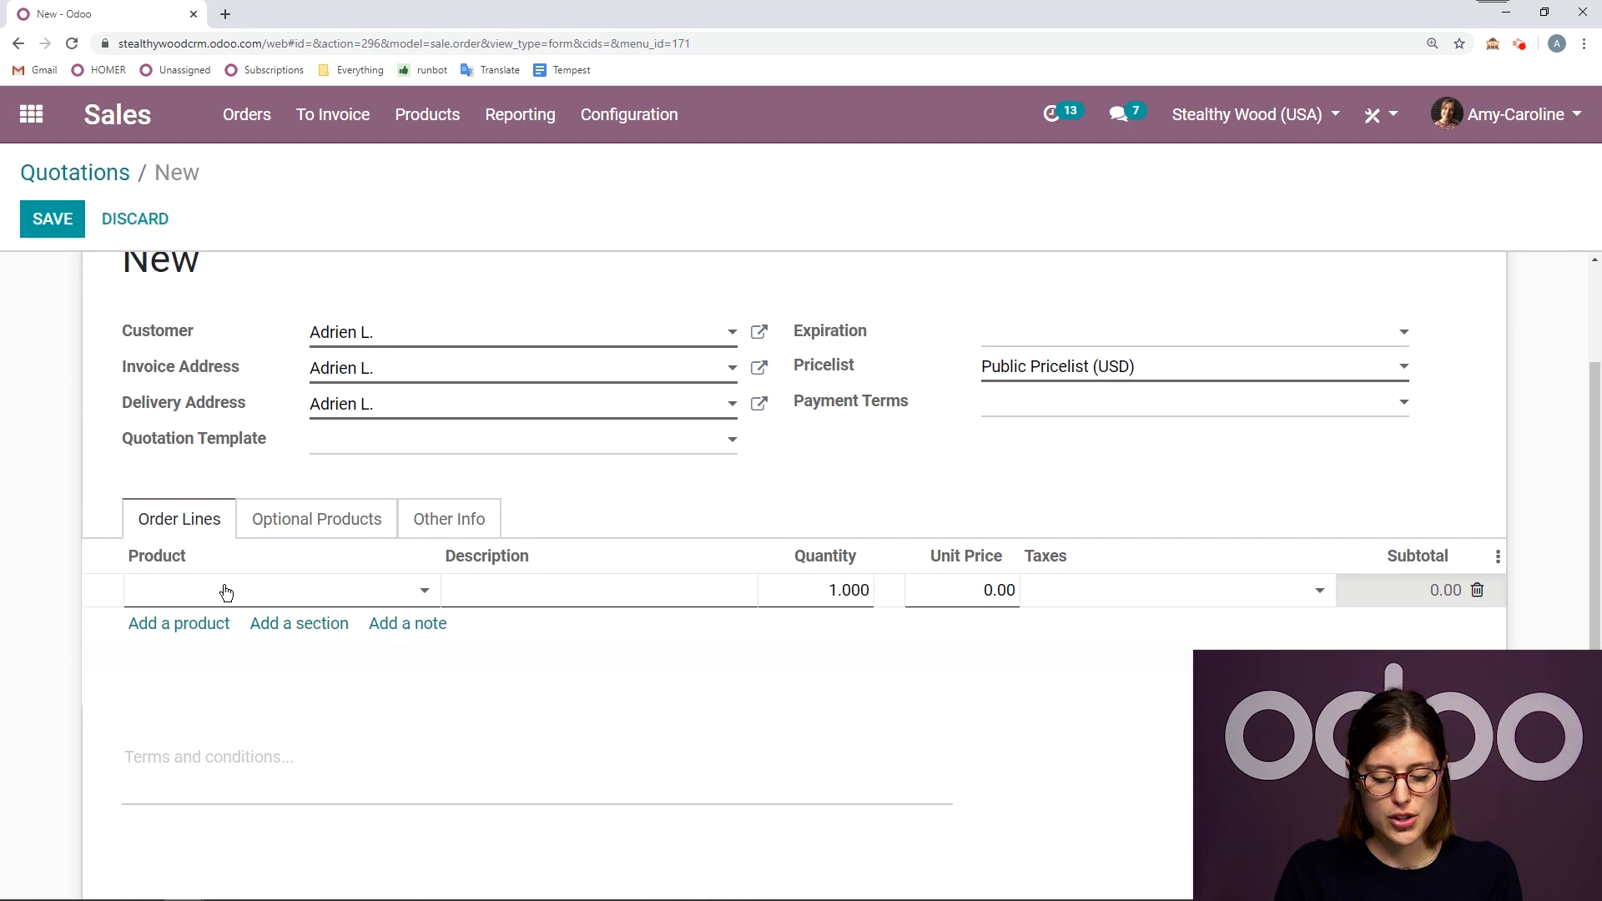
{"action": "type", "text": "basic"}
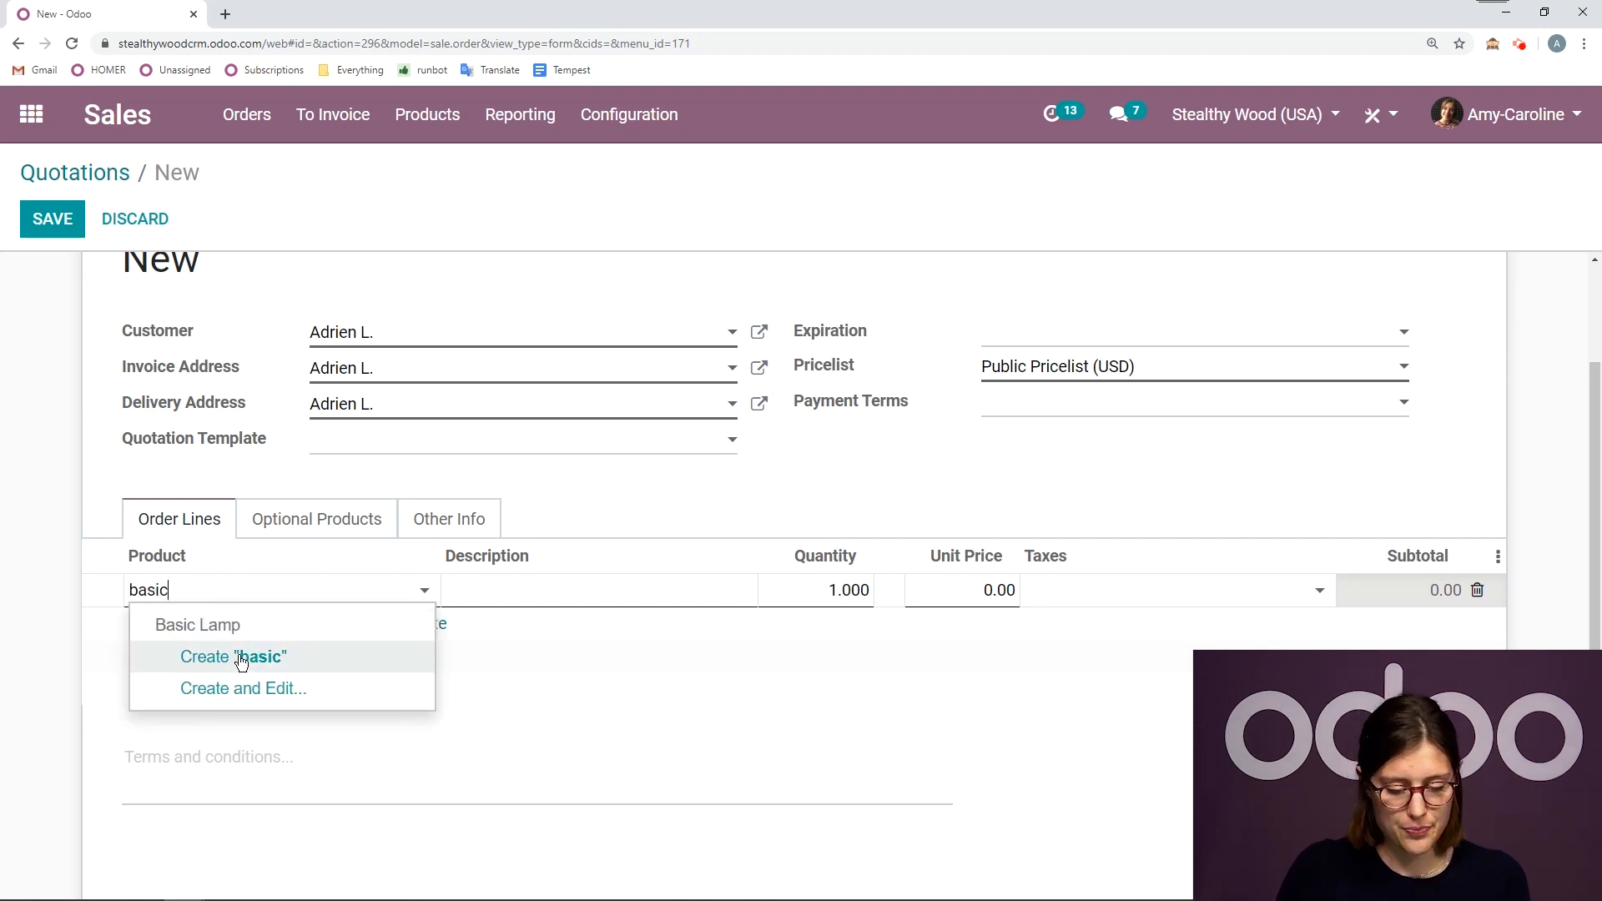
{"action": "left_click", "coordinate": [199, 624]}
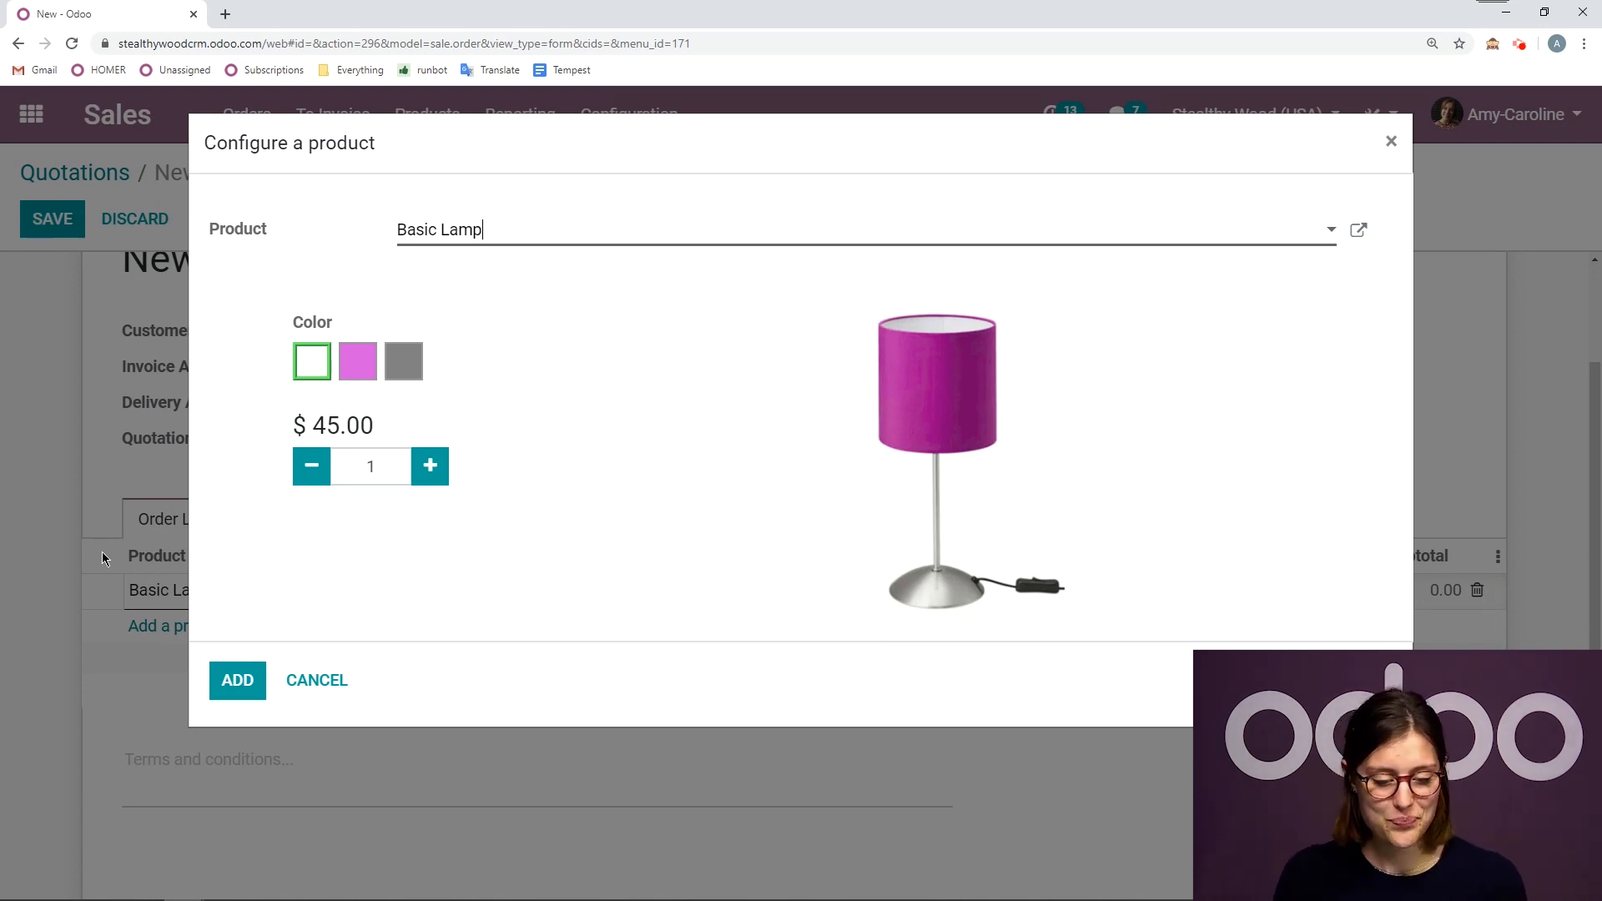
Step: Compare colour prices, add a Grey Basic Lamp line at 40.00 and save quotation S00066
{"action": "left_click", "coordinate": [402, 362]}
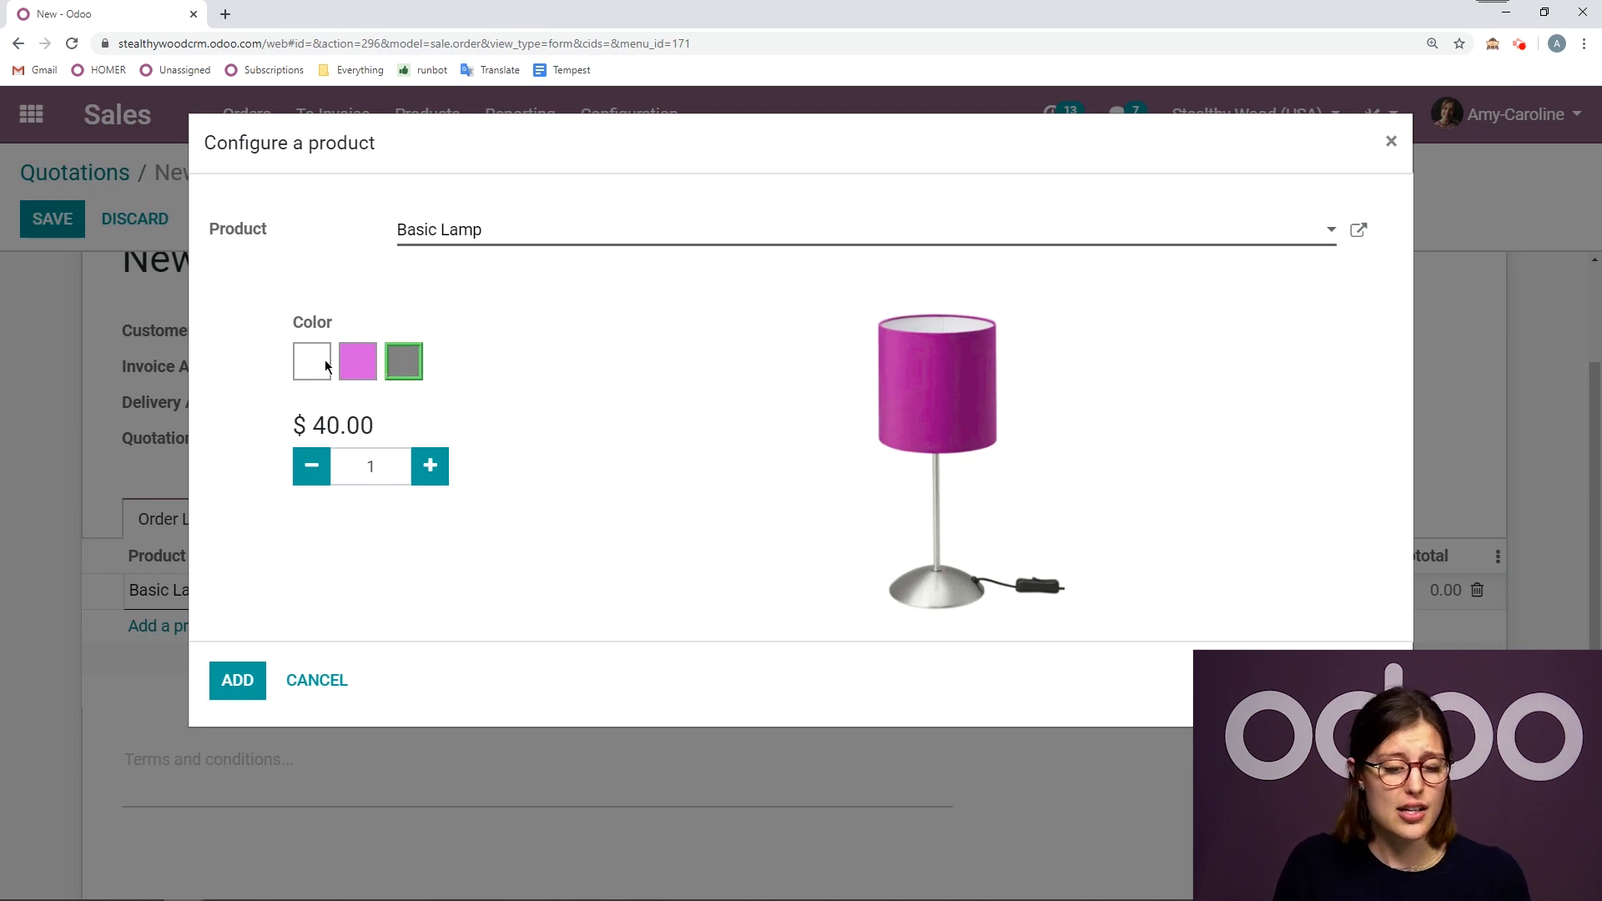
{"action": "left_click", "coordinate": [310, 361]}
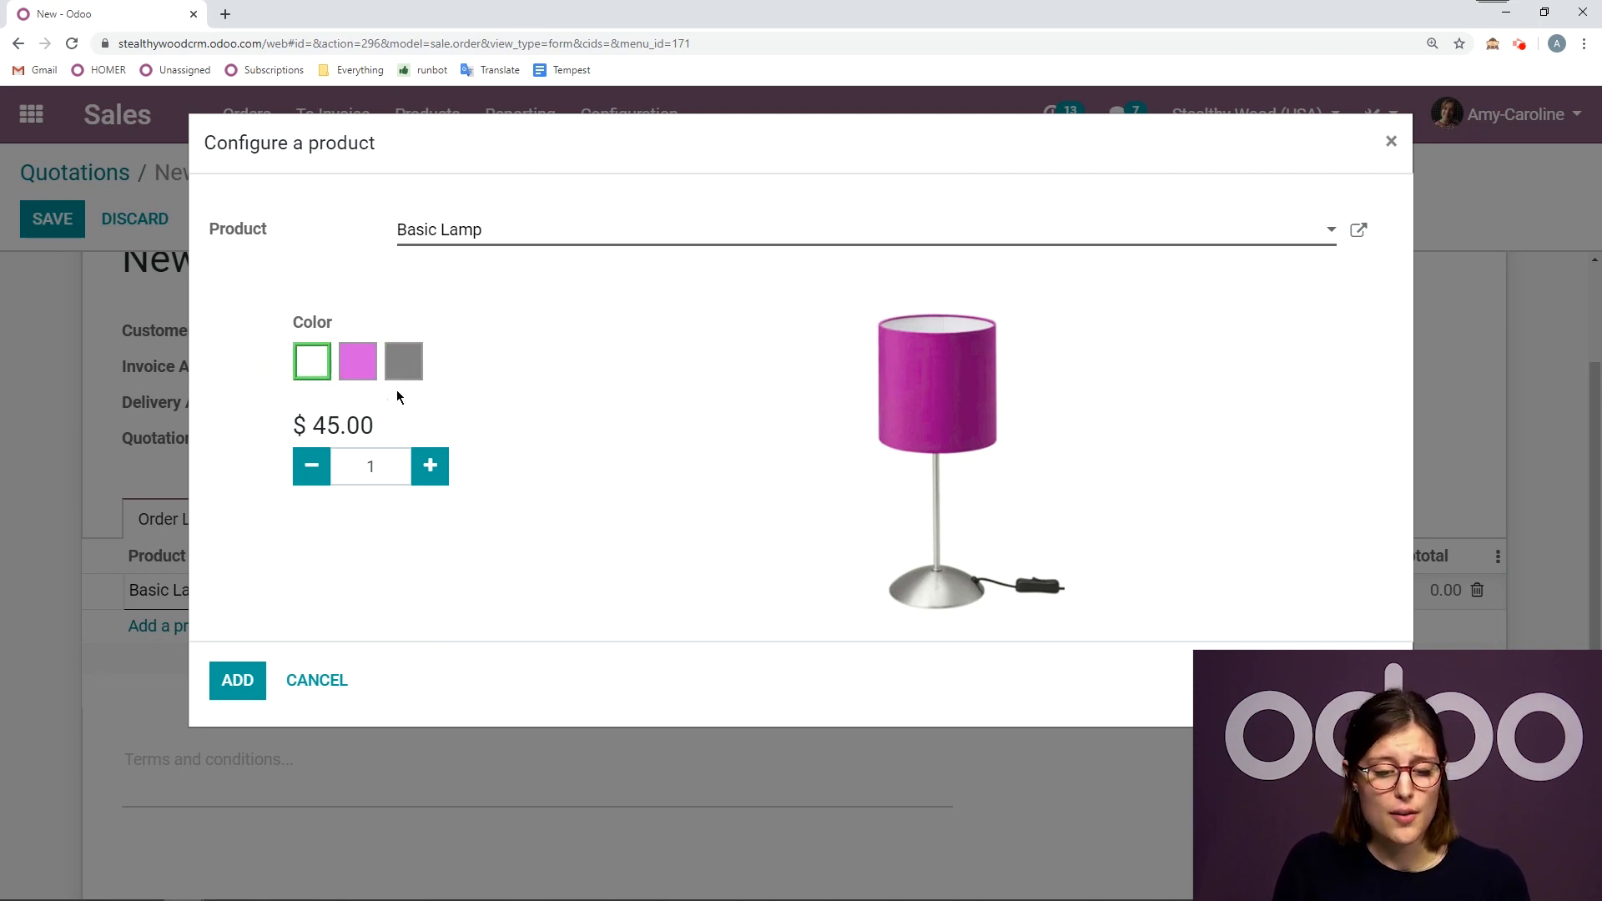
{"action": "mouse_move", "coordinate": [399, 329]}
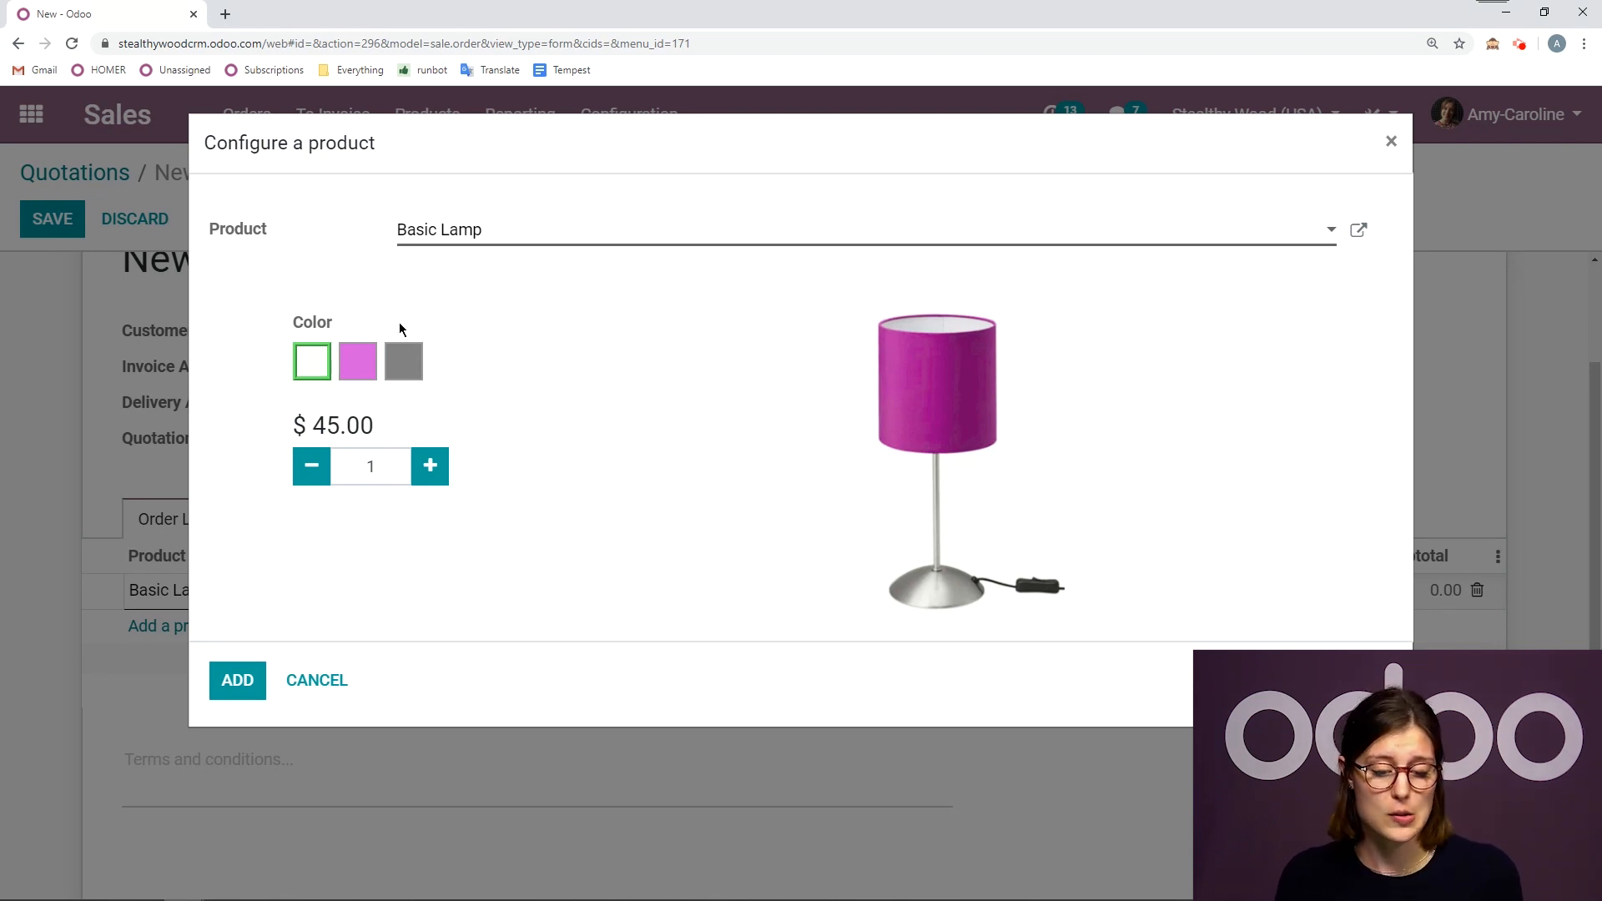
{"action": "mouse_move", "coordinate": [284, 411]}
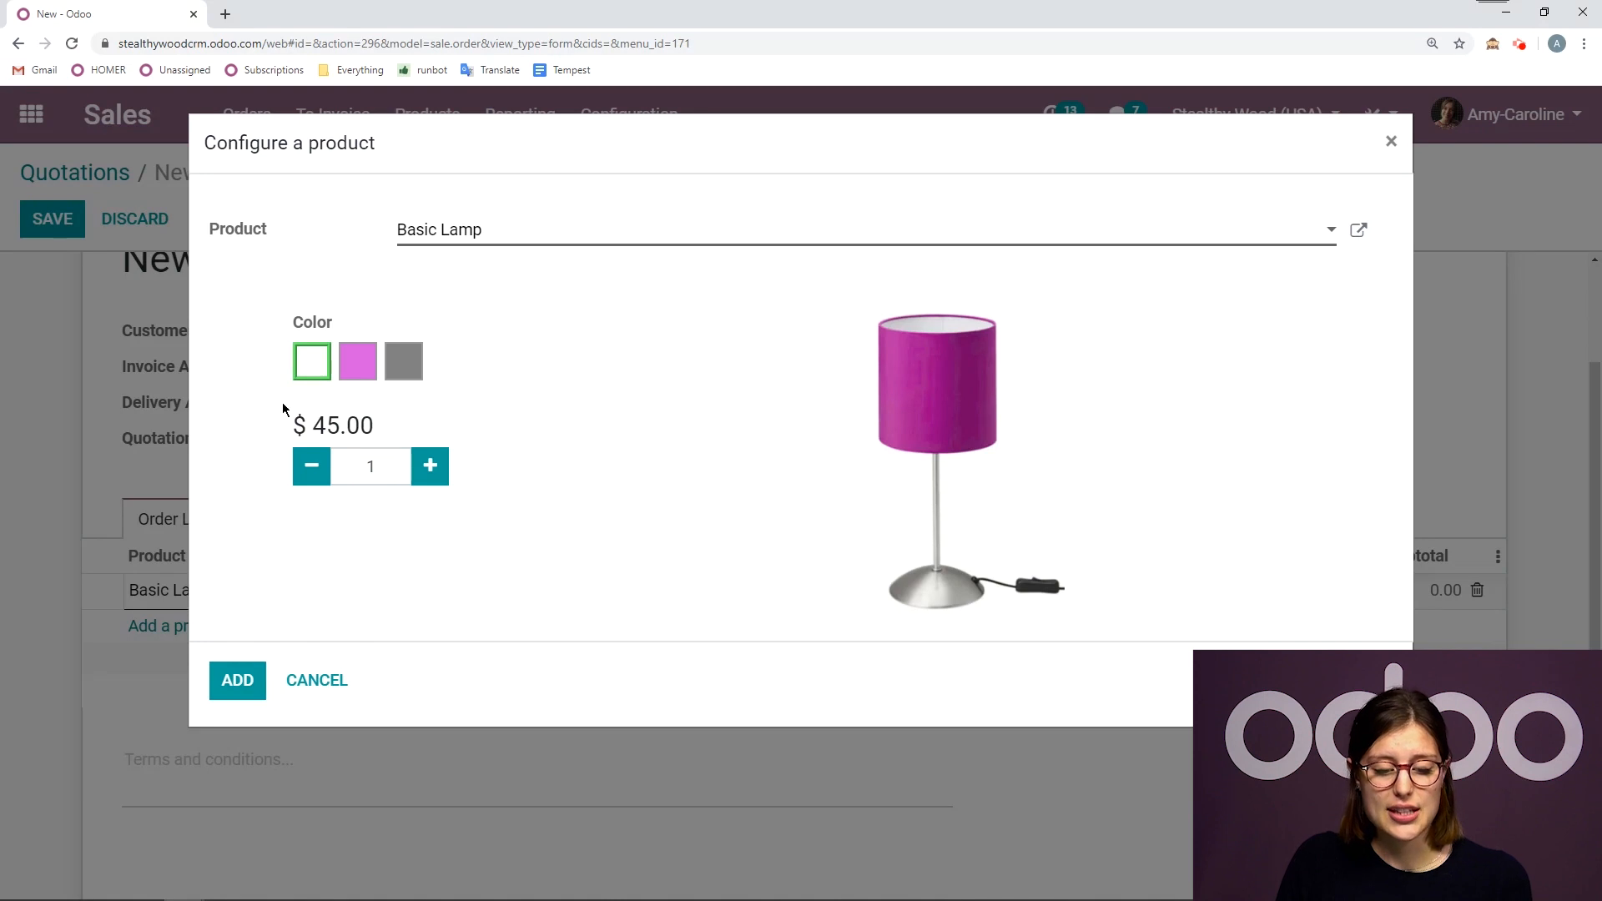
{"action": "mouse_move", "coordinate": [491, 409]}
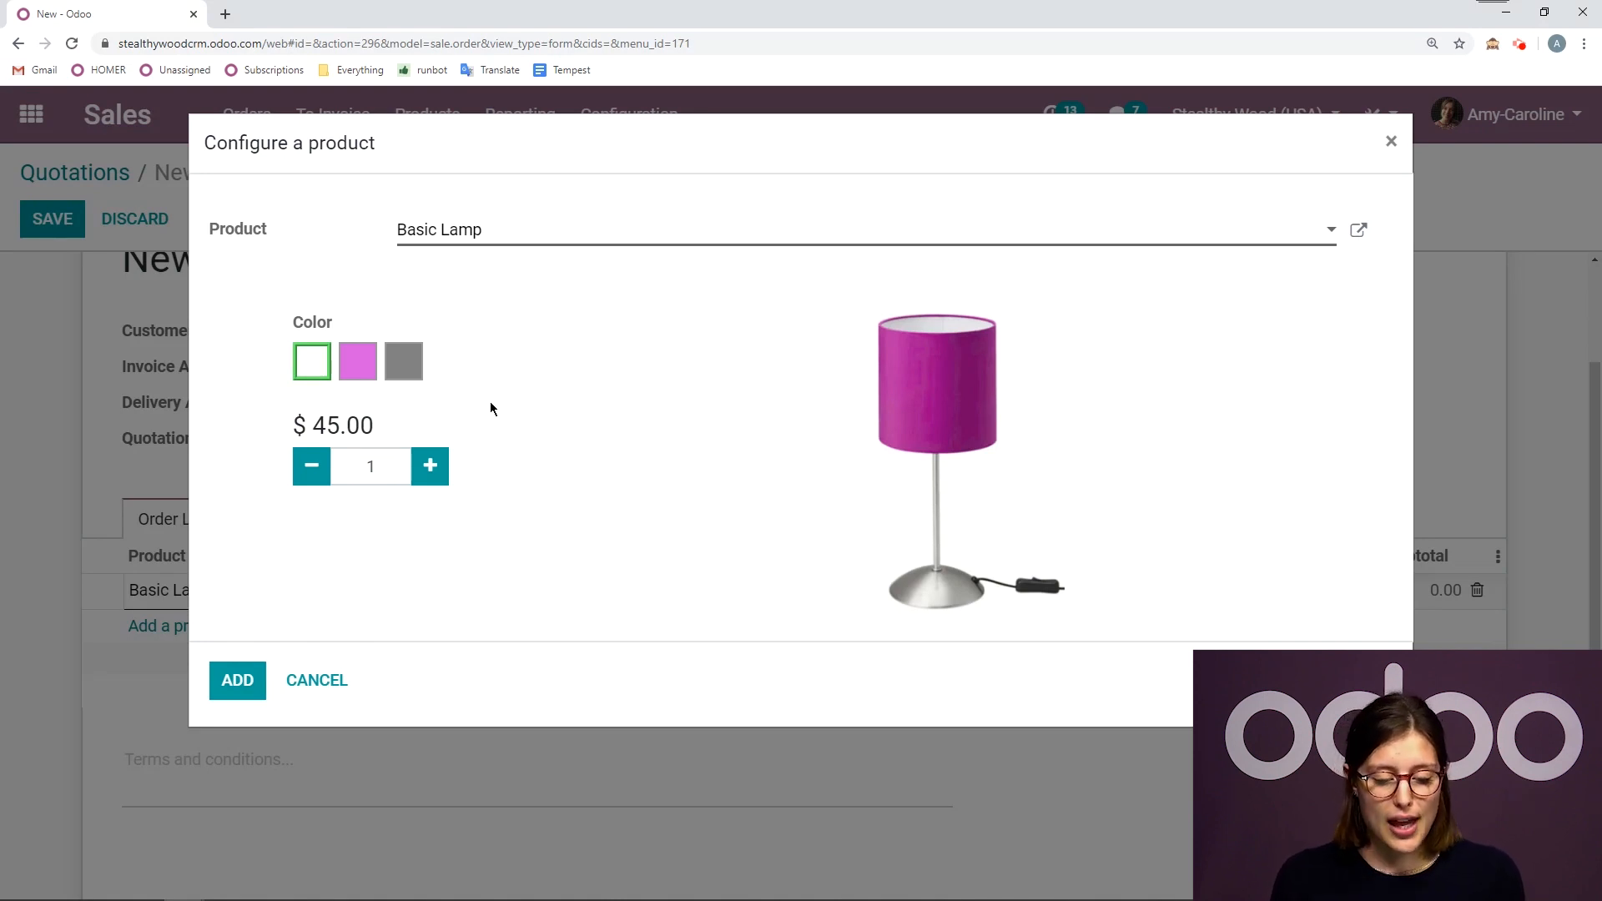
{"action": "mouse_move", "coordinate": [481, 429]}
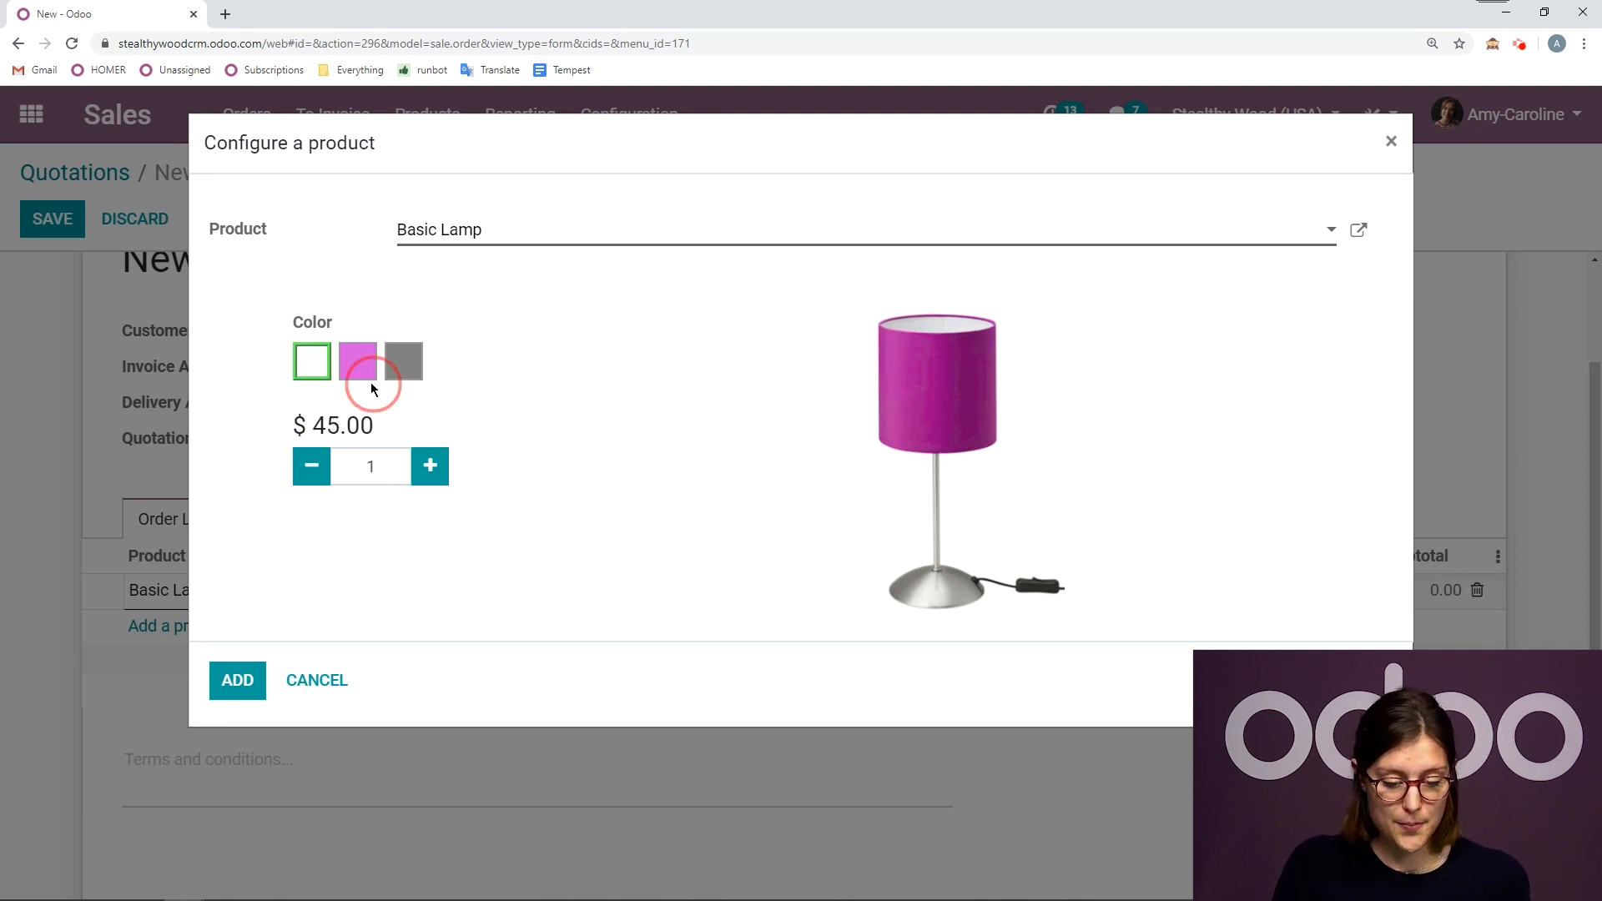
{"action": "left_click", "coordinate": [402, 361]}
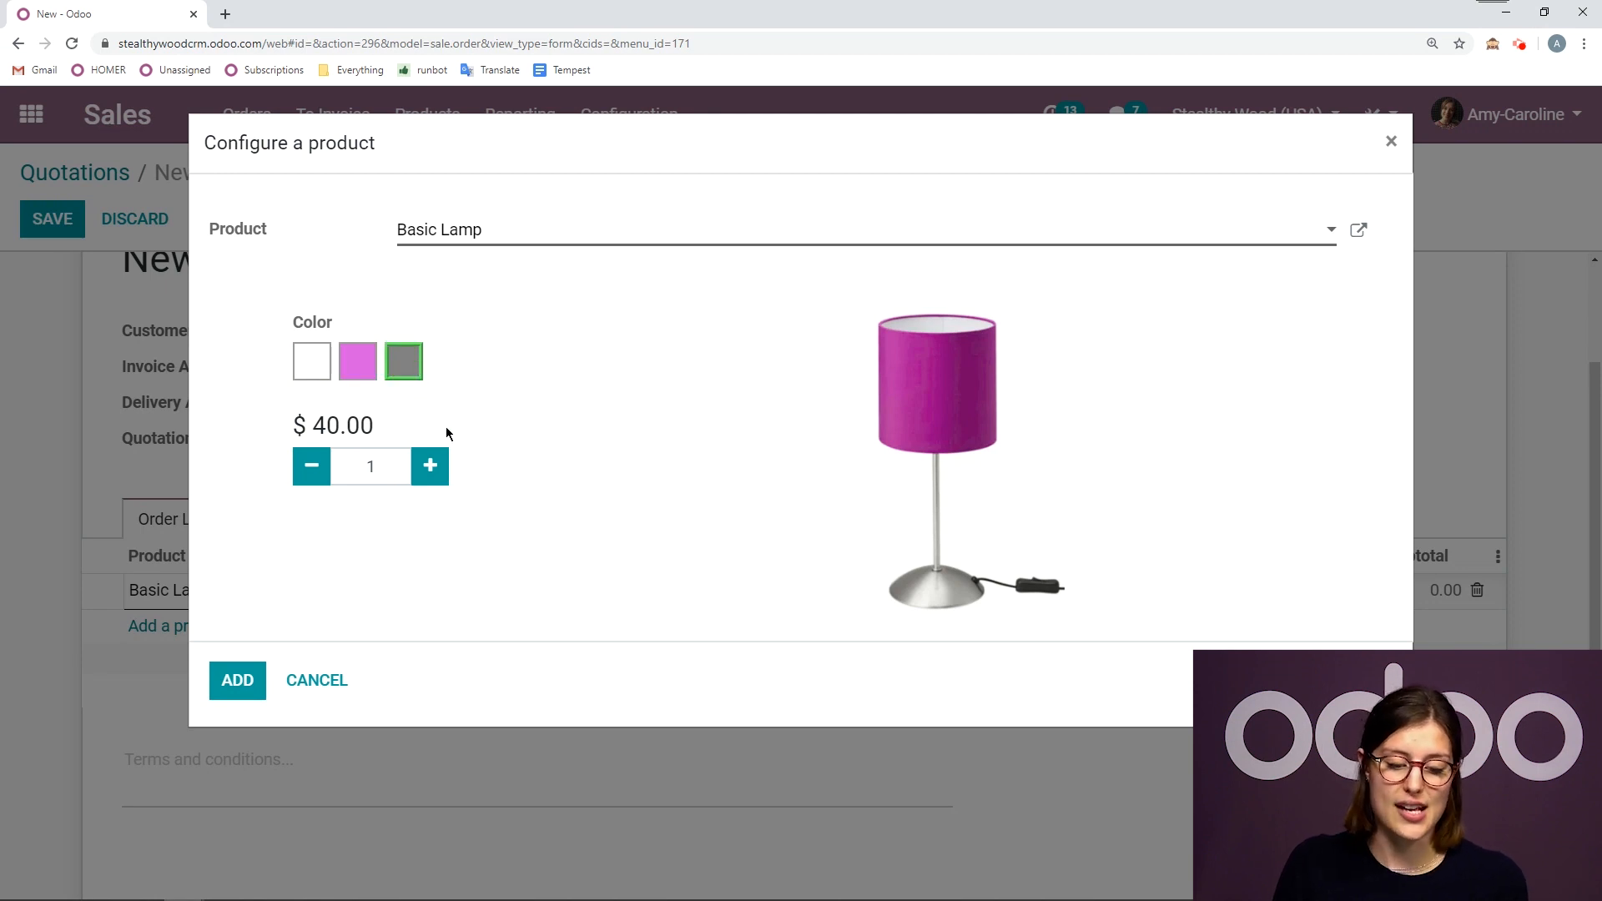
{"action": "left_click", "coordinate": [236, 680]}
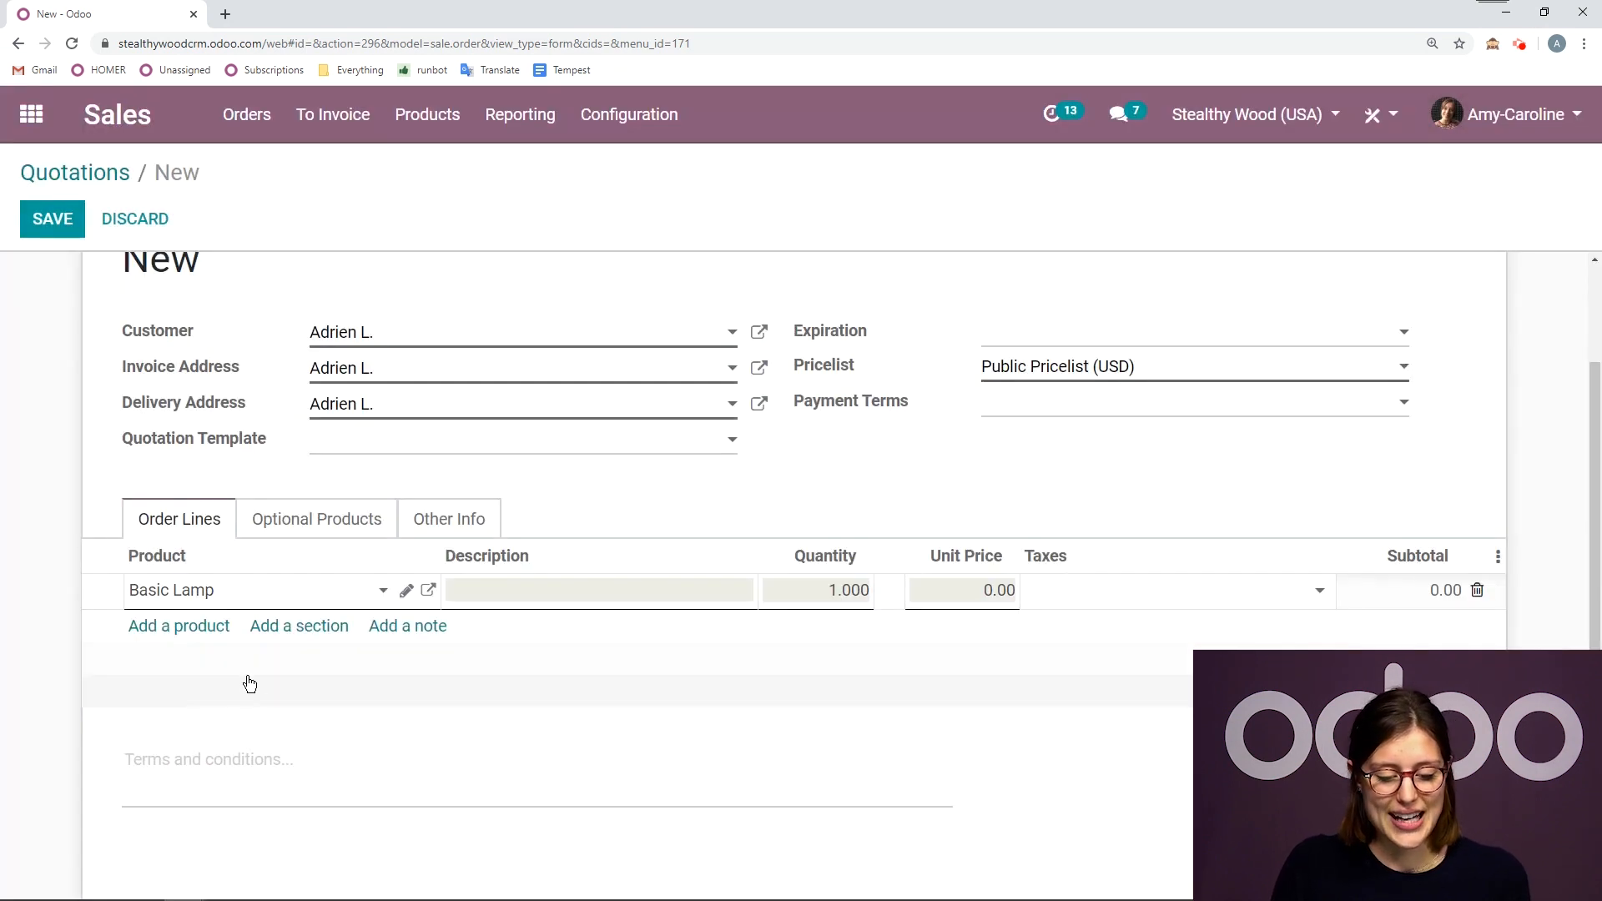
{"action": "left_click", "coordinate": [52, 218]}
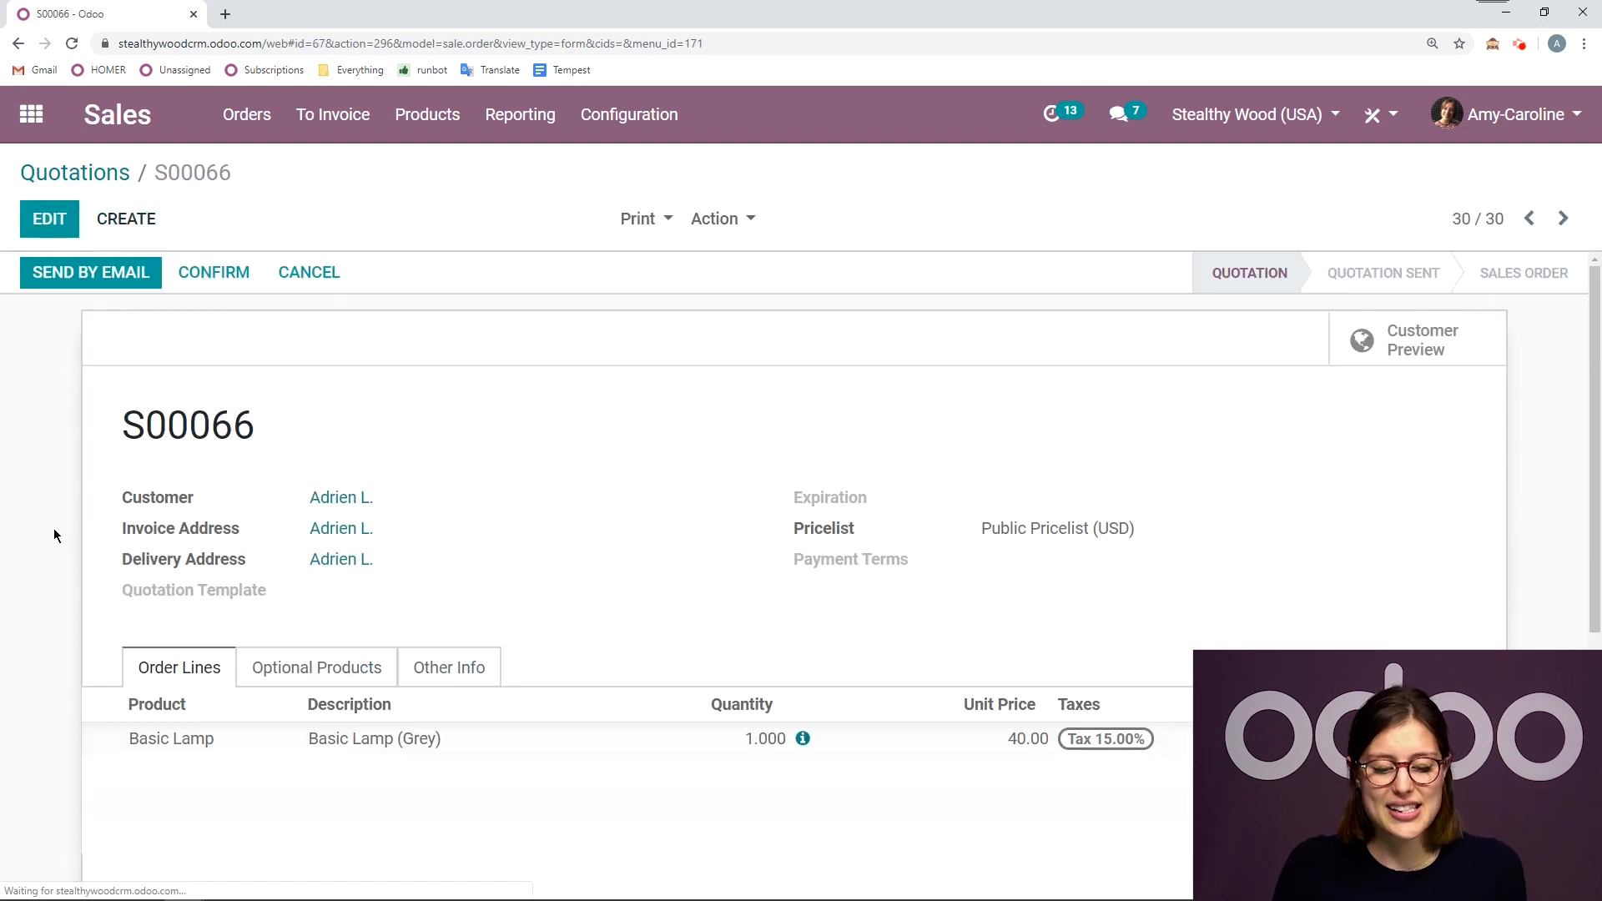